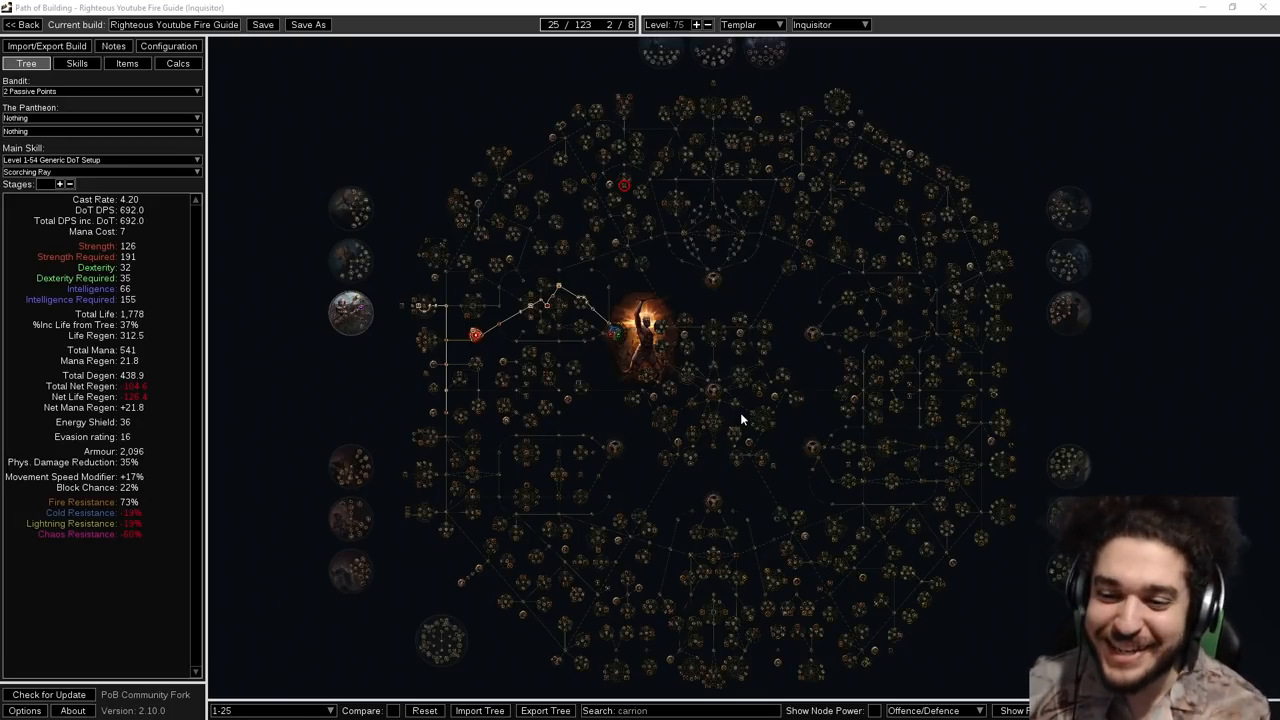
{"action": "mouse_move", "coordinate": [696, 282]}
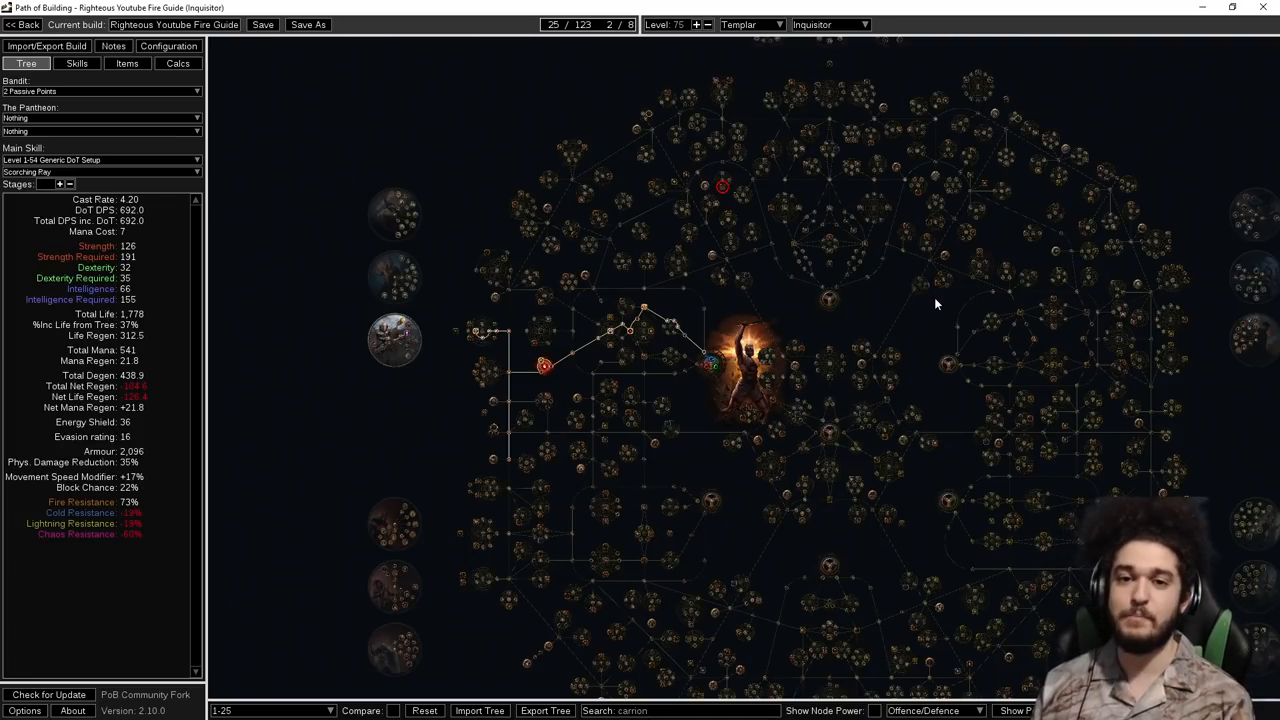
Switch from the passive tree to the build's equipped gear and item list.
{"action": "left_click", "coordinate": [128, 62]}
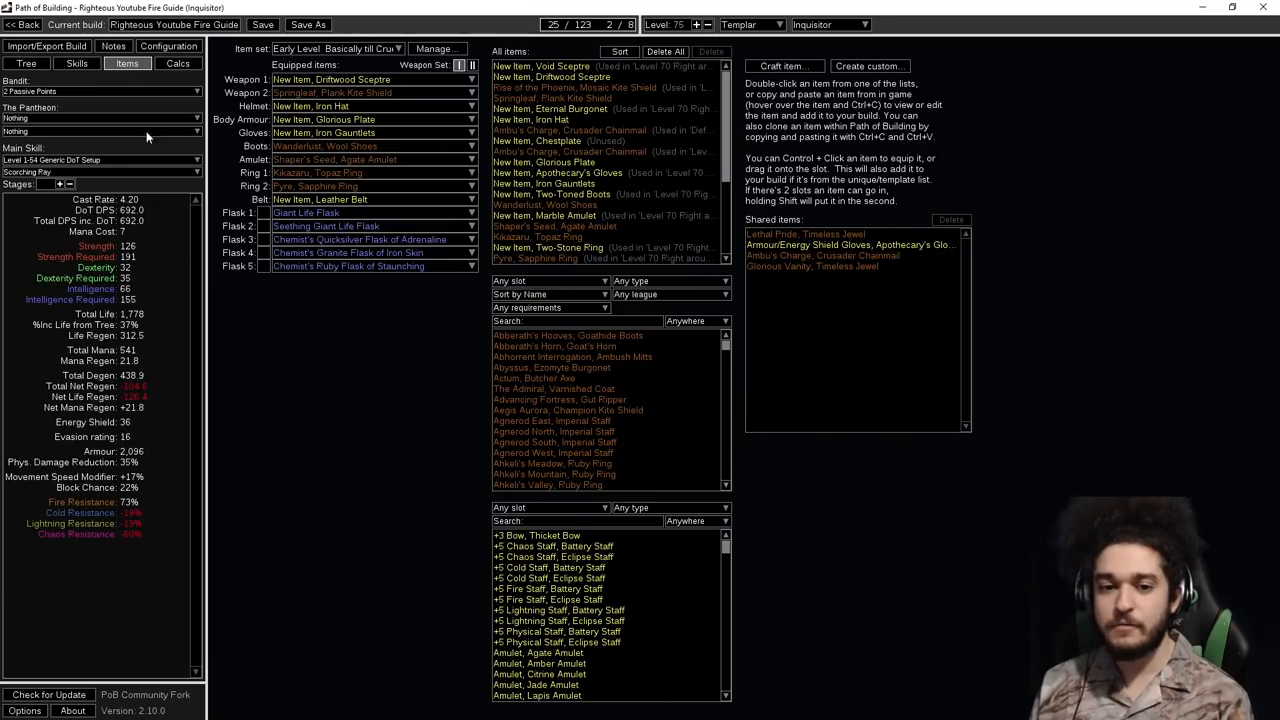
{"action": "mouse_move", "coordinate": [396, 426]}
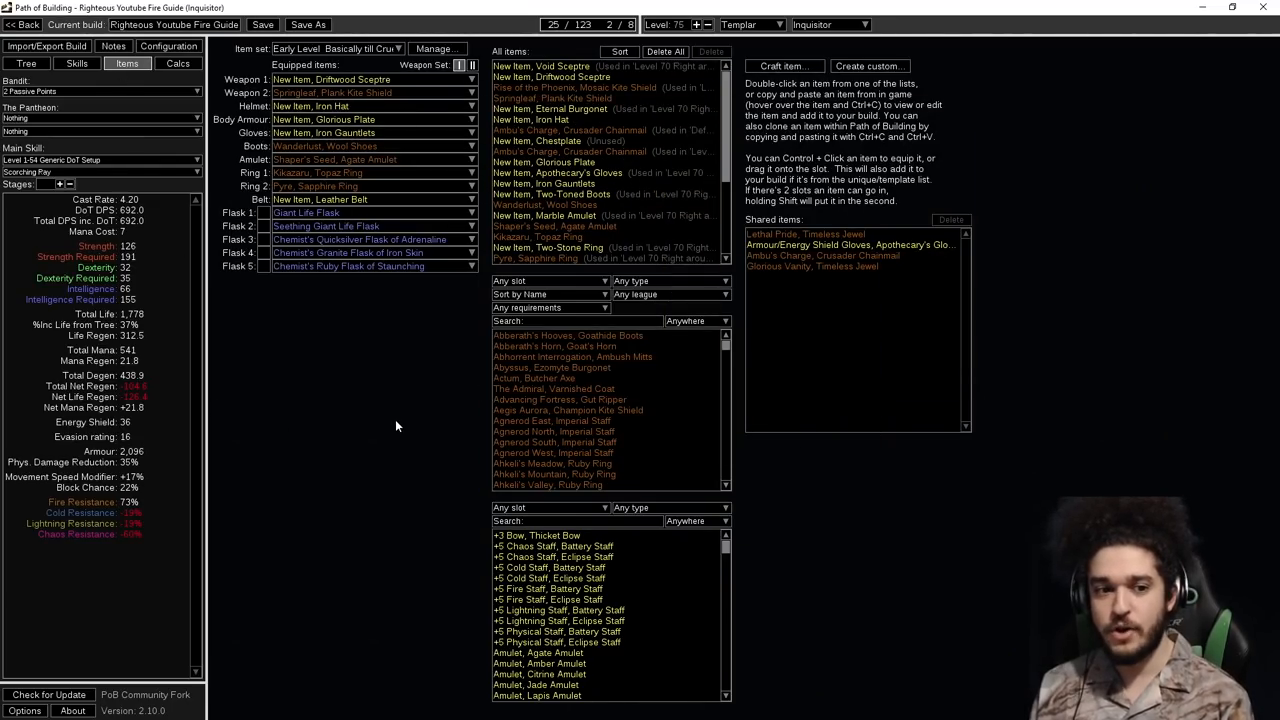
{"action": "mouse_move", "coordinate": [376, 304]}
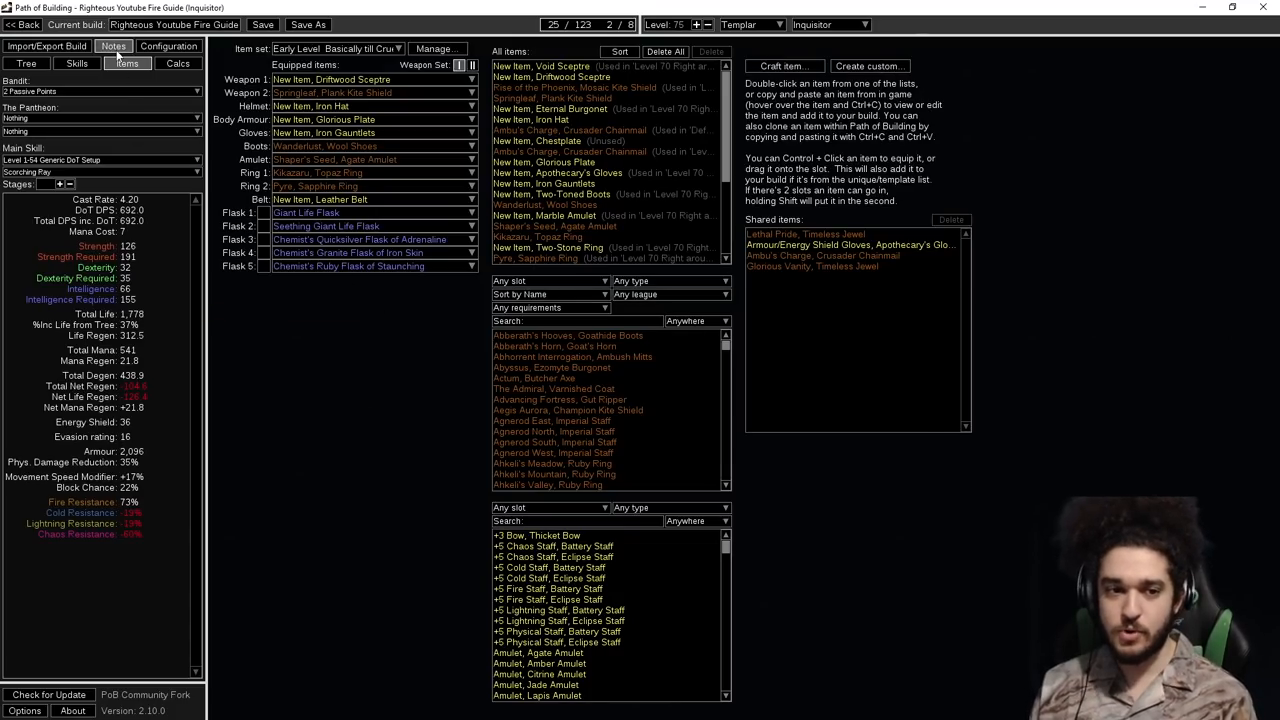
Show the skill gem setups with the Level 1-54 Auras + Malev or PoE group listed.
{"action": "left_click", "coordinate": [76, 62]}
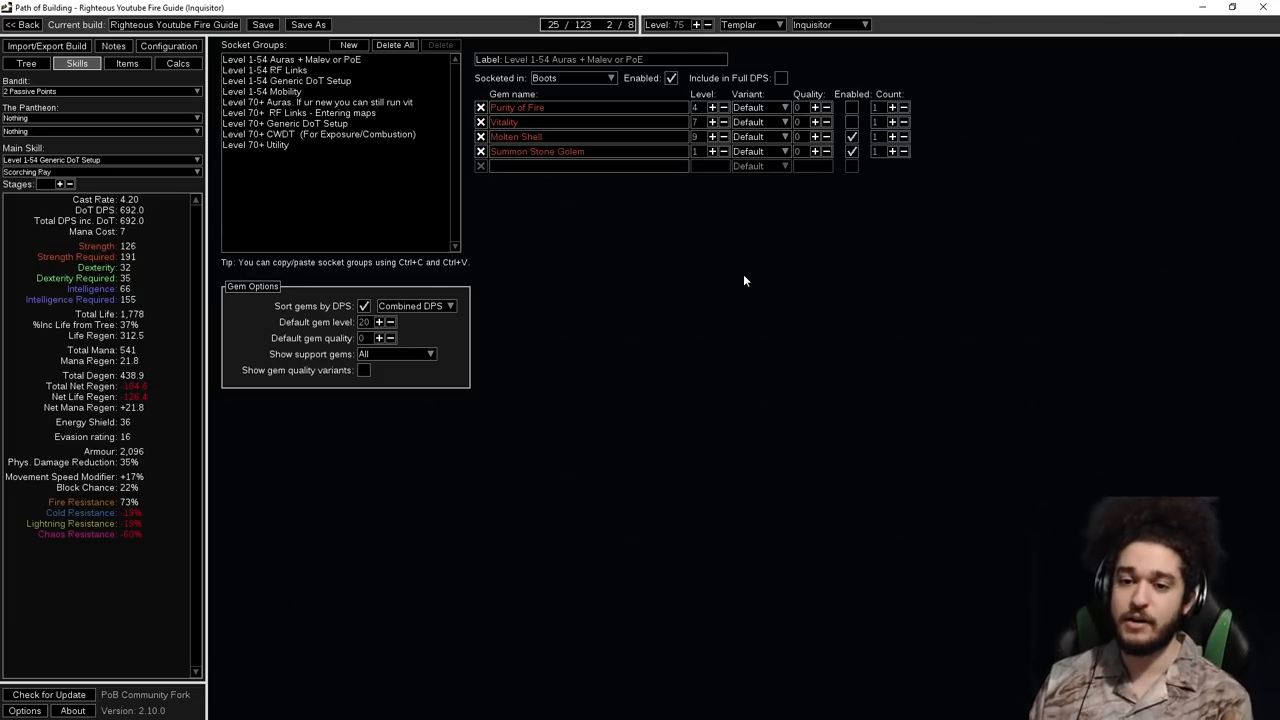
{"action": "mouse_move", "coordinate": [96, 86]}
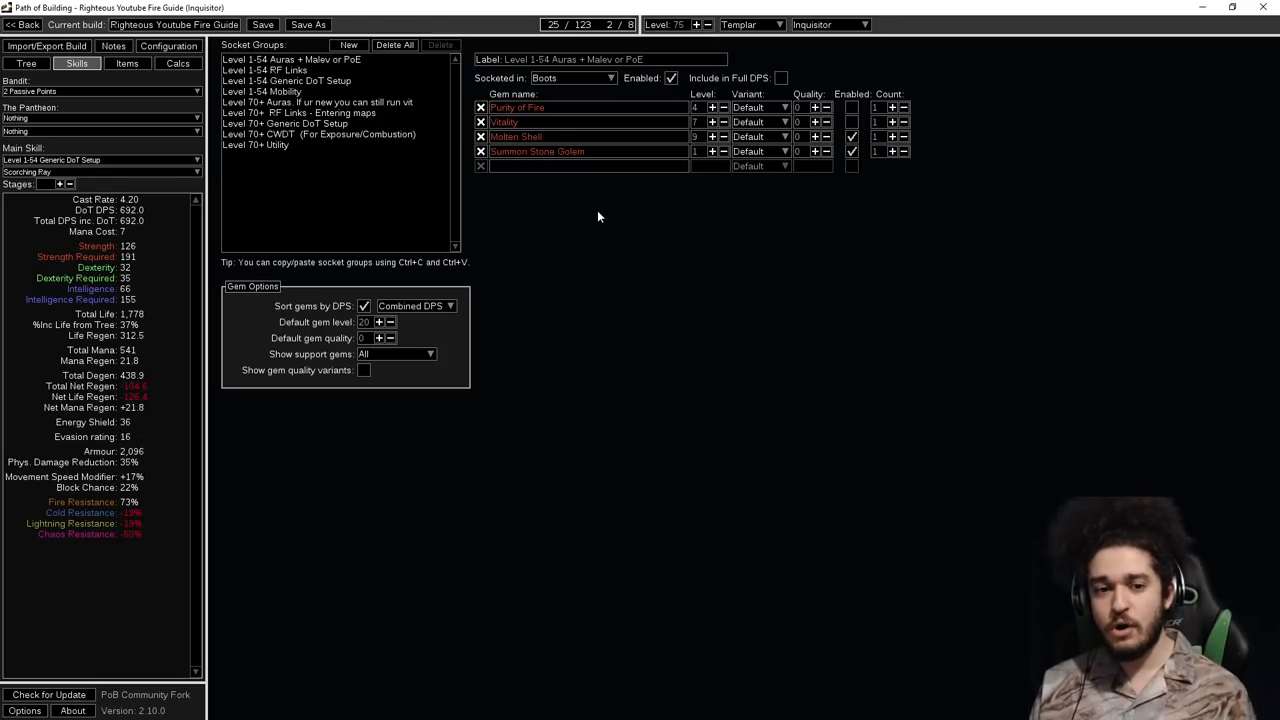
{"action": "mouse_move", "coordinate": [630, 252]}
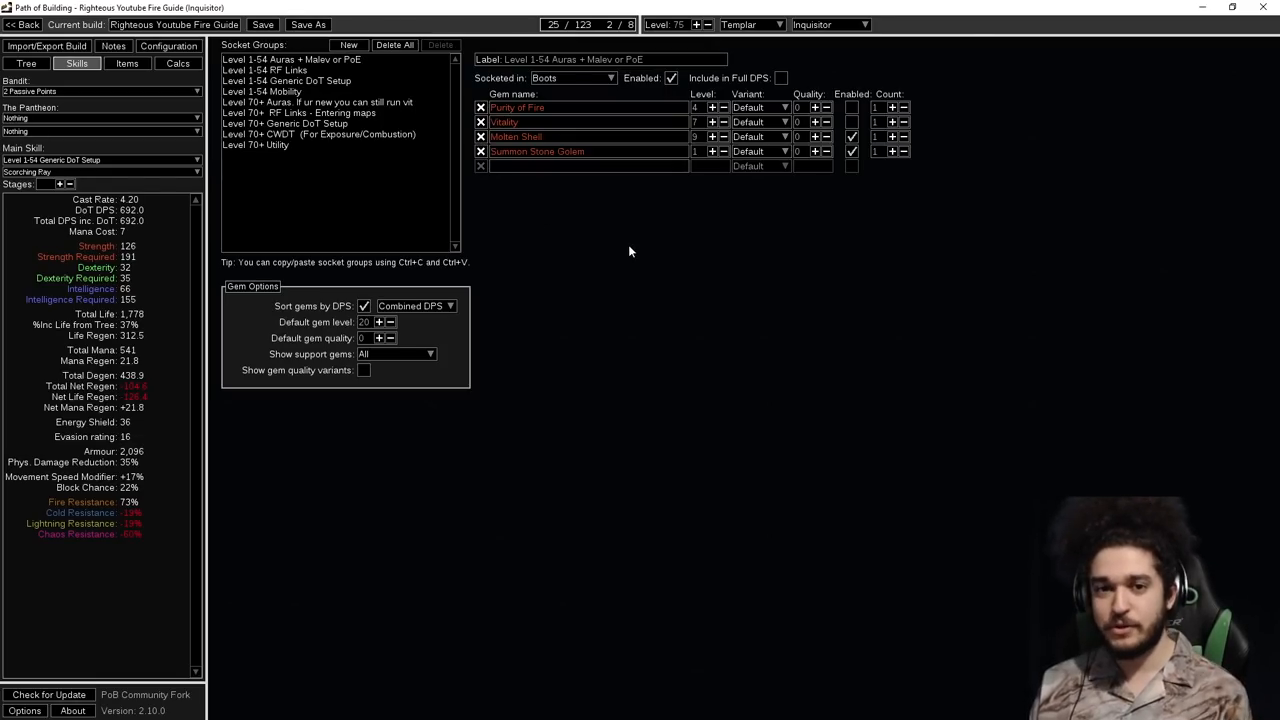
{"action": "mouse_move", "coordinate": [264, 70]}
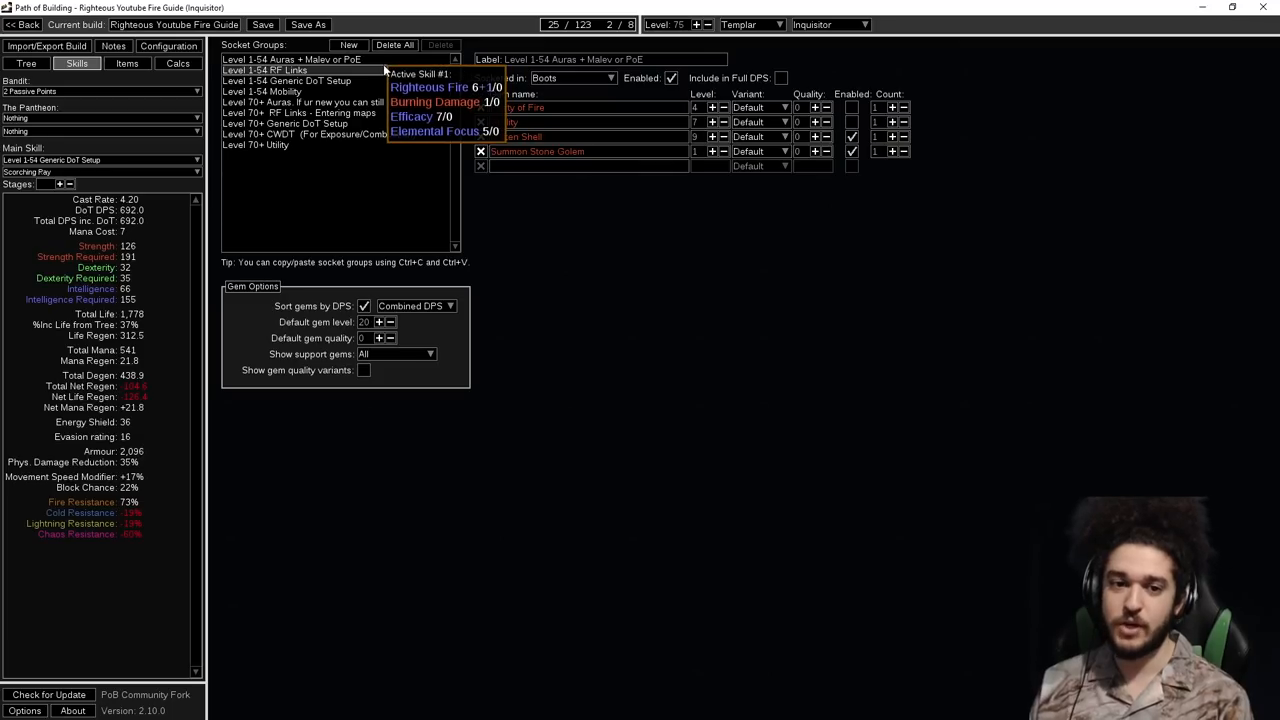
Select the Level 1-54 Generic DoT Setup group with Scorching Ray, Flame Wall and supports.
{"action": "left_click", "coordinate": [288, 80]}
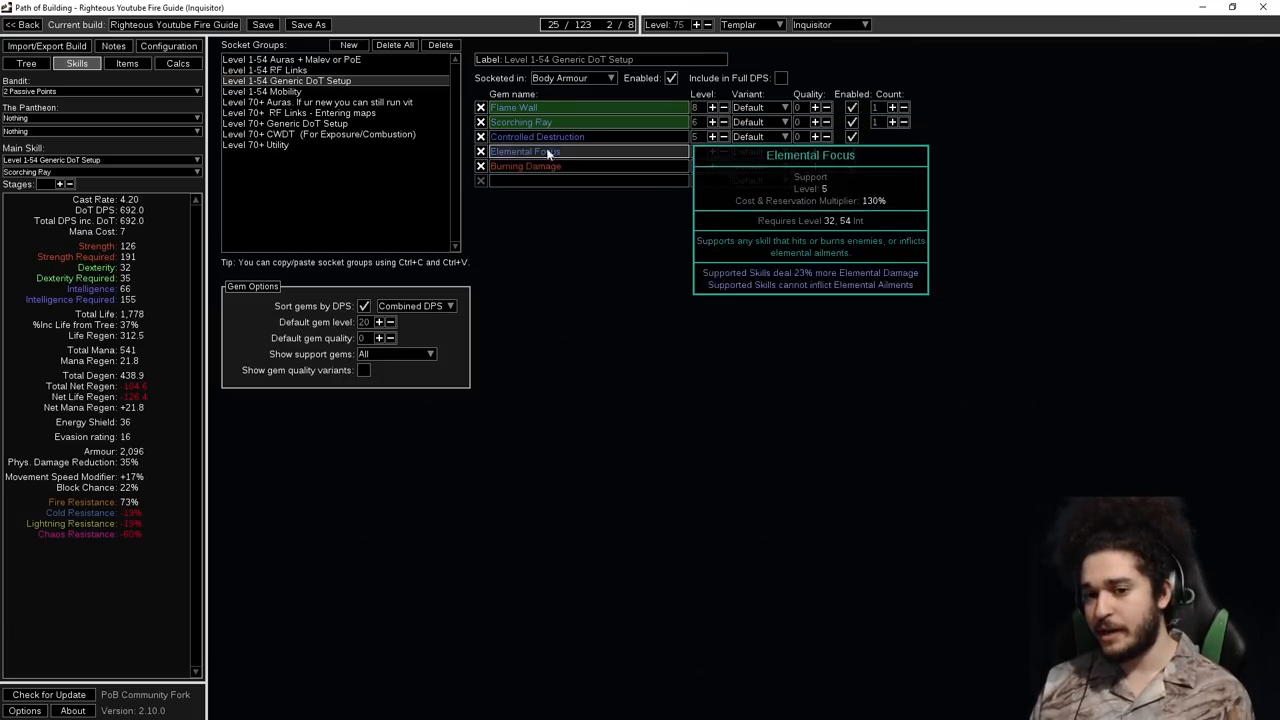
{"action": "mouse_move", "coordinate": [704, 374]}
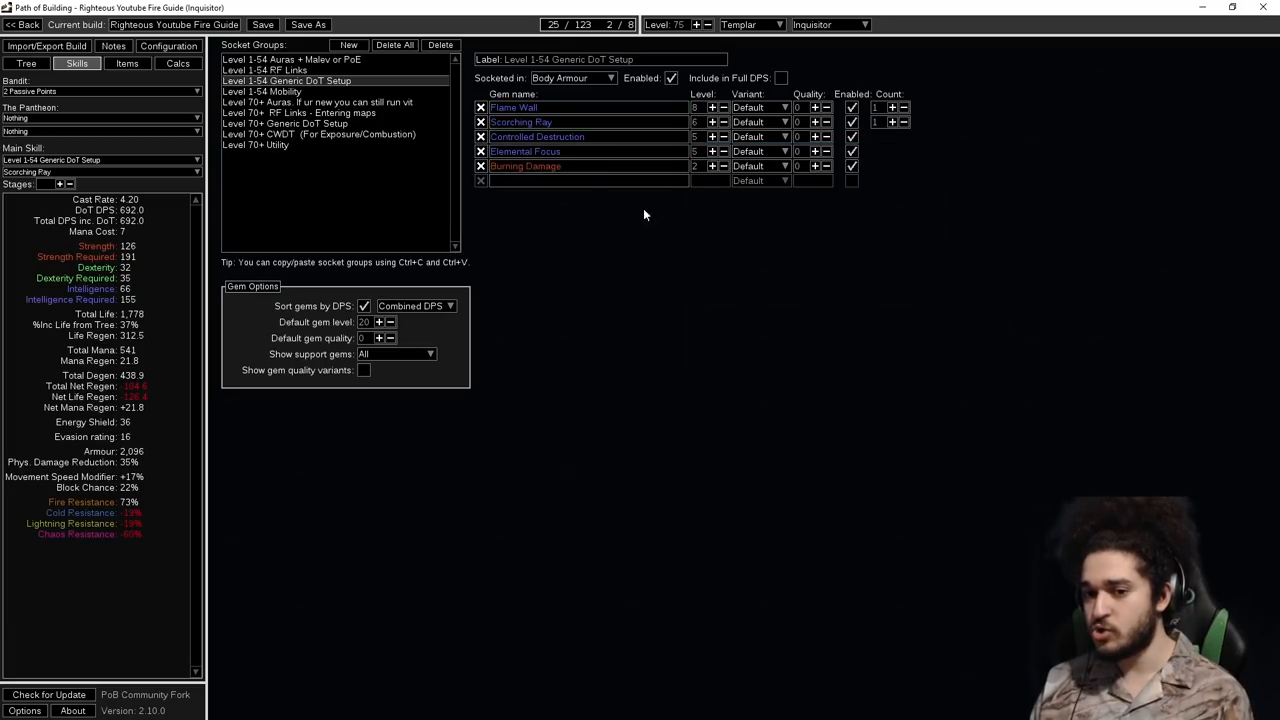
{"action": "mouse_move", "coordinate": [524, 166]}
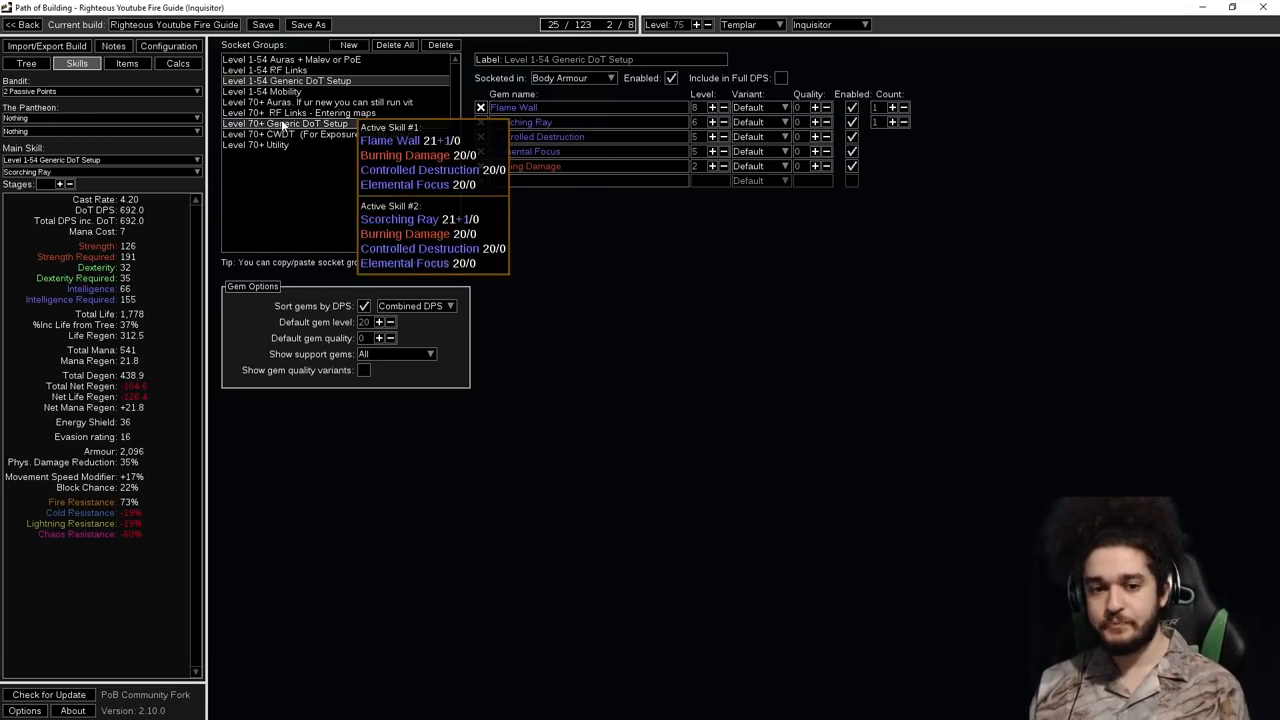
Review the Level 1-54 Mobility group, then the RF Links group with Righteous Fire and supports.
{"action": "left_click", "coordinate": [260, 92]}
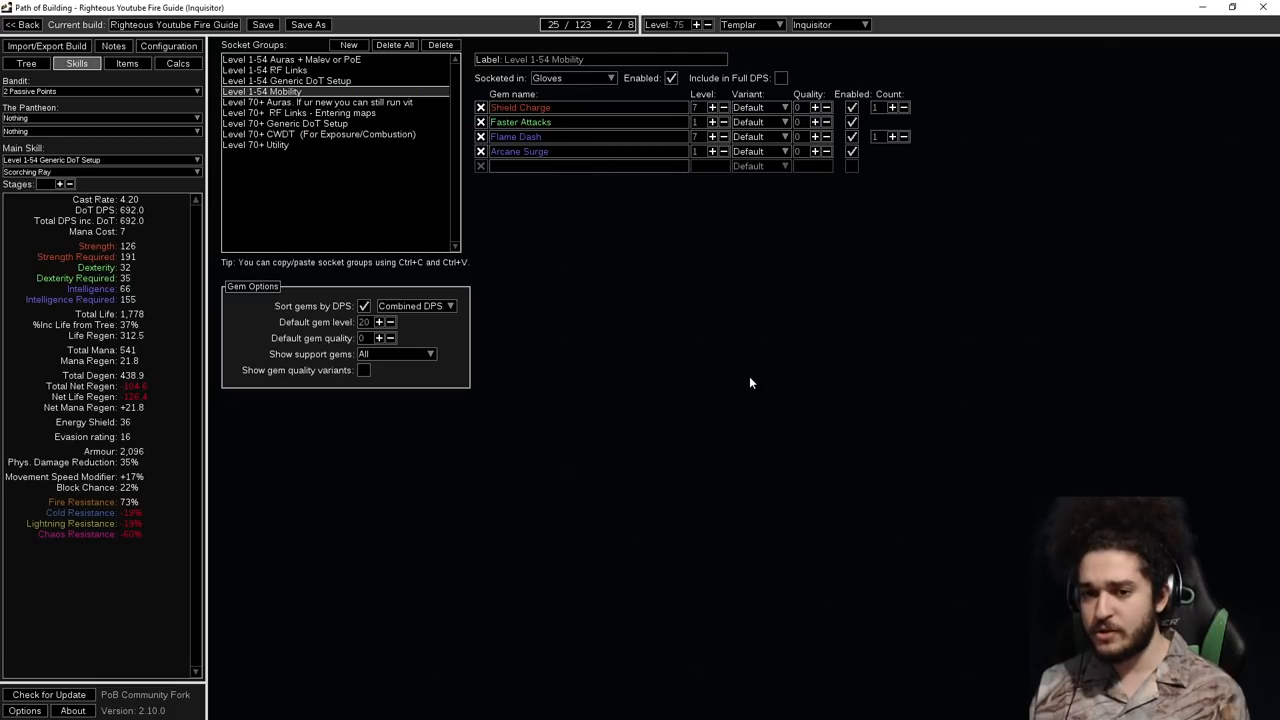
{"action": "mouse_move", "coordinate": [516, 136]}
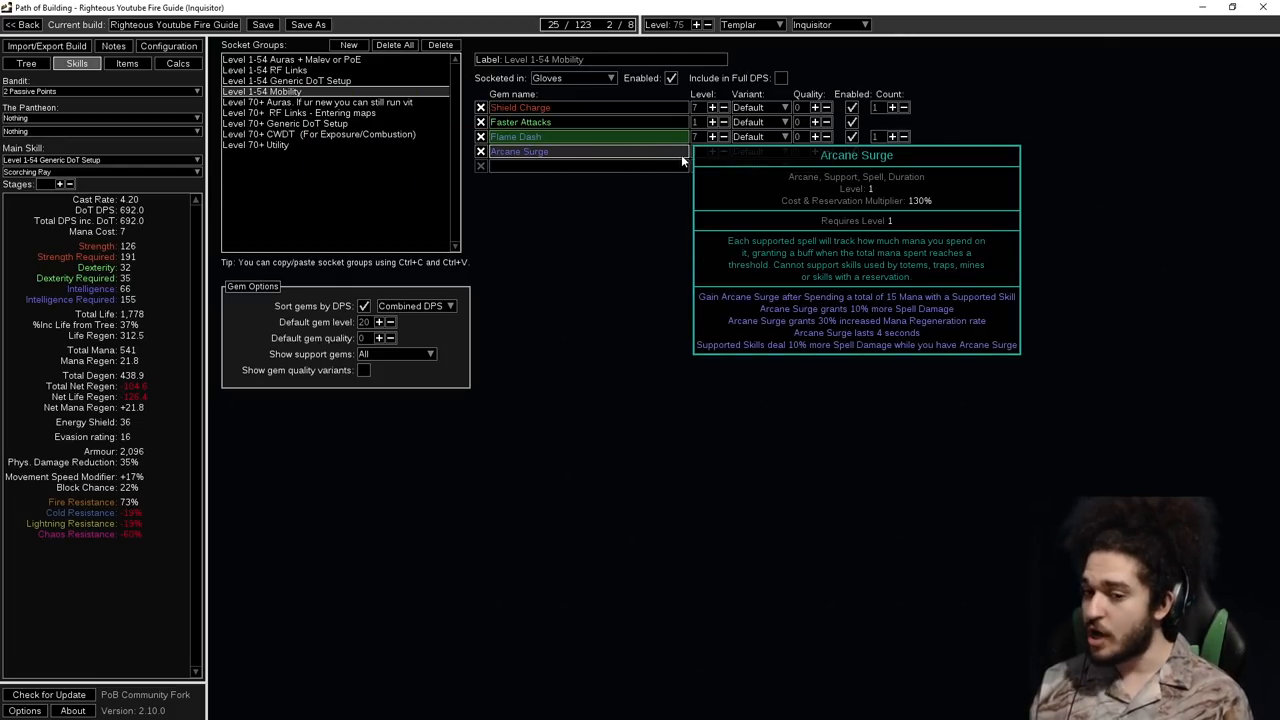
{"action": "mouse_move", "coordinate": [616, 142]}
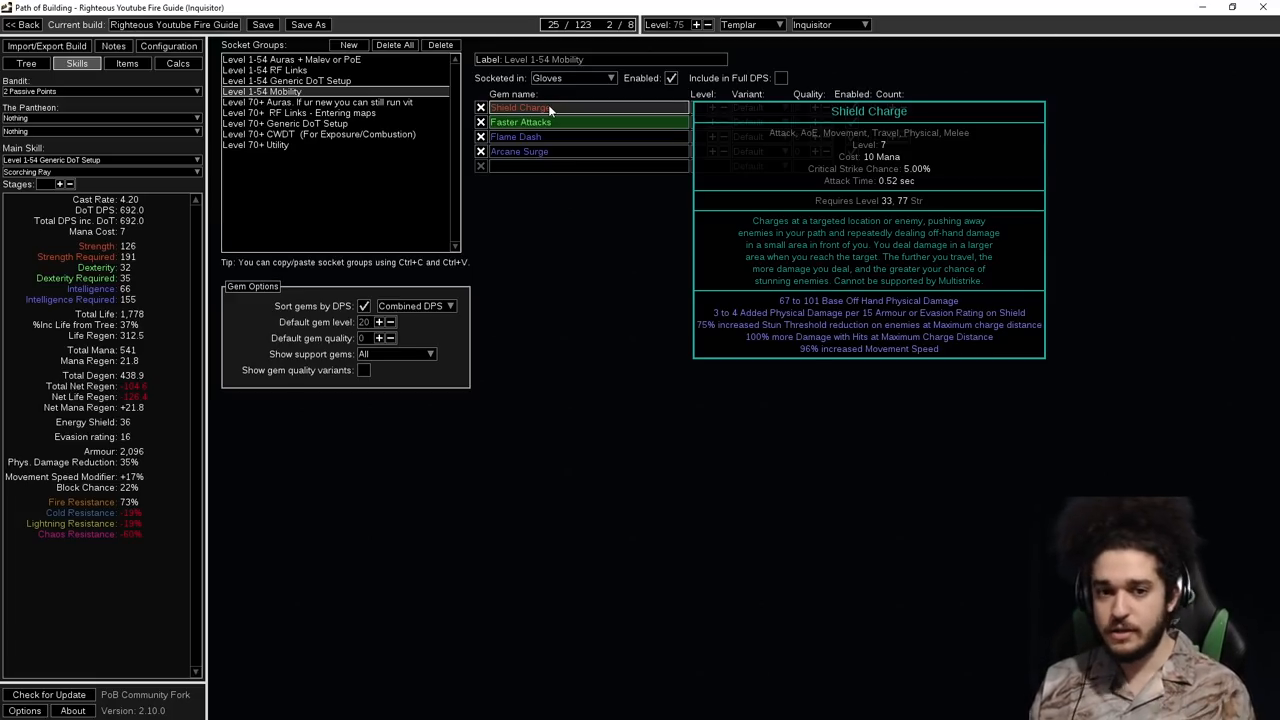
{"action": "left_click", "coordinate": [264, 70]}
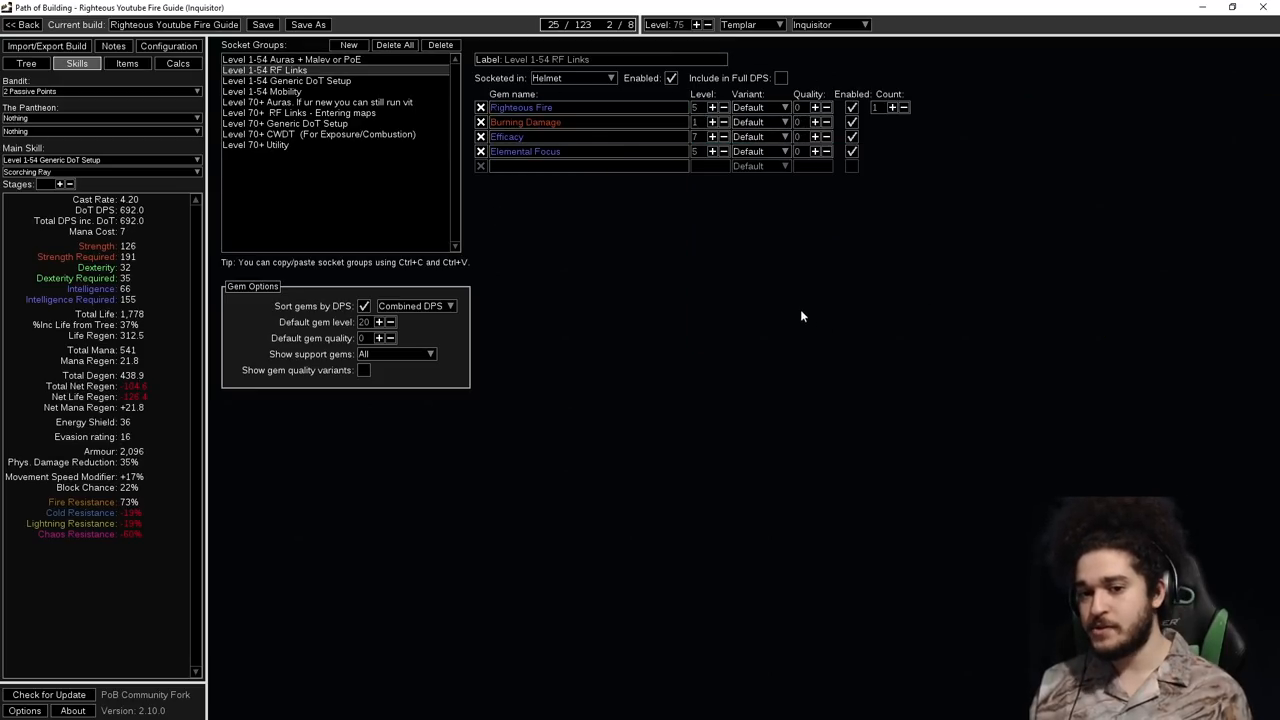
{"action": "mouse_move", "coordinate": [792, 308]}
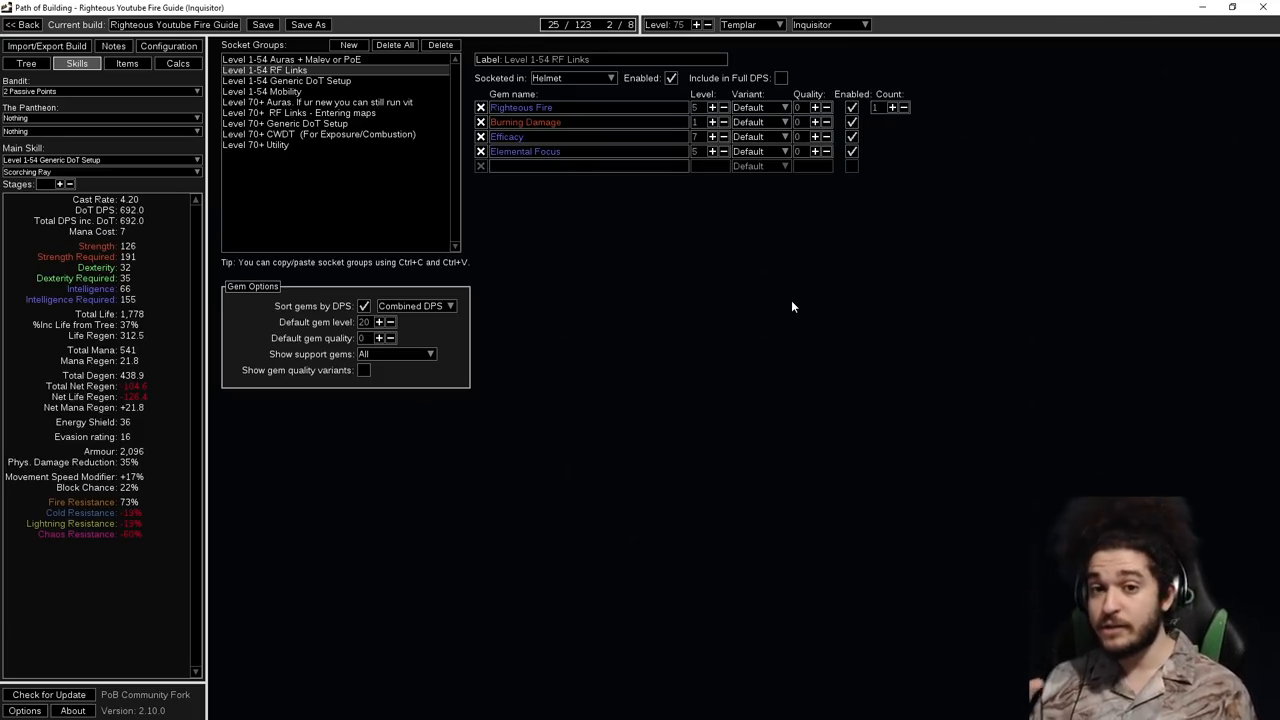
{"action": "mouse_move", "coordinate": [536, 136]}
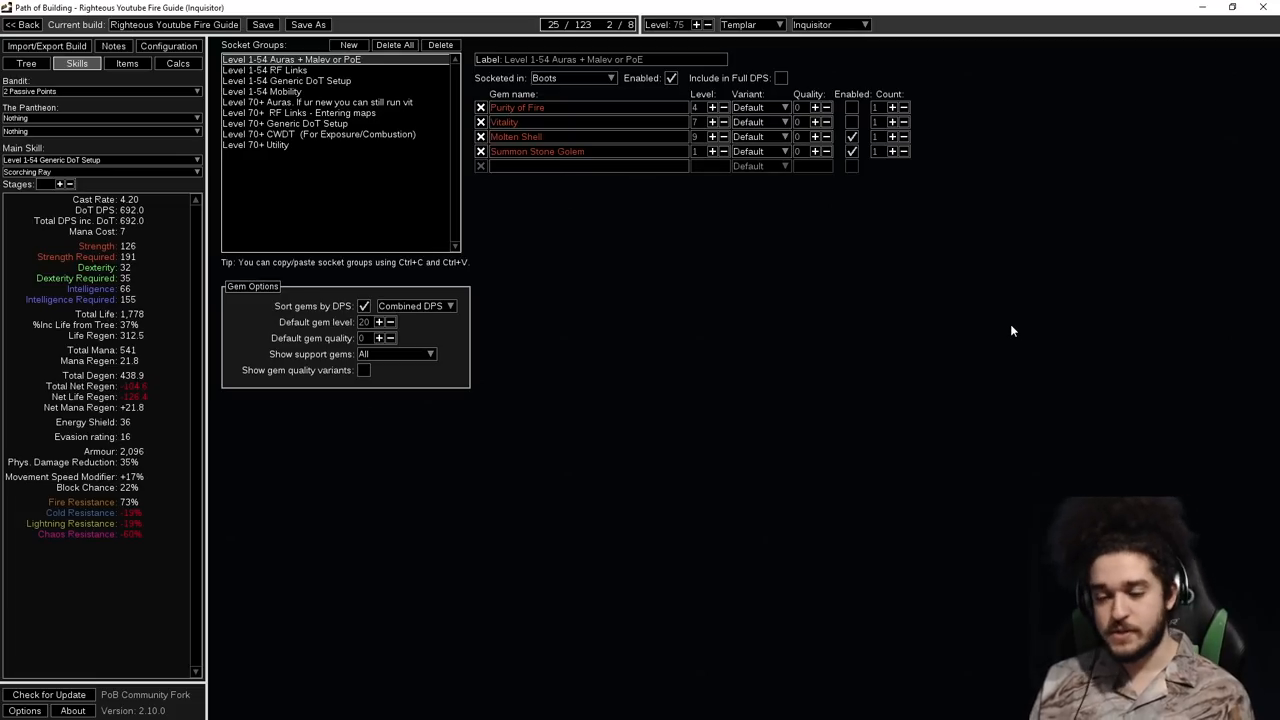
{"action": "mouse_move", "coordinate": [930, 316]}
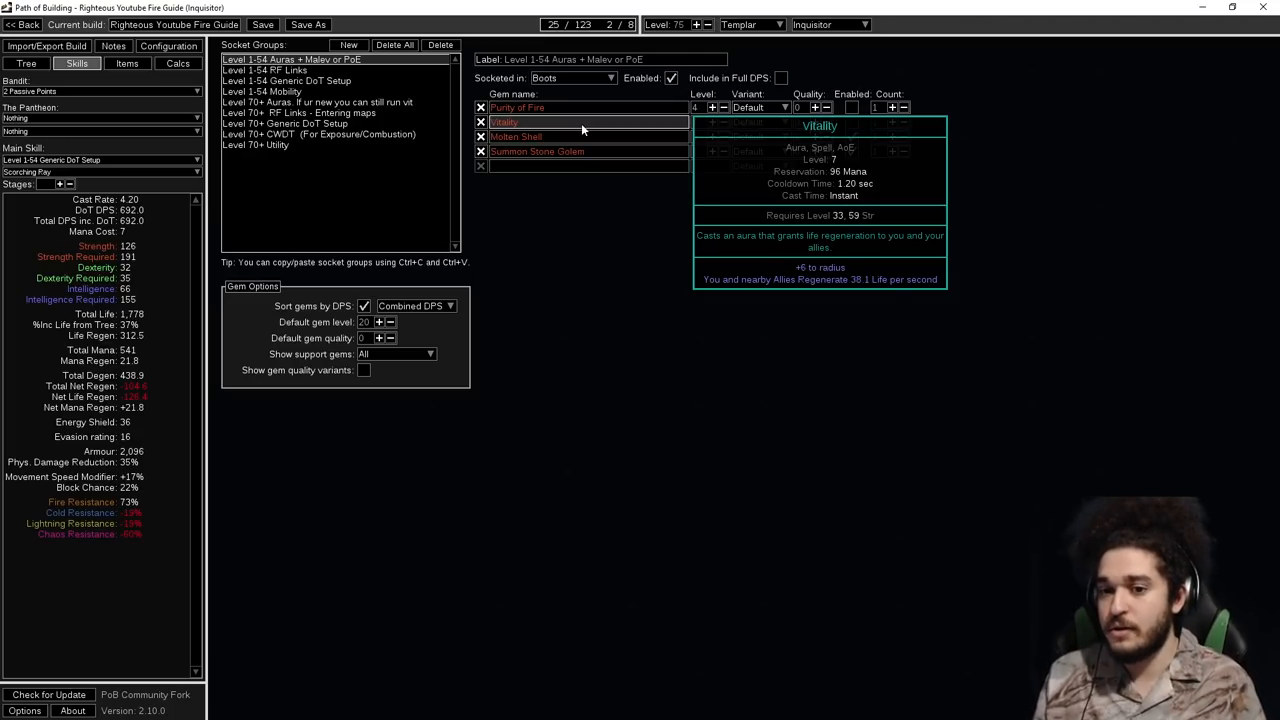
Assign the +50 to maximum Life bonus to the tree's Life Mastery and return to the gear list.
{"action": "left_click", "coordinate": [128, 62]}
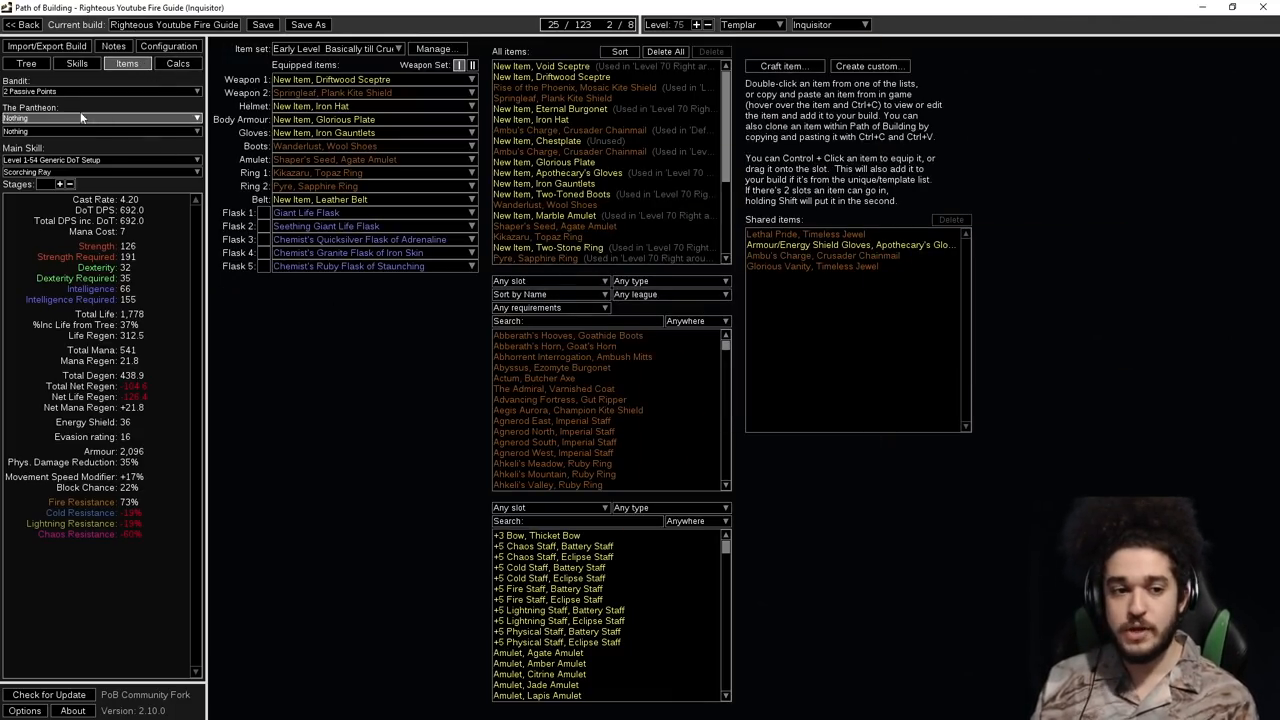
{"action": "left_click", "coordinate": [28, 62]}
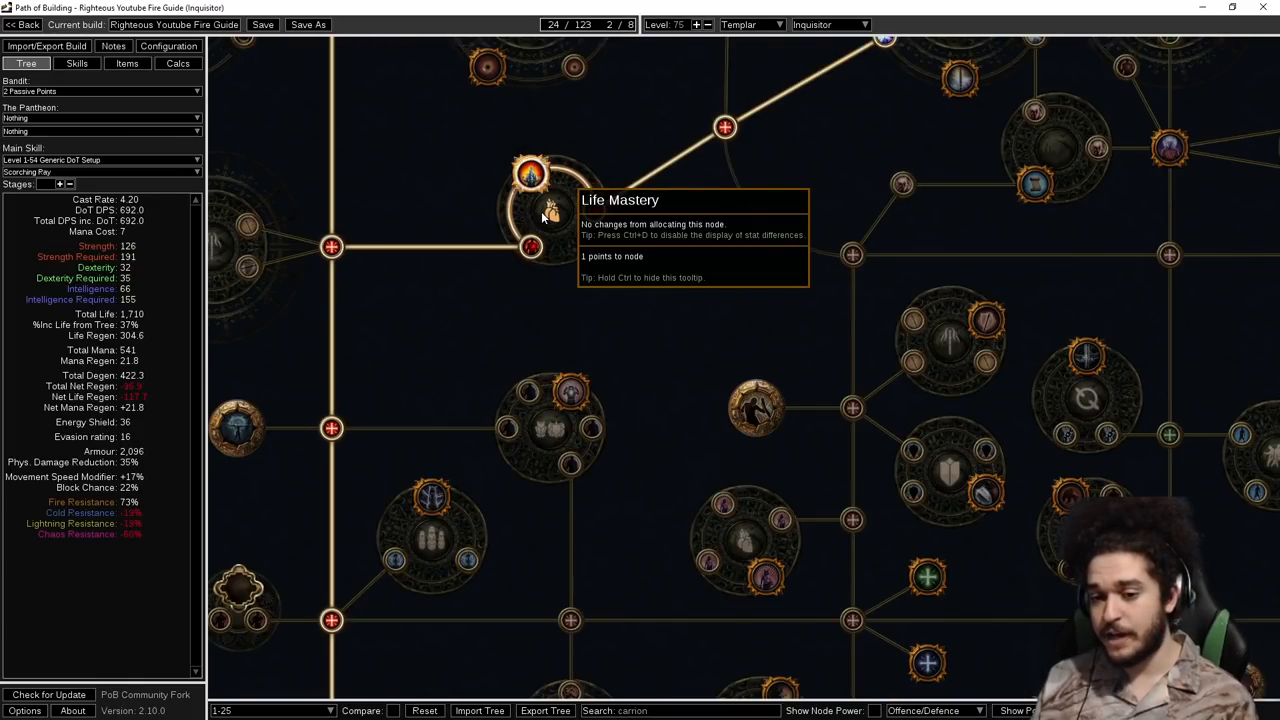
{"action": "left_click", "coordinate": [532, 174]}
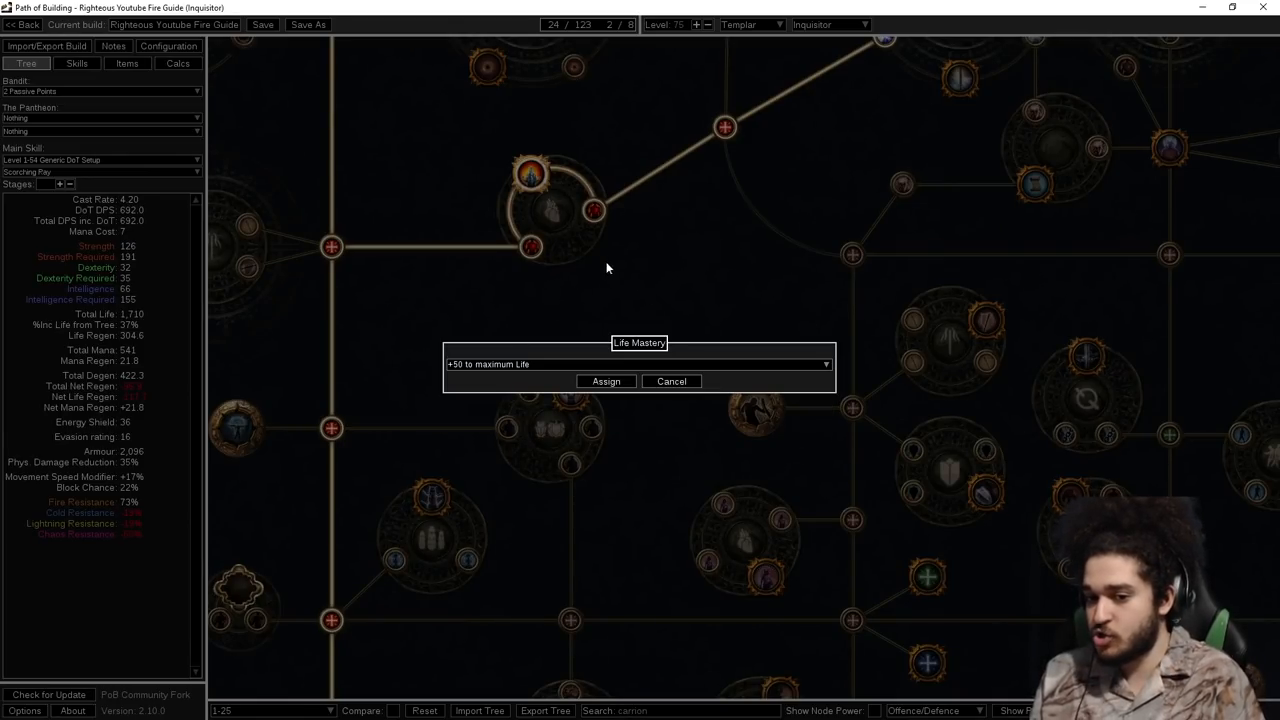
{"action": "left_click", "coordinate": [604, 380]}
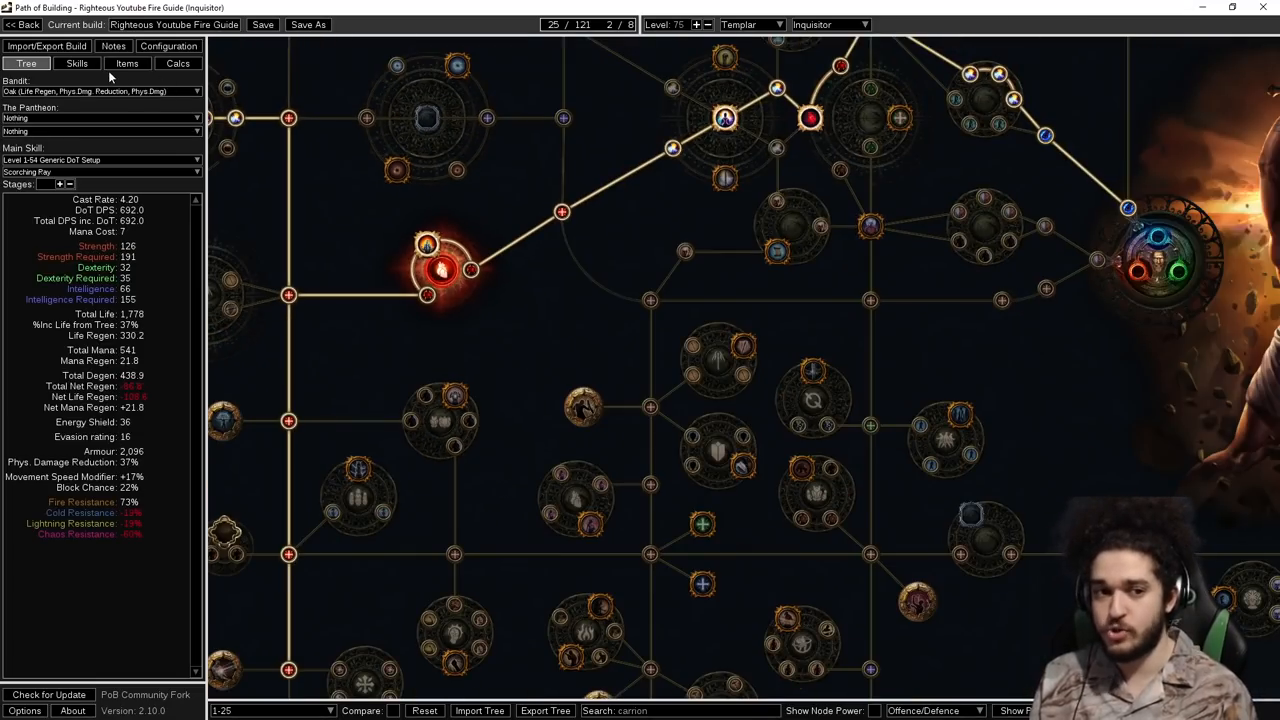
{"action": "left_click", "coordinate": [128, 62]}
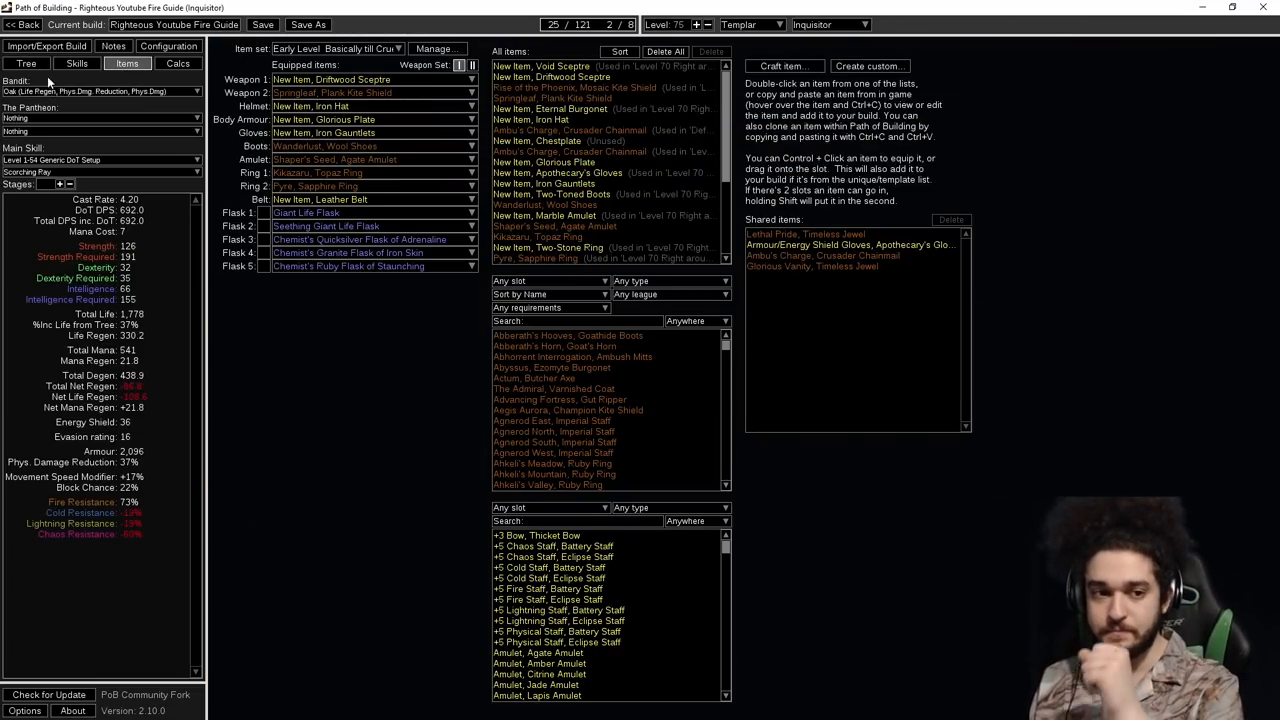
Show the Level 1-54 Auras group again, including Purity of Fire and Vitality.
{"action": "left_click", "coordinate": [76, 62]}
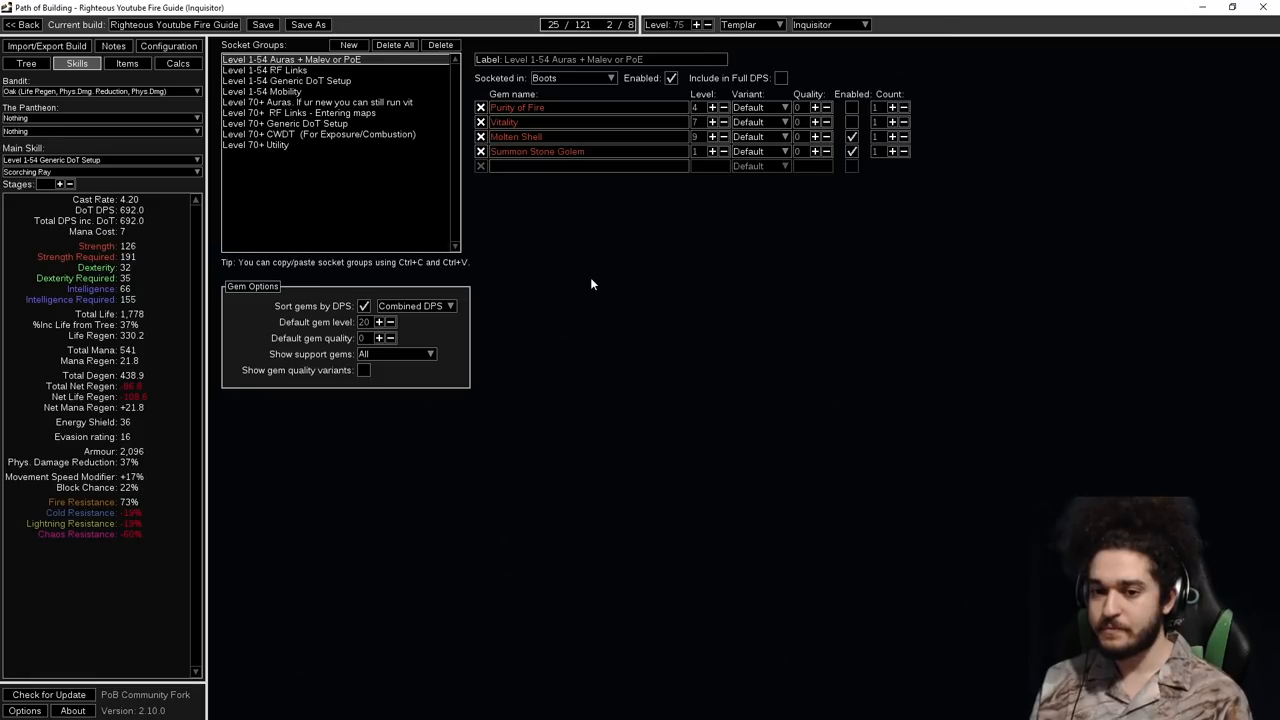
{"action": "mouse_move", "coordinate": [540, 108]}
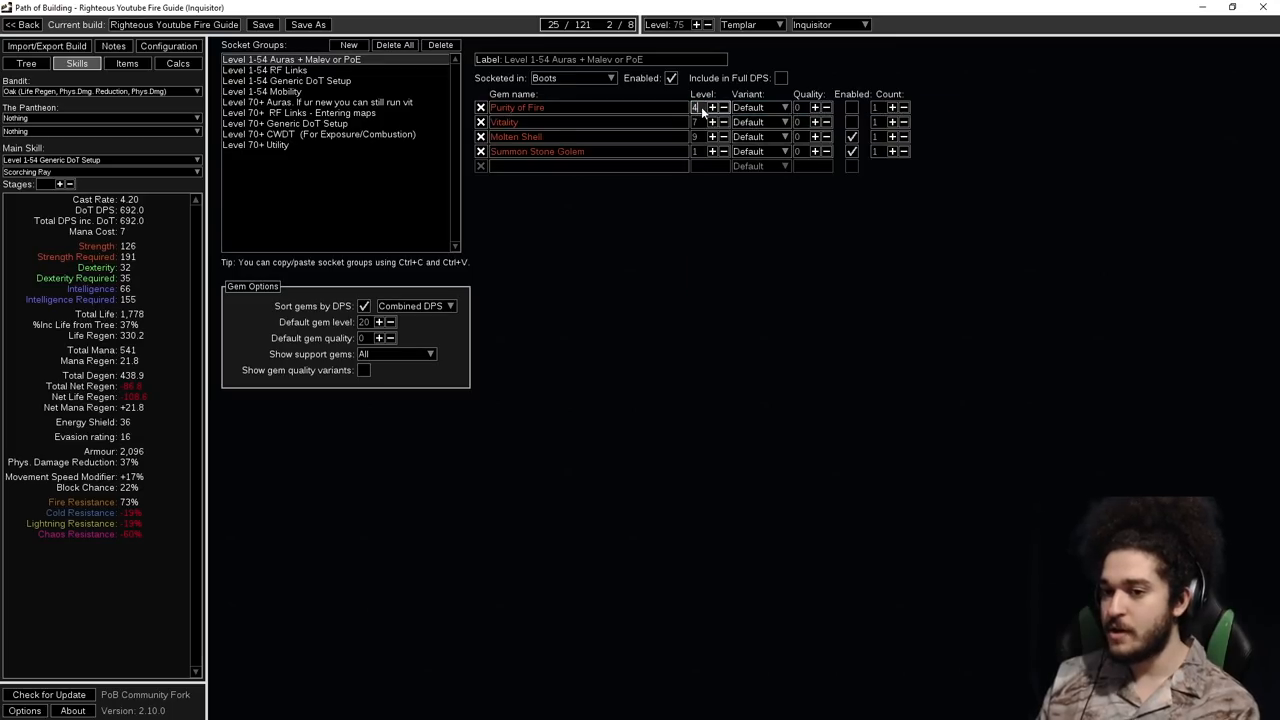
{"action": "mouse_move", "coordinate": [540, 108]}
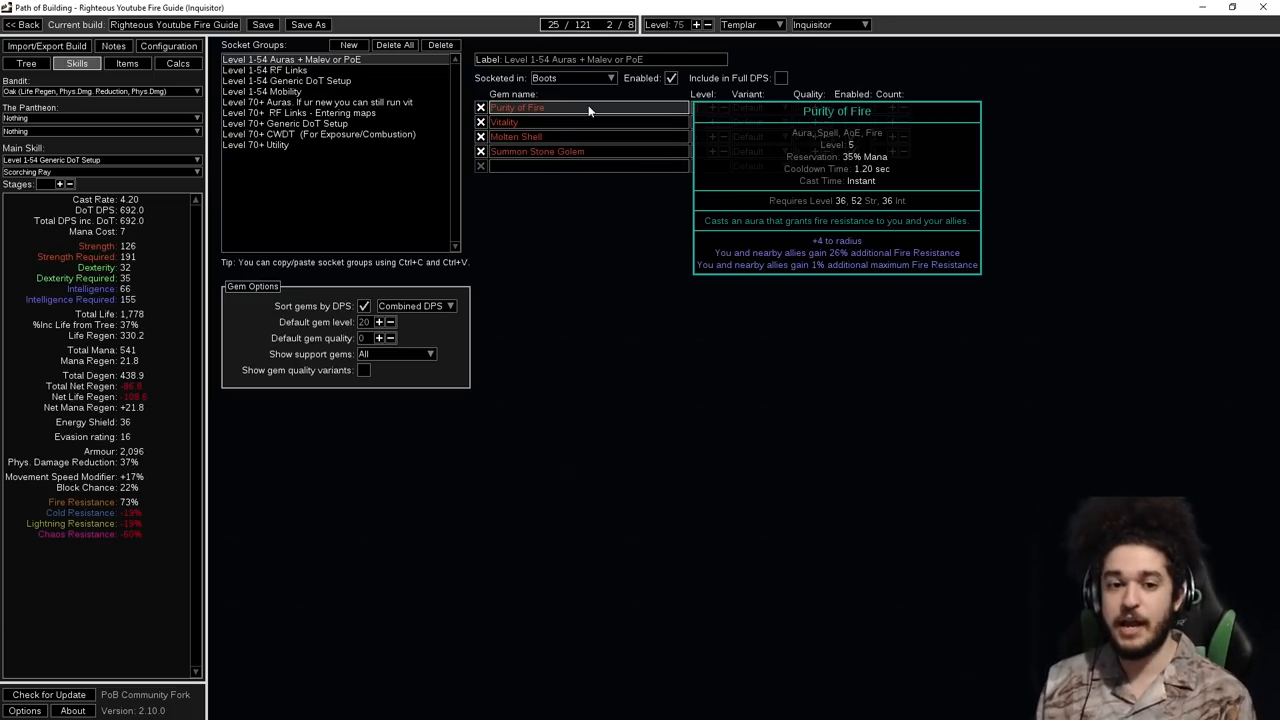
Return to the passive tree and keep the Level 1-25 tree spec selected.
{"action": "left_click", "coordinate": [128, 62]}
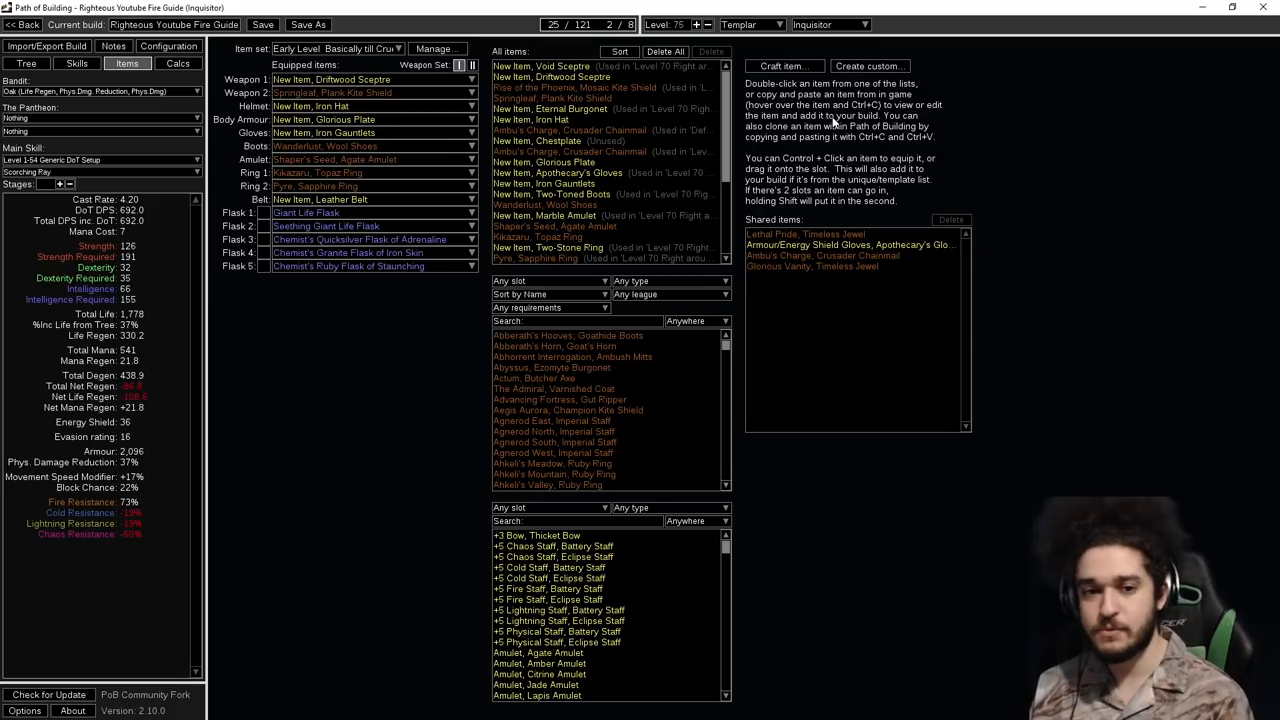
{"action": "left_click", "coordinate": [26, 62]}
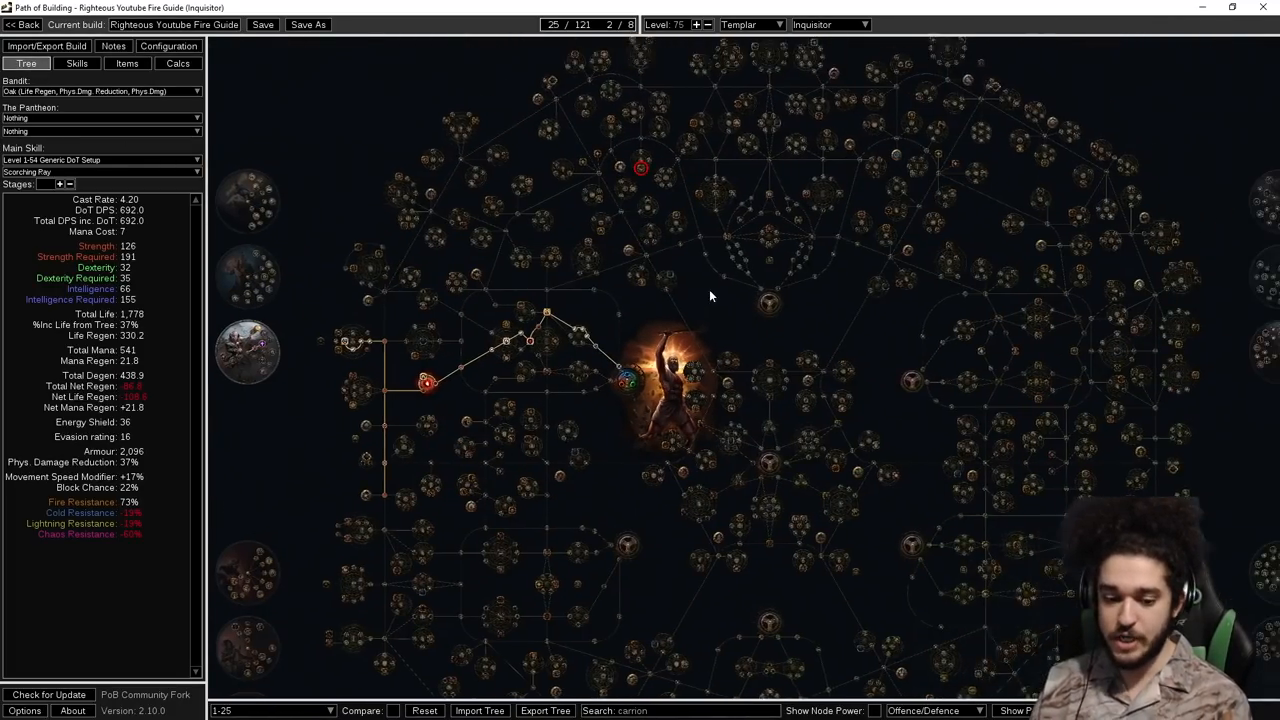
{"action": "left_click_drag", "start_coordinate": [710, 296], "coordinate": [800, 278]}
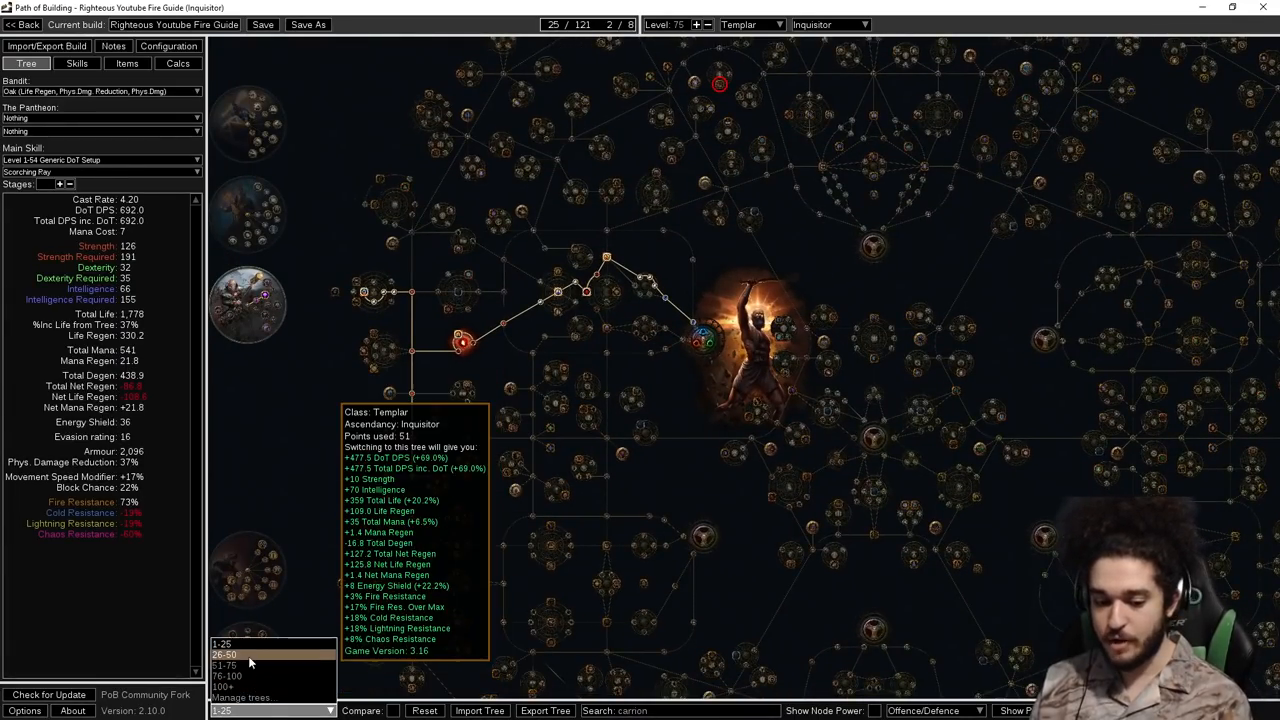
{"action": "left_click", "coordinate": [228, 664]}
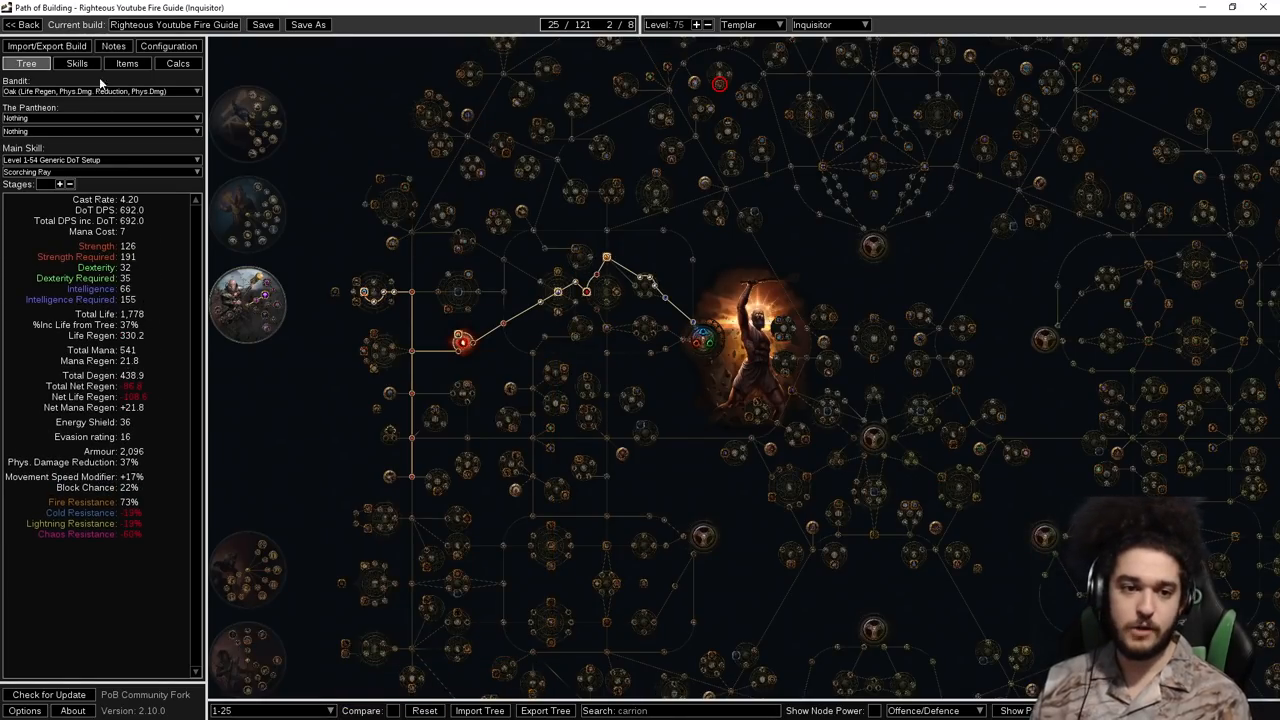
Switch the gear to the Level 70 Right around Maps item set.
{"action": "left_click", "coordinate": [128, 62]}
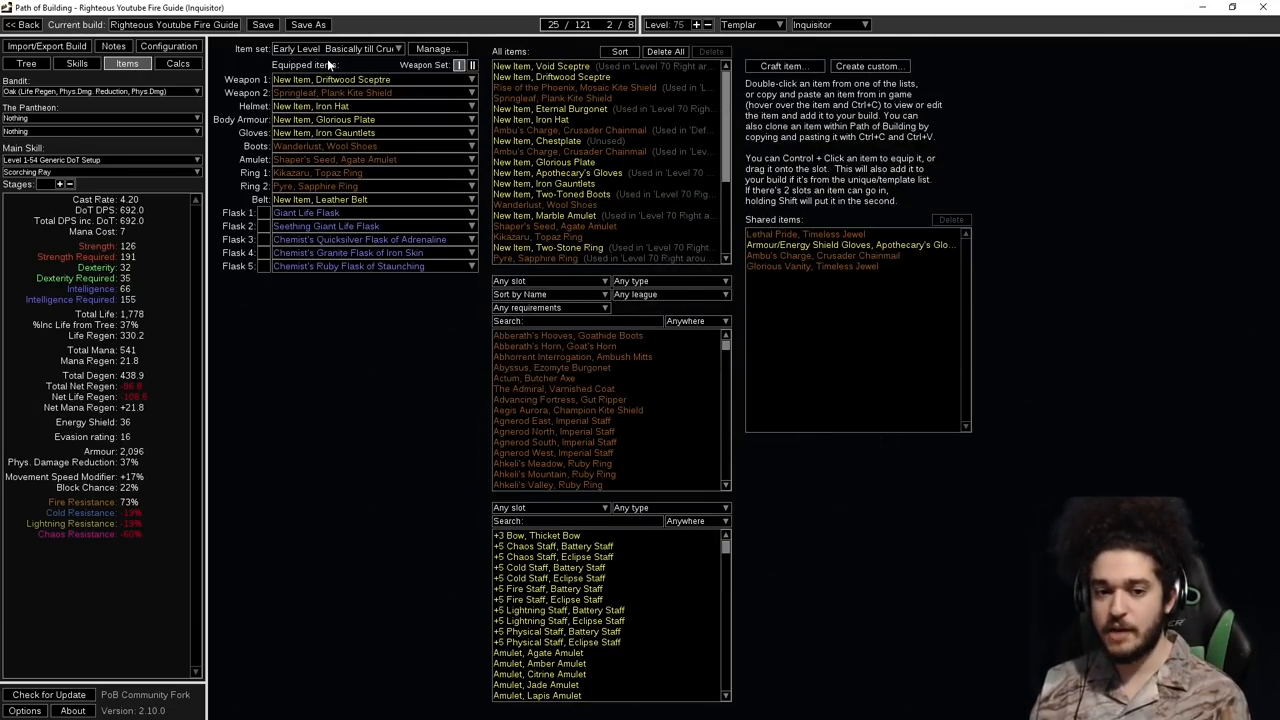
{"action": "mouse_move", "coordinate": [344, 212]}
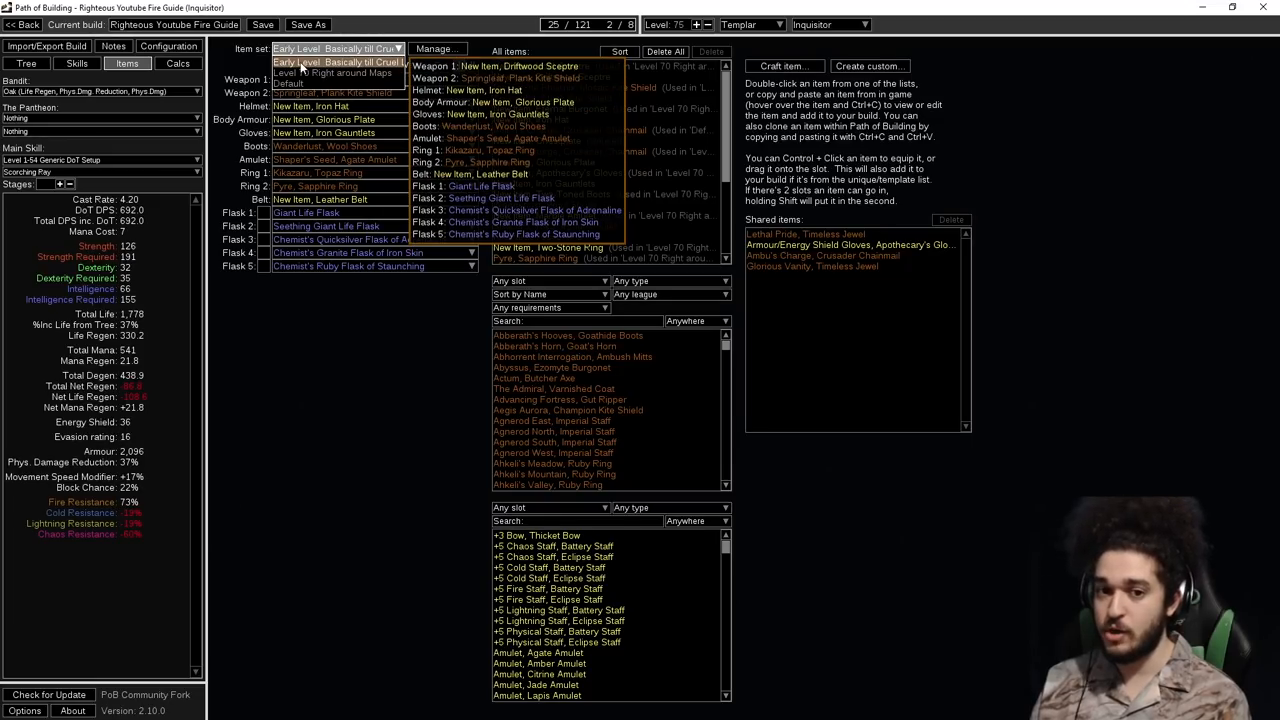
{"action": "left_click", "coordinate": [336, 72]}
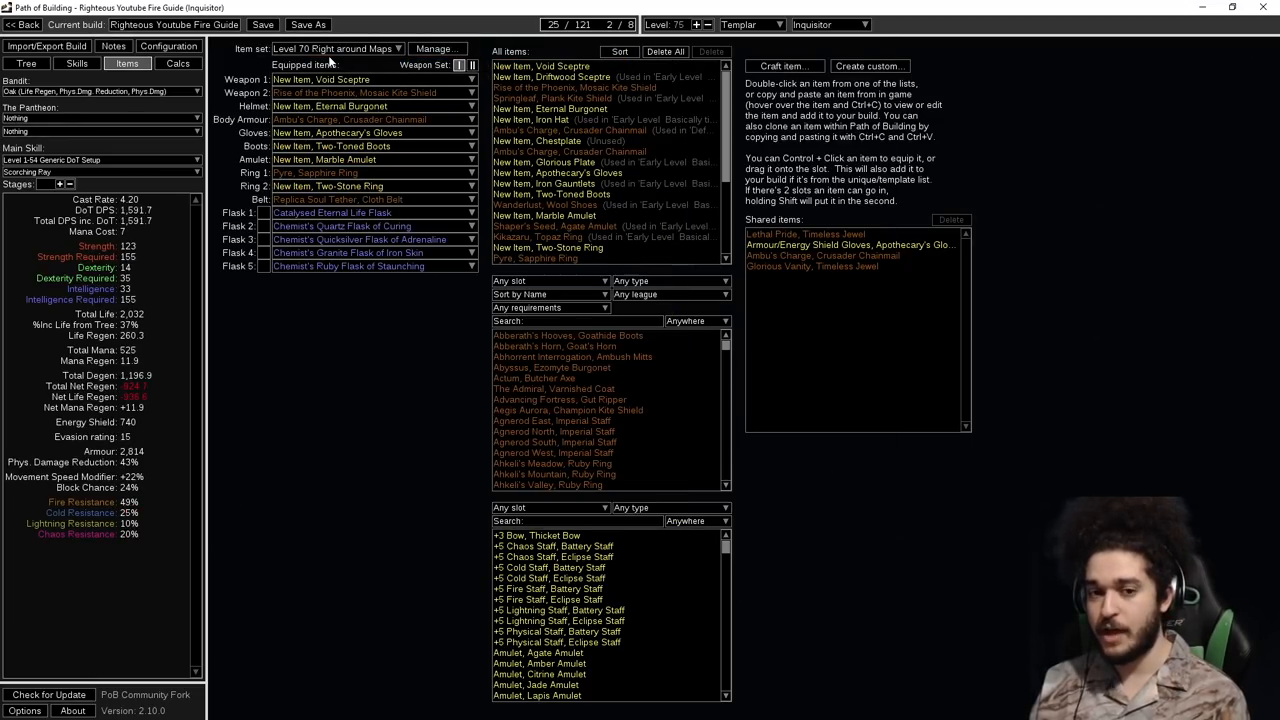
{"action": "mouse_move", "coordinate": [320, 80]}
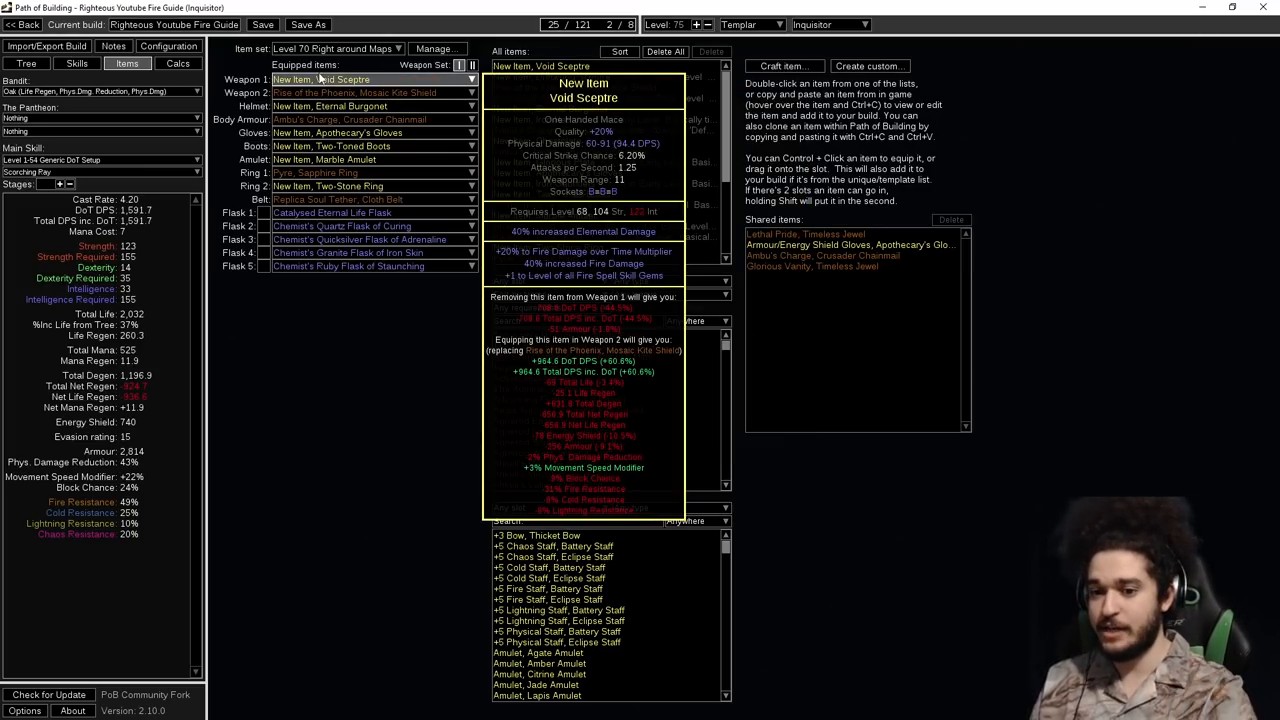
{"action": "left_click", "coordinate": [336, 48]}
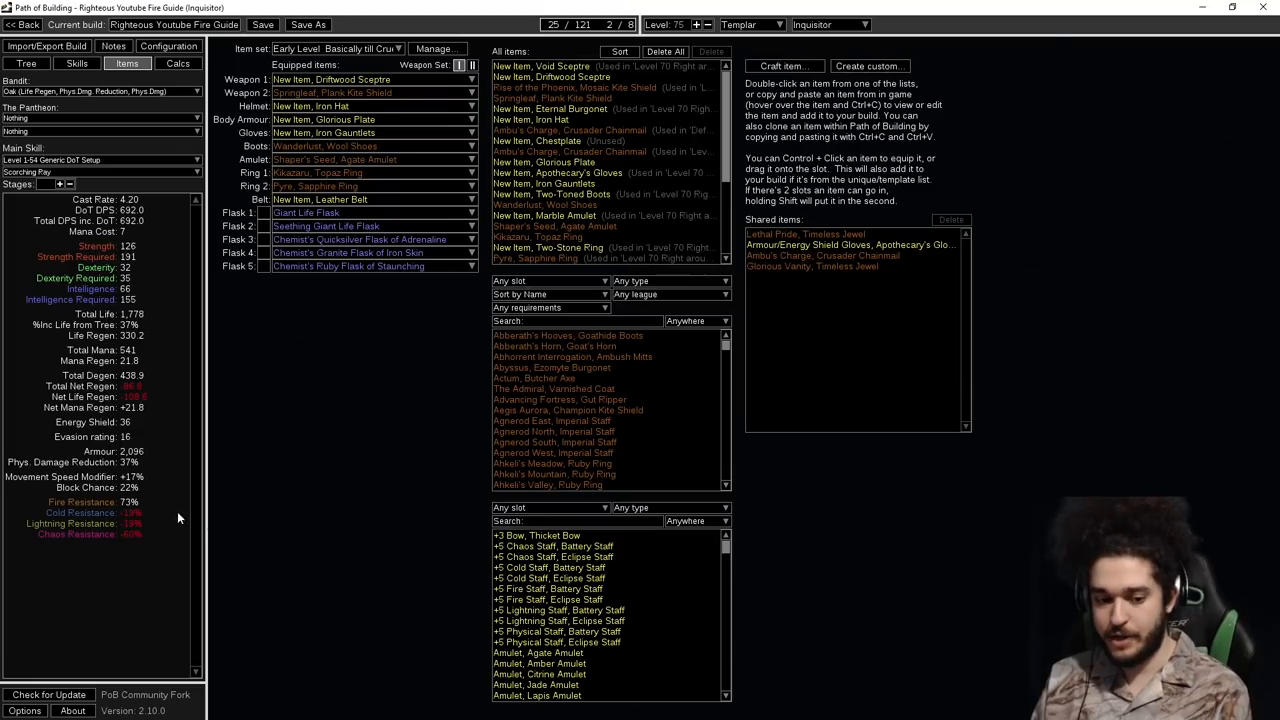
{"action": "mouse_move", "coordinate": [340, 120]}
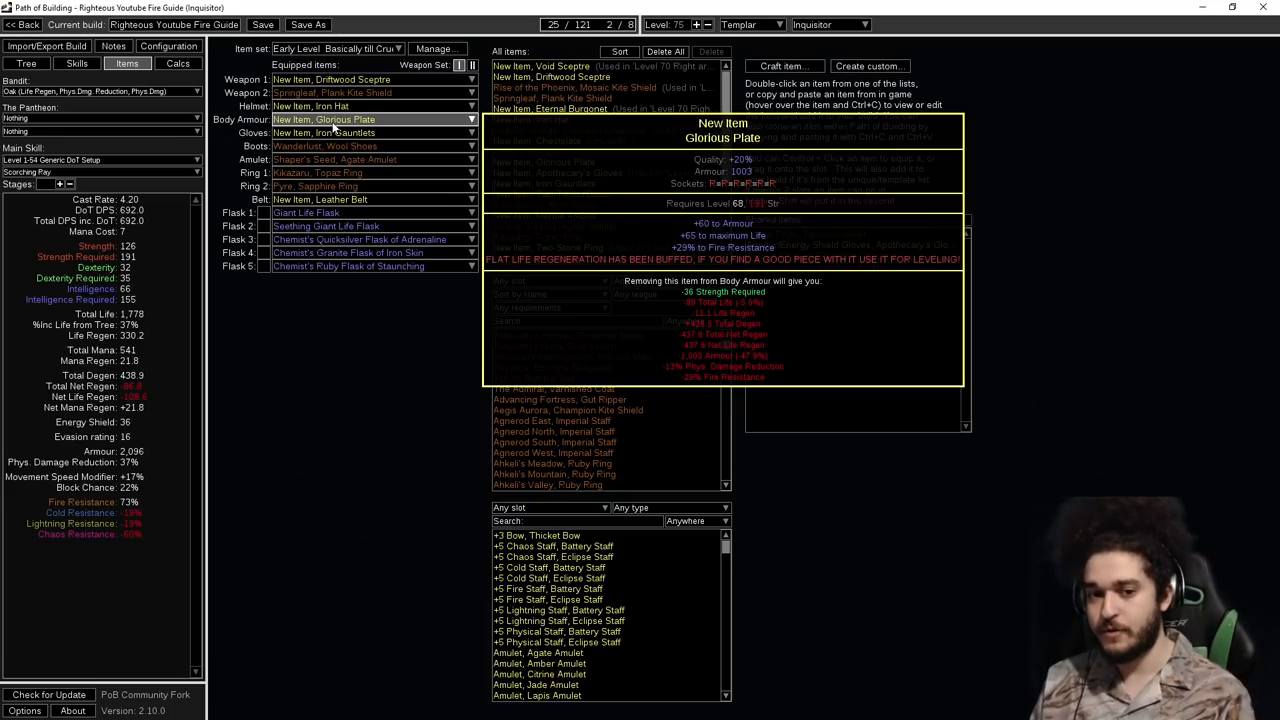
{"action": "mouse_move", "coordinate": [340, 146]}
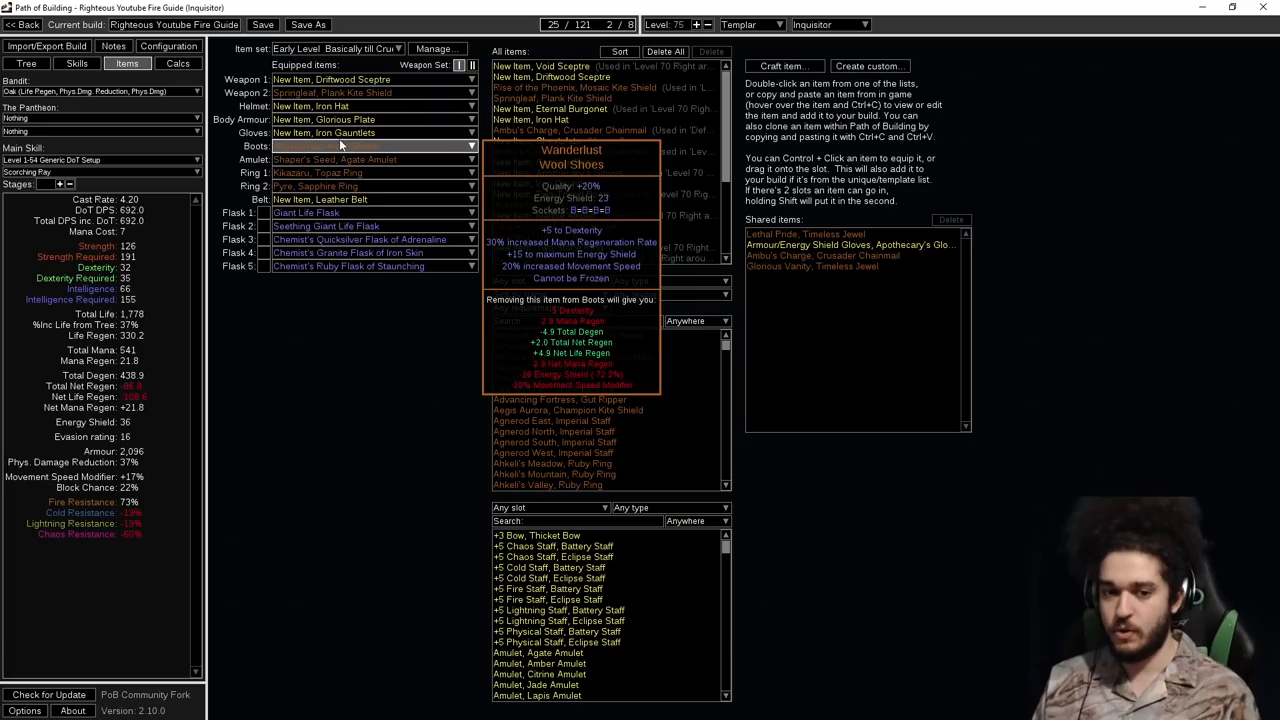
{"action": "mouse_move", "coordinate": [350, 160]}
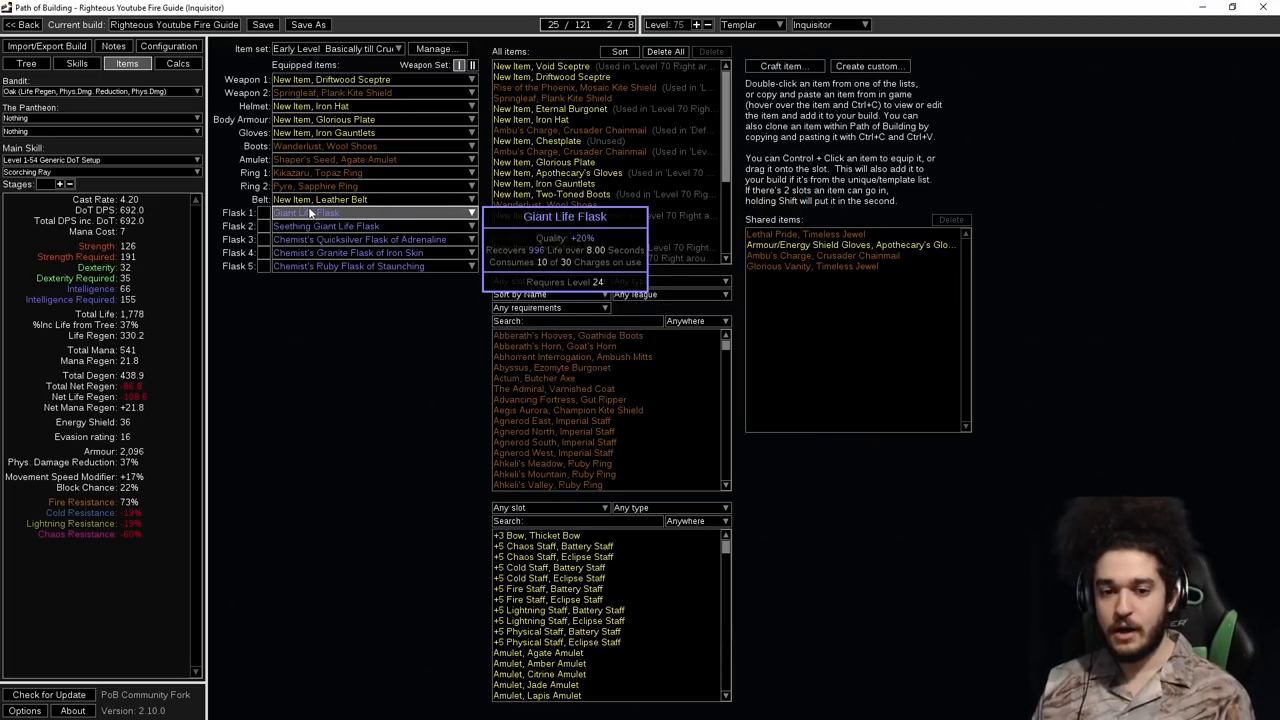
{"action": "mouse_move", "coordinate": [320, 200]}
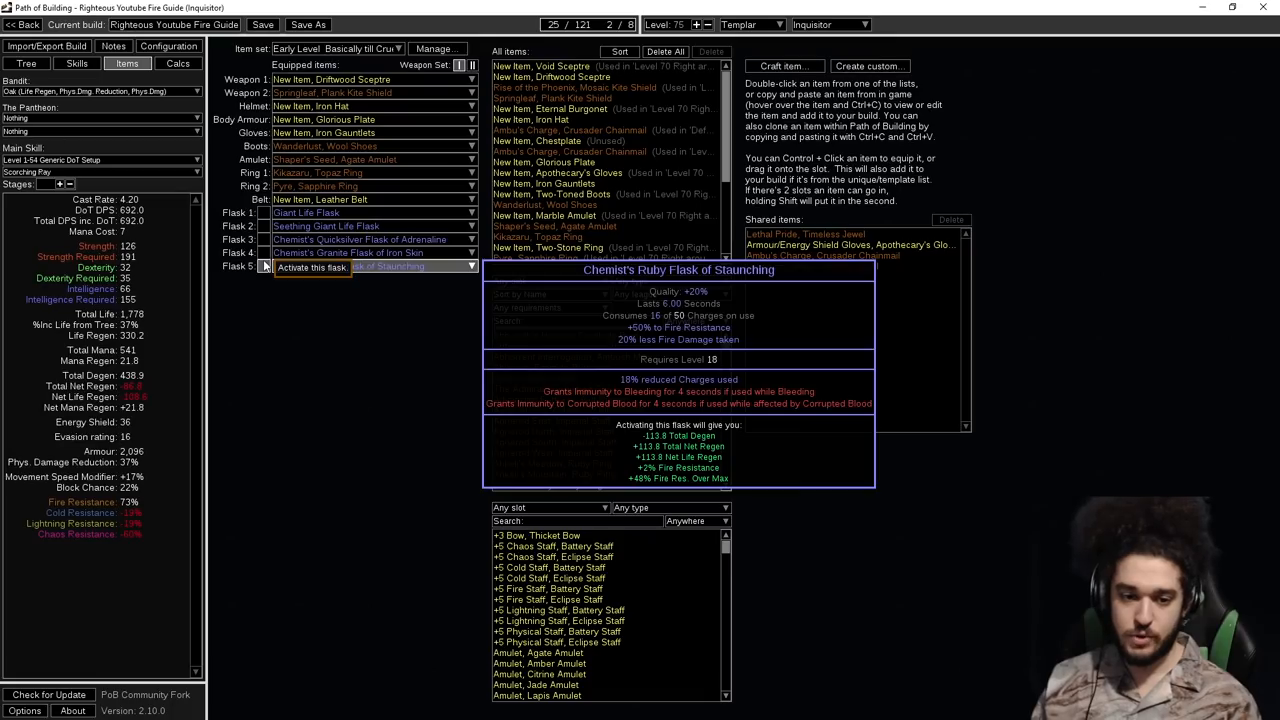
Toggle the Ruby Flask of Staunching to compare Total Degen 325.1 active versus 438.9 inactive.
{"action": "left_click", "coordinate": [264, 268]}
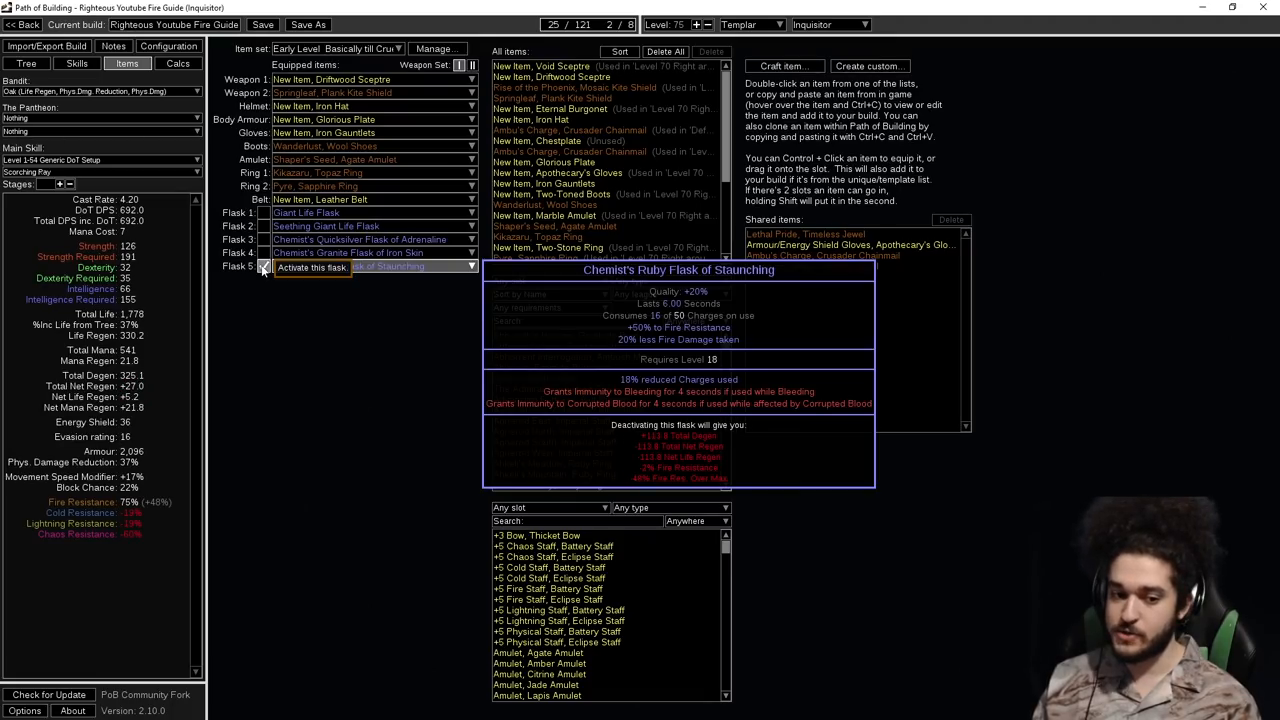
{"action": "left_click", "coordinate": [264, 266]}
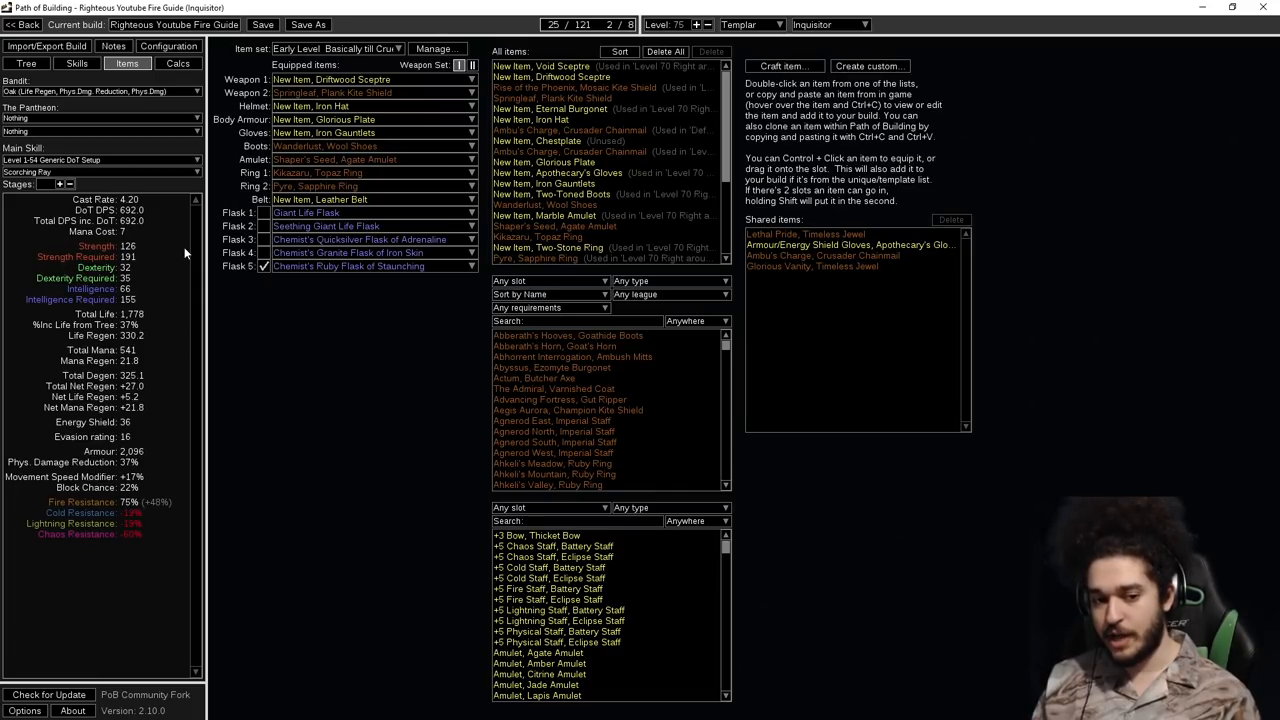
{"action": "mouse_move", "coordinate": [144, 330]}
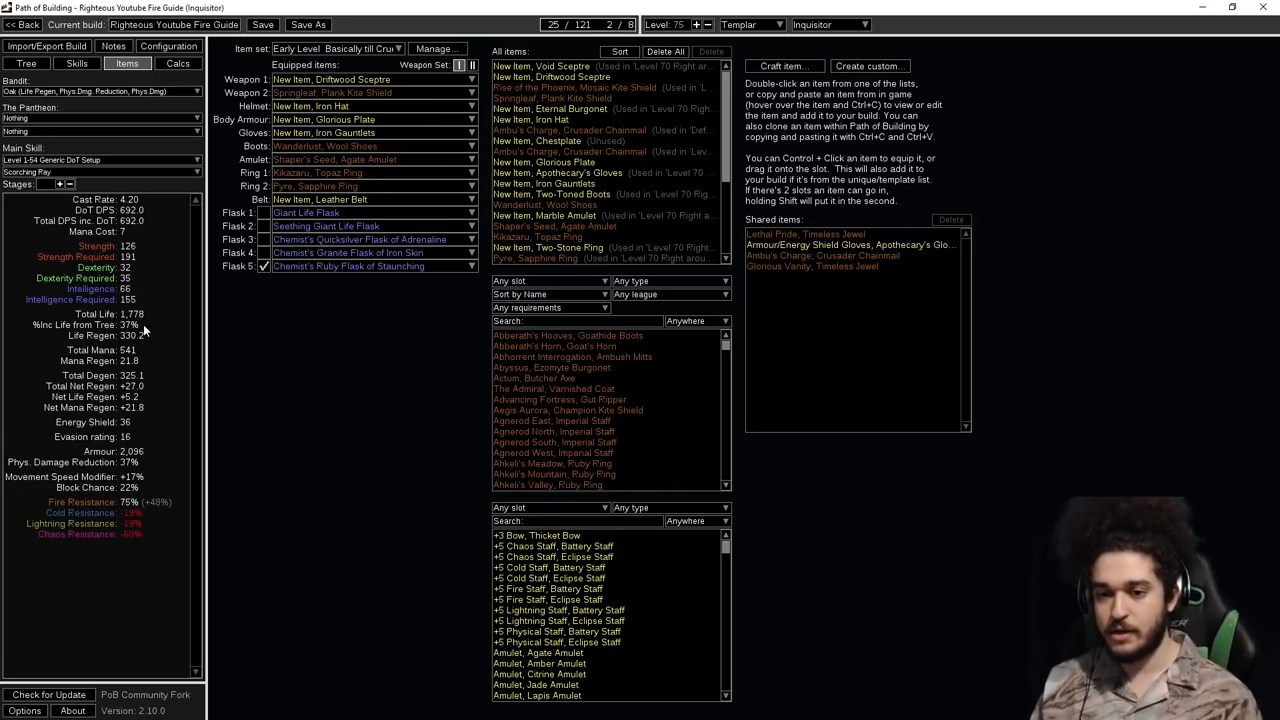
{"action": "mouse_move", "coordinate": [884, 176]}
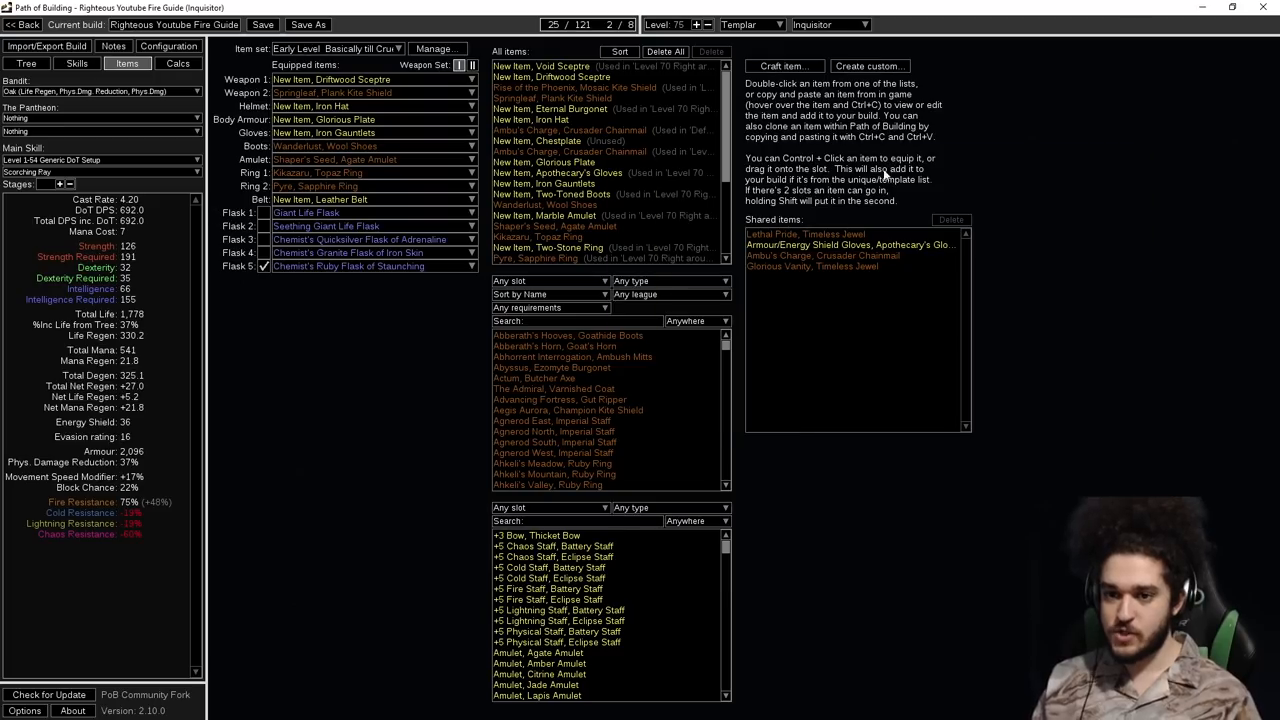
{"action": "mouse_move", "coordinate": [406, 364]}
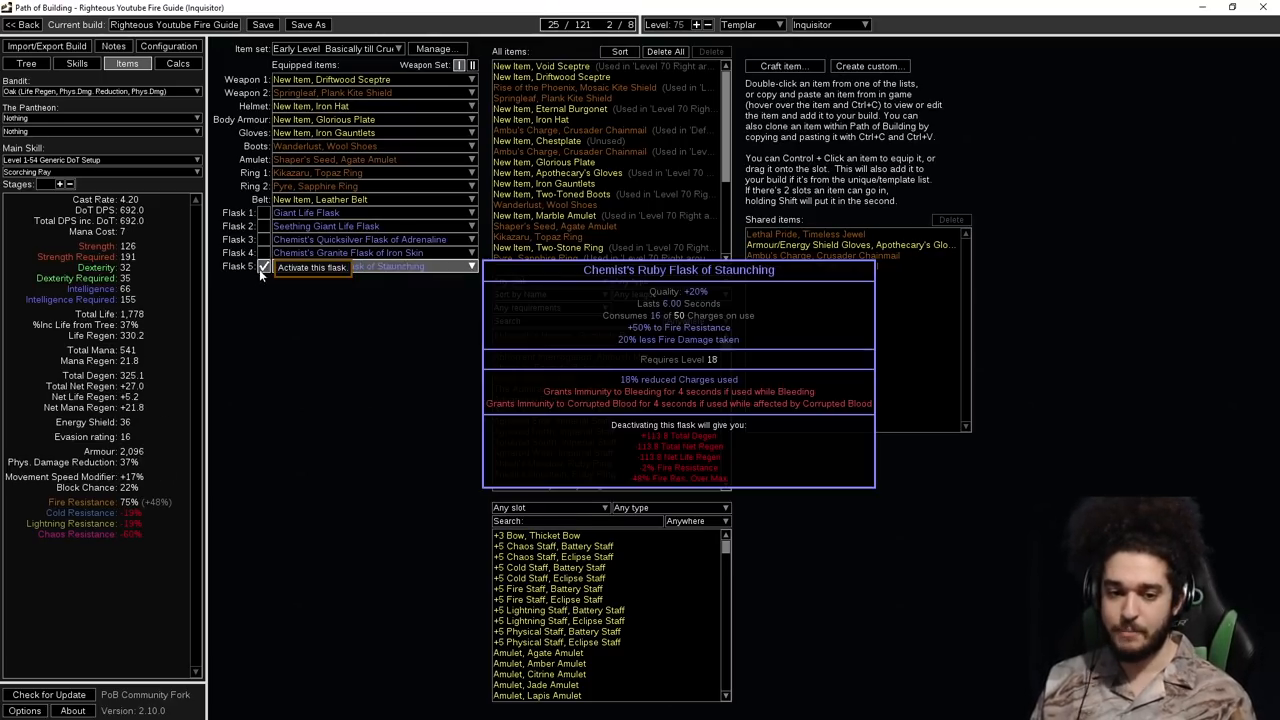
{"action": "left_click", "coordinate": [264, 268]}
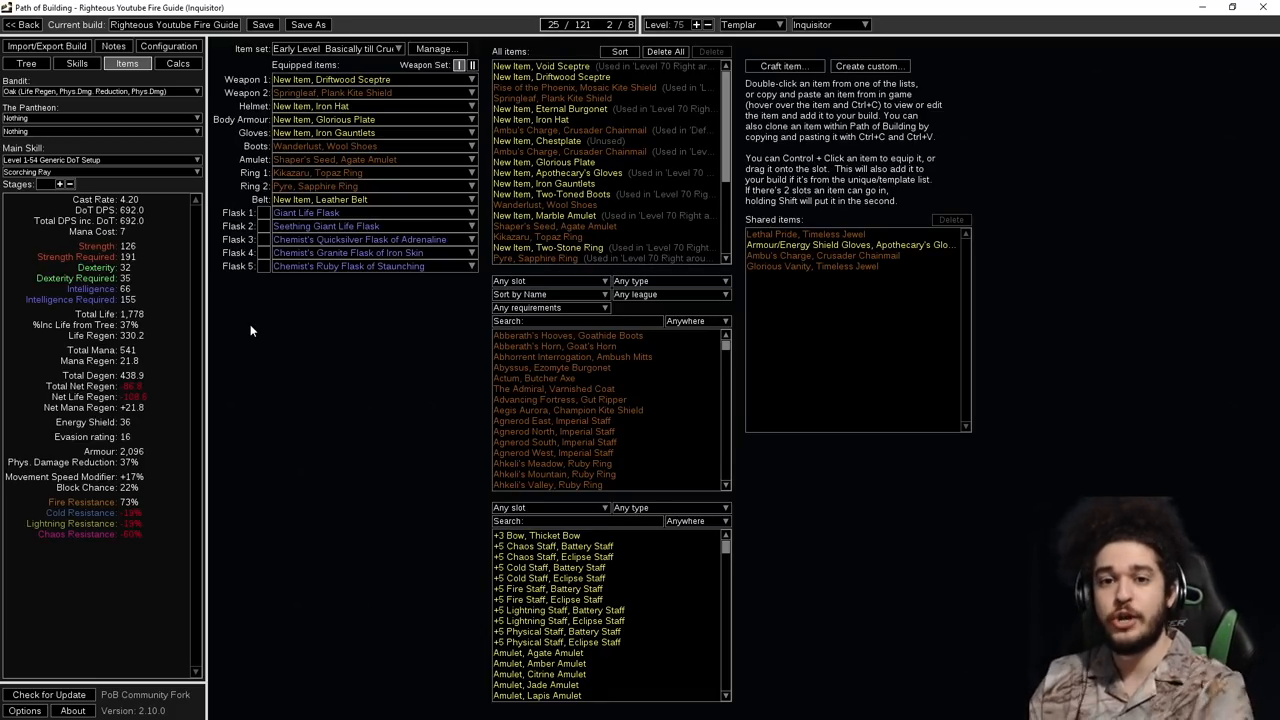
{"action": "mouse_move", "coordinate": [202, 304]}
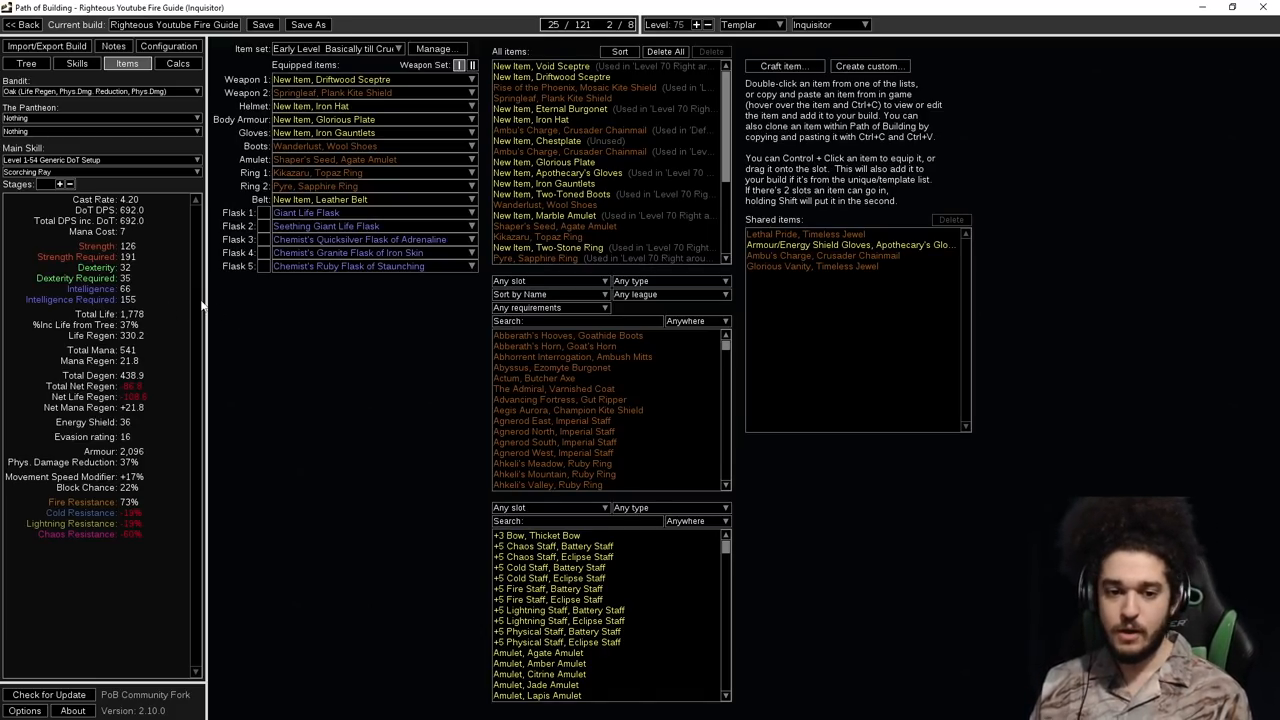
{"action": "mouse_move", "coordinate": [356, 266]}
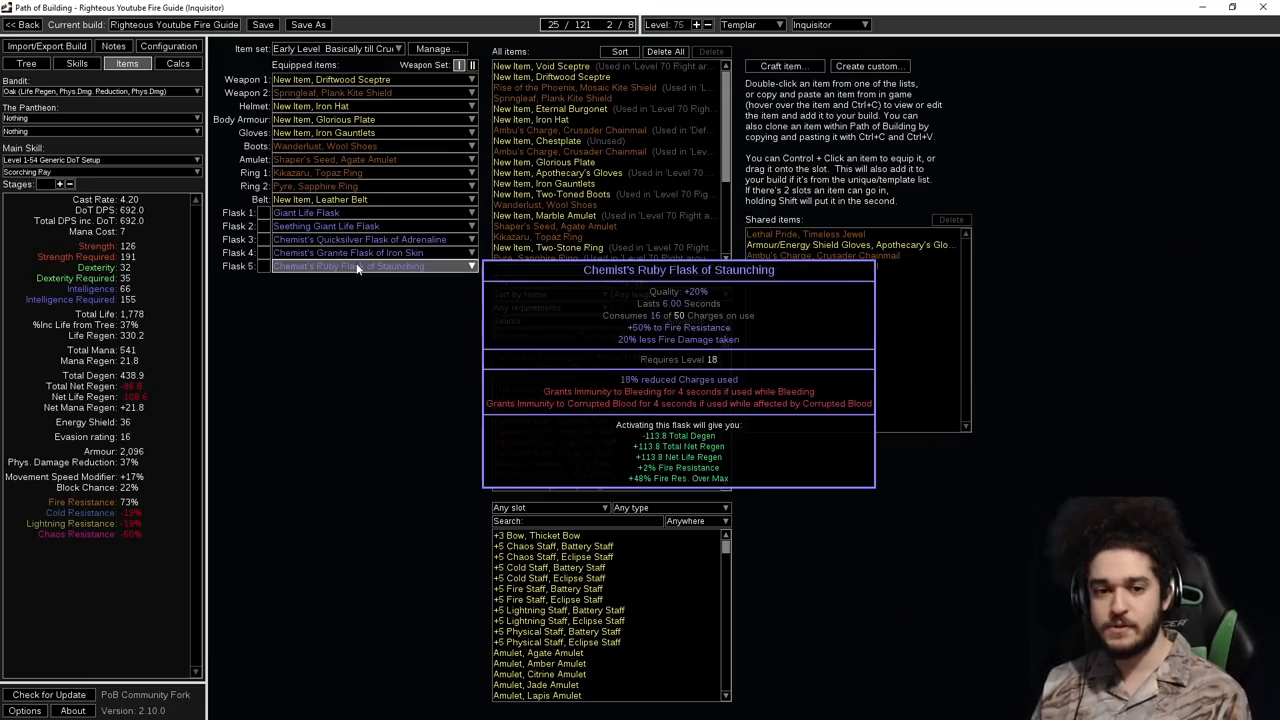
{"action": "left_click", "coordinate": [76, 62]}
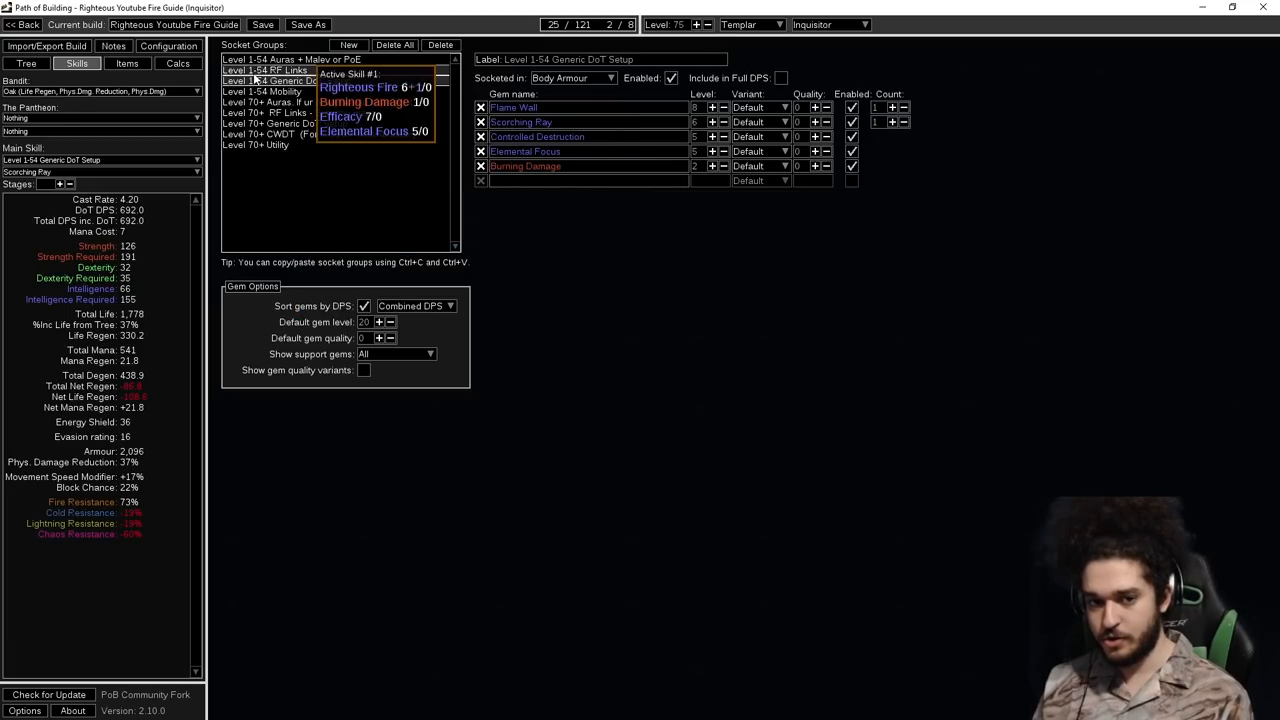
Select the Level 70+ Utility group: Infernal Cry, Enduring Cry, Urgent Orders, Increased Area of Effect.
{"action": "left_click", "coordinate": [254, 144]}
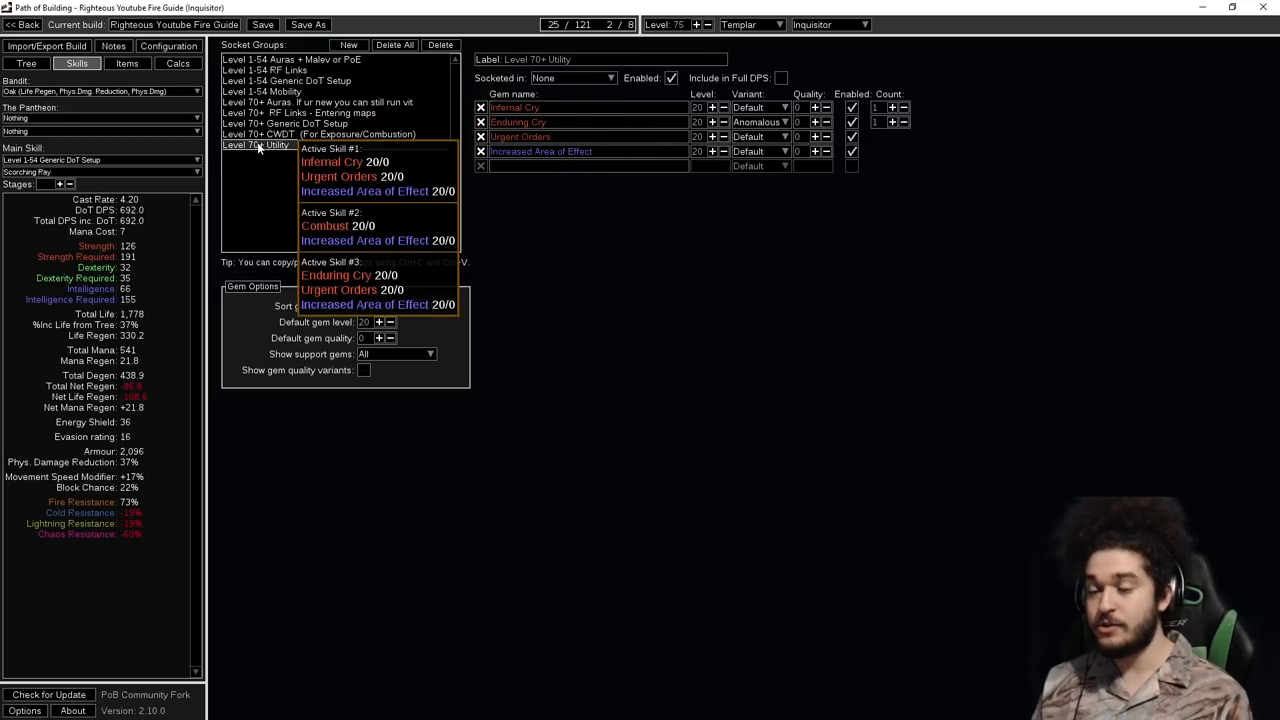
{"action": "mouse_move", "coordinate": [248, 156]}
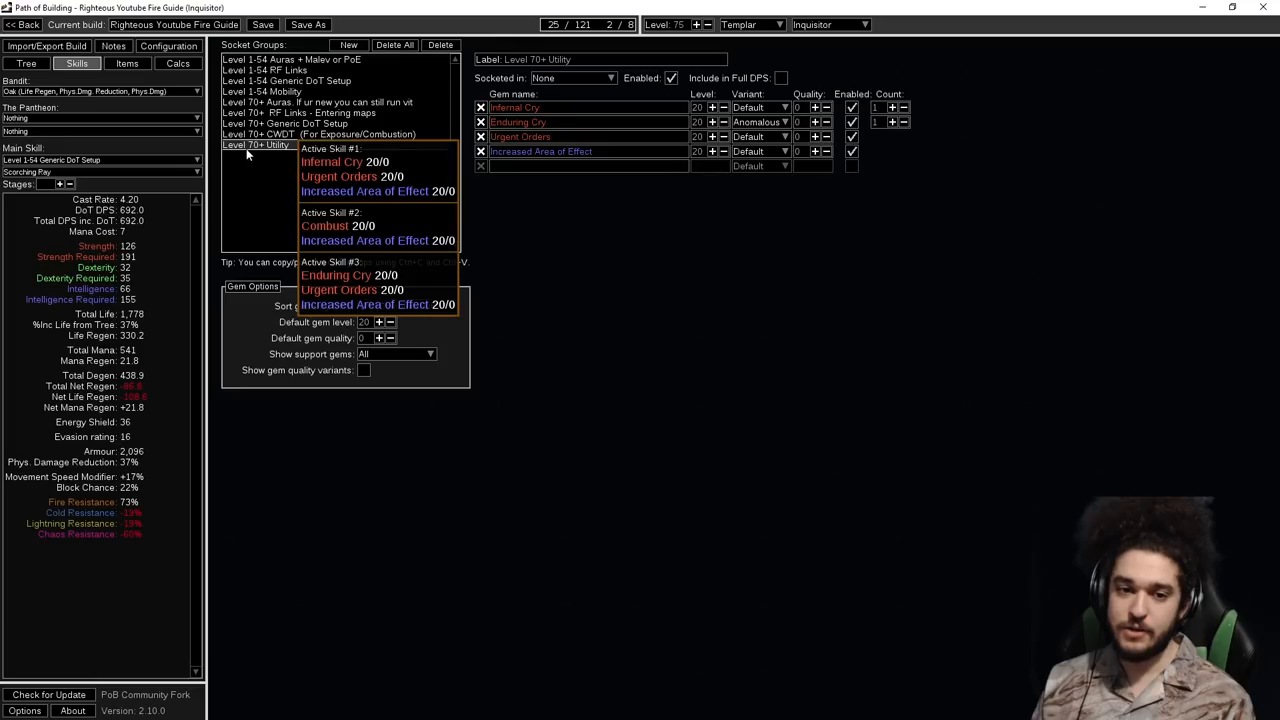
{"action": "left_click", "coordinate": [256, 144]}
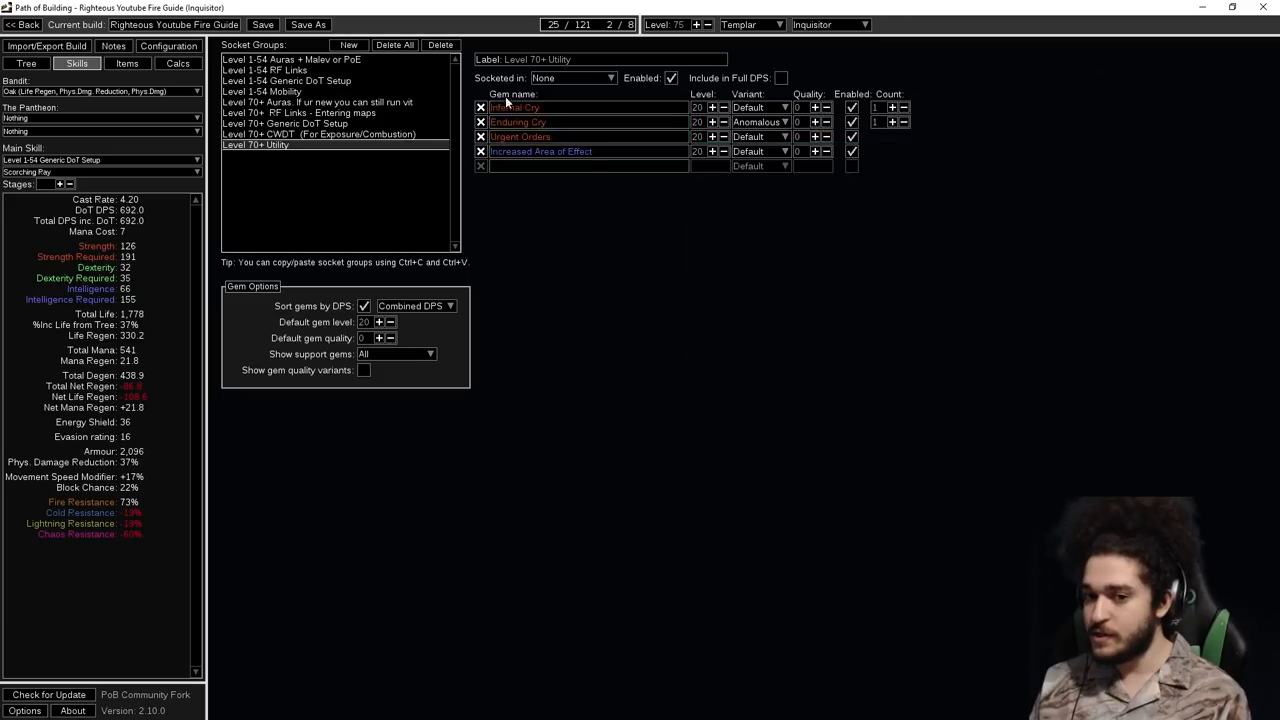
{"action": "mouse_move", "coordinate": [520, 136]}
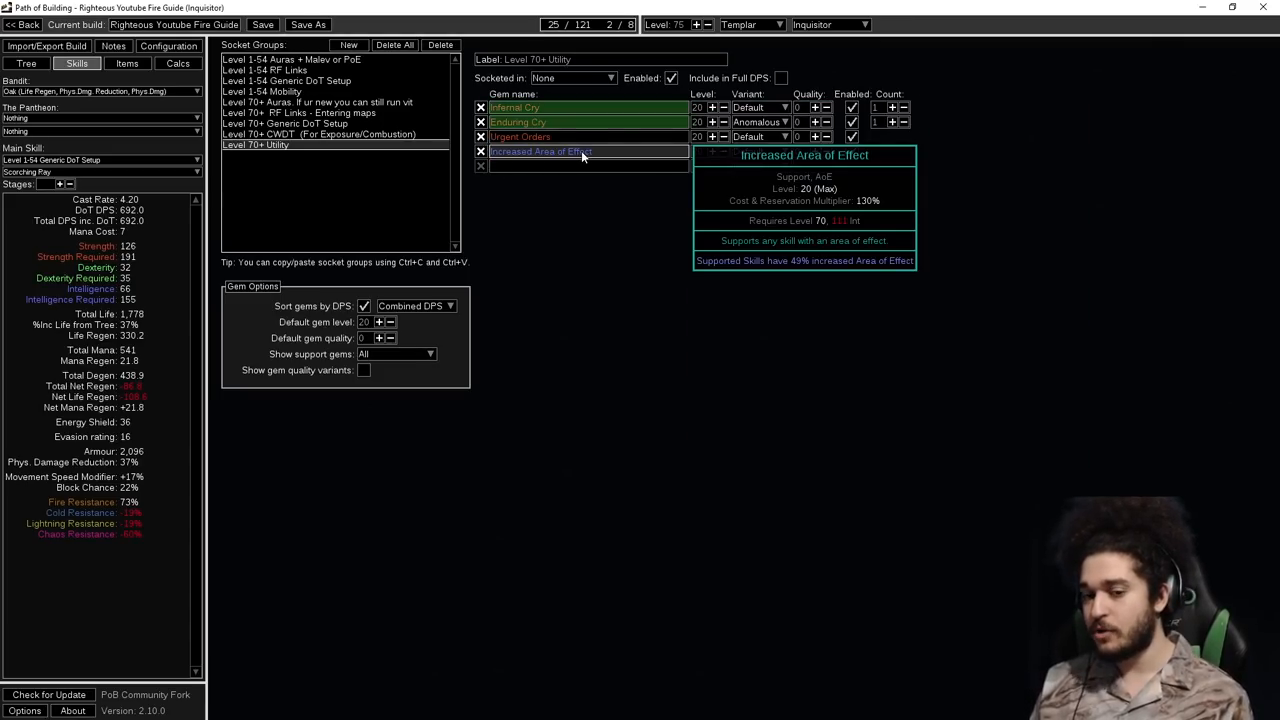
{"action": "mouse_move", "coordinate": [550, 108]}
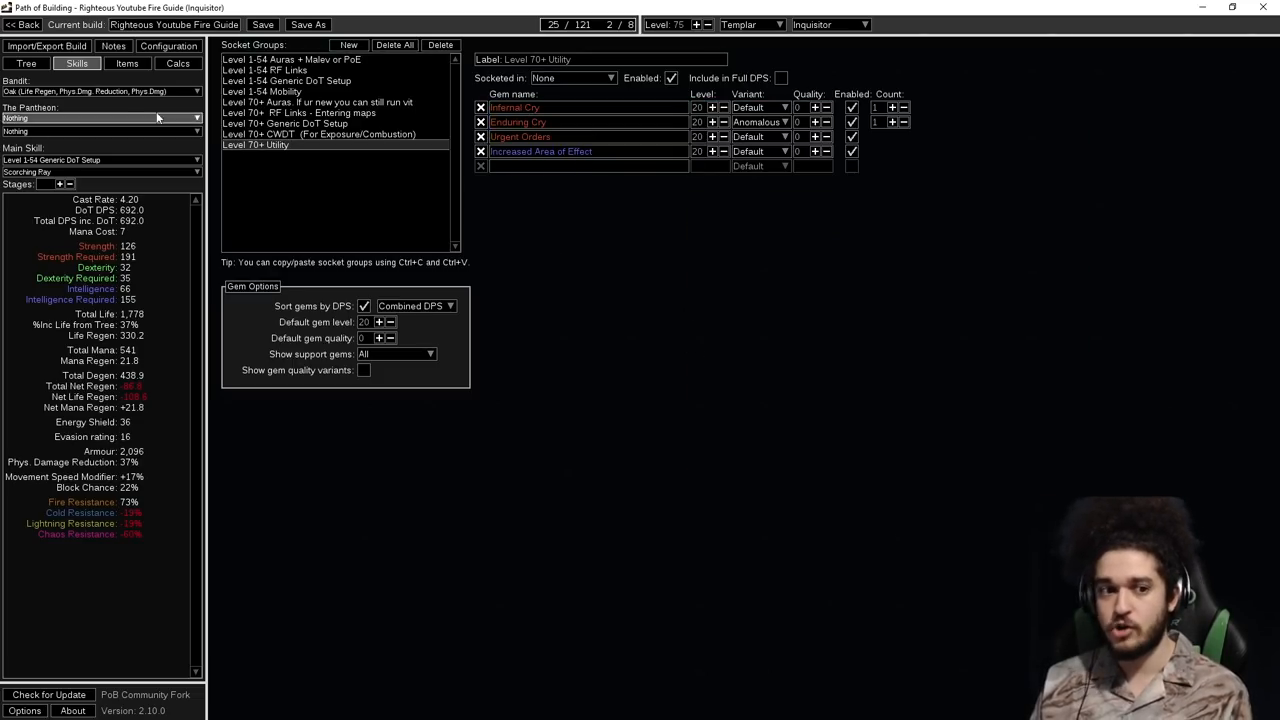
Select the level 76-100 passive tree spec, then return to the equipped gear list.
{"action": "left_click", "coordinate": [26, 62]}
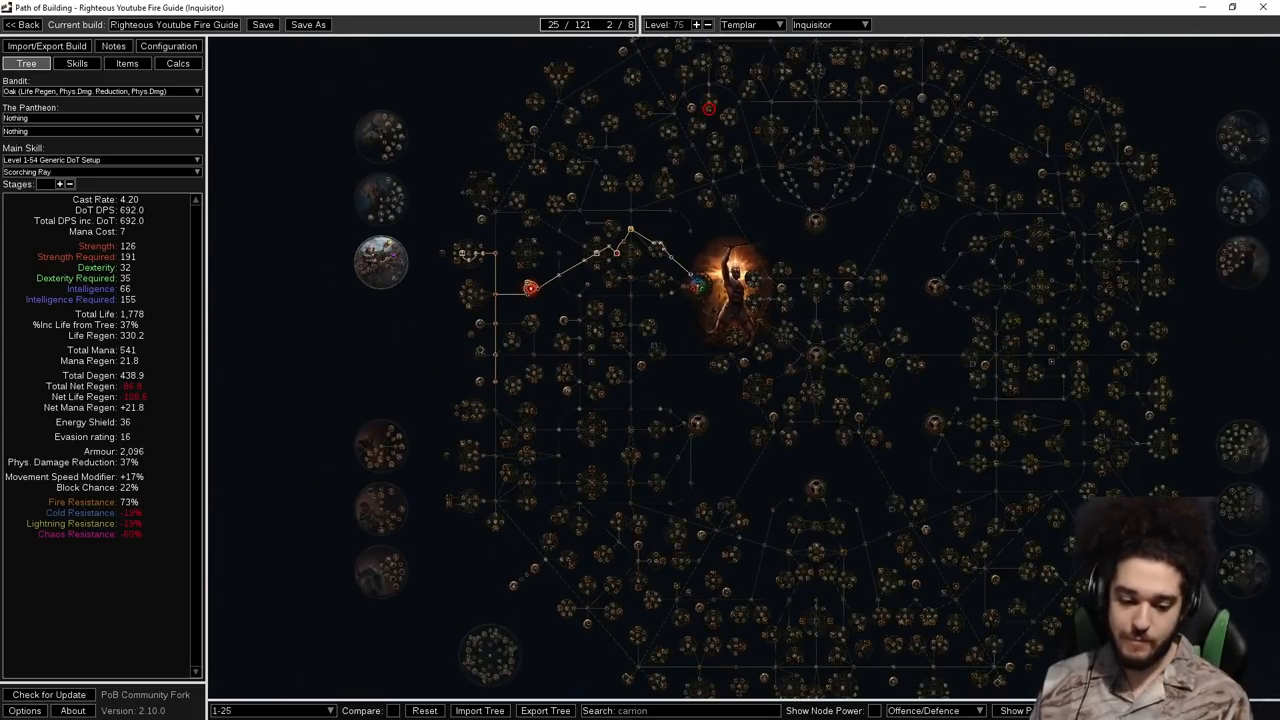
{"action": "left_click", "coordinate": [270, 712]}
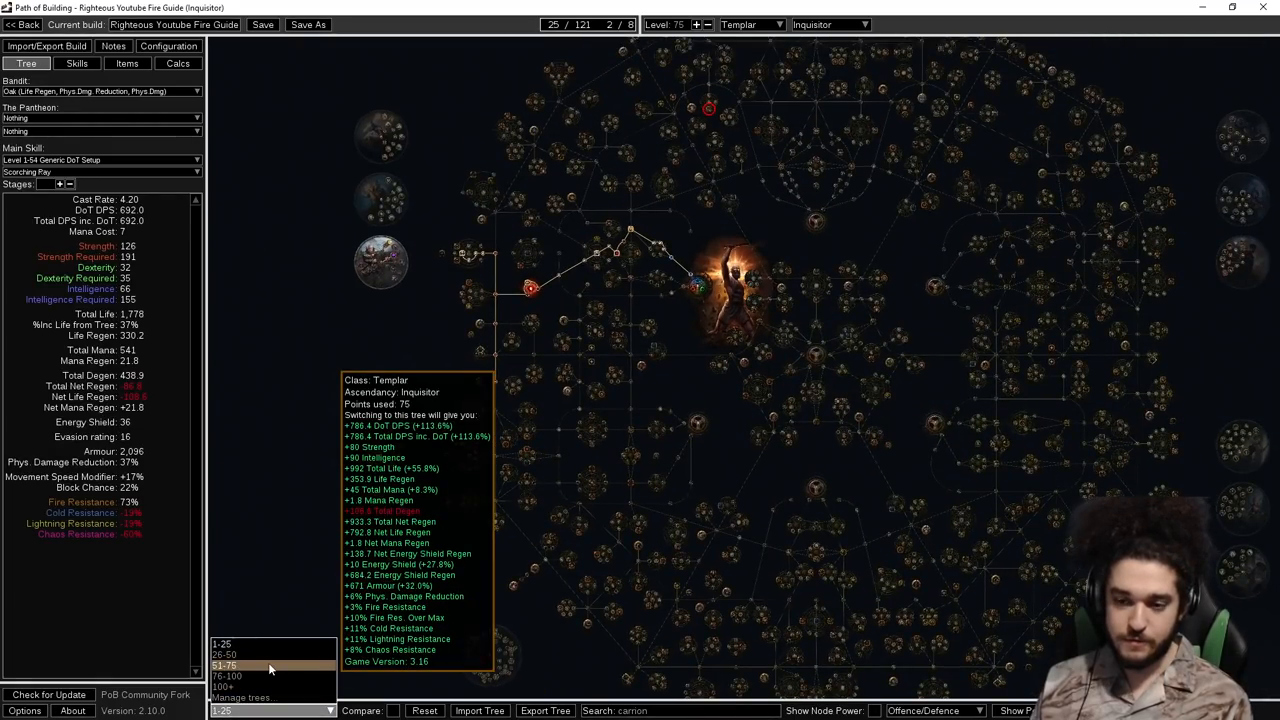
{"action": "left_click", "coordinate": [224, 664]}
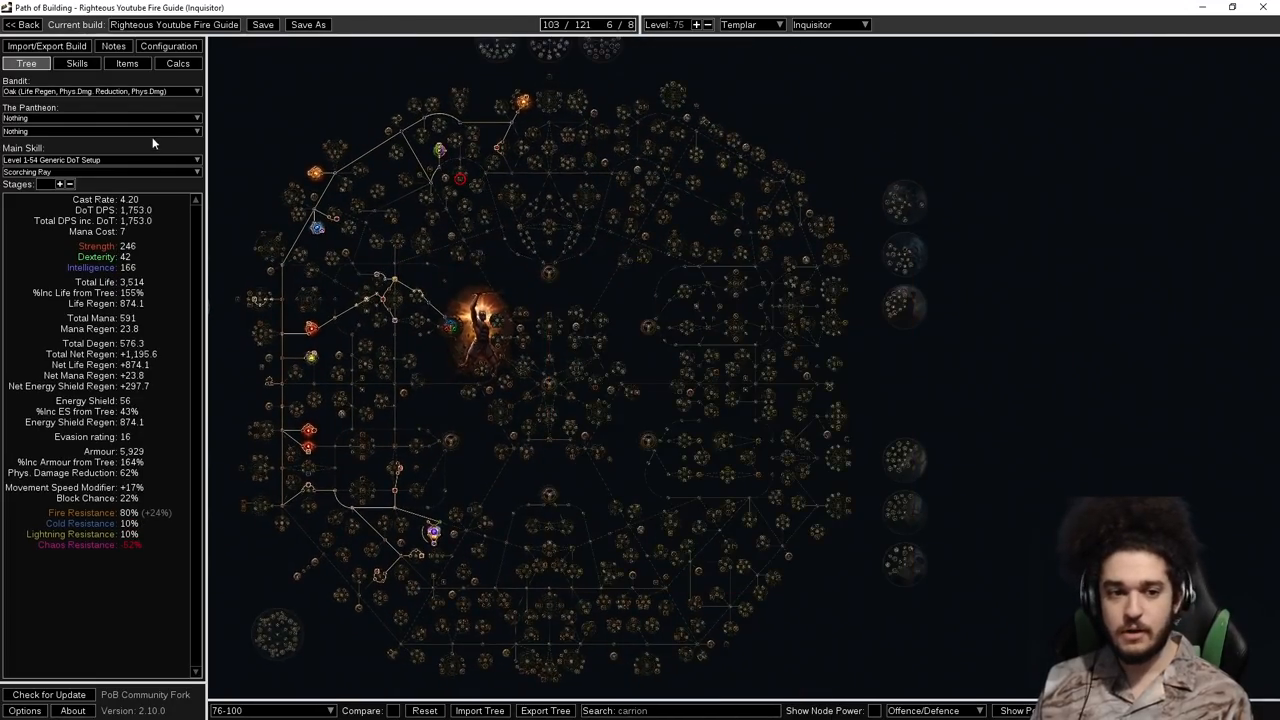
{"action": "left_click", "coordinate": [126, 62]}
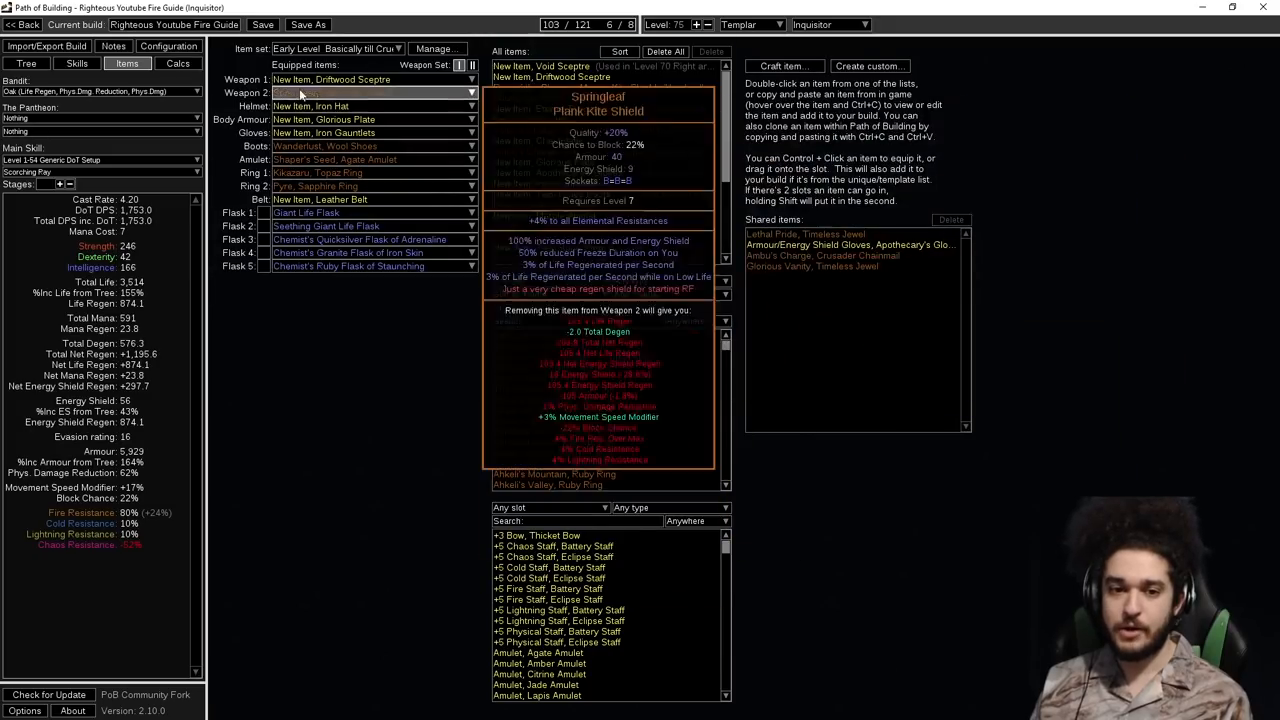
Equip the 'Level 70 Right around Maps' item set from the item set list.
{"action": "left_click", "coordinate": [336, 48]}
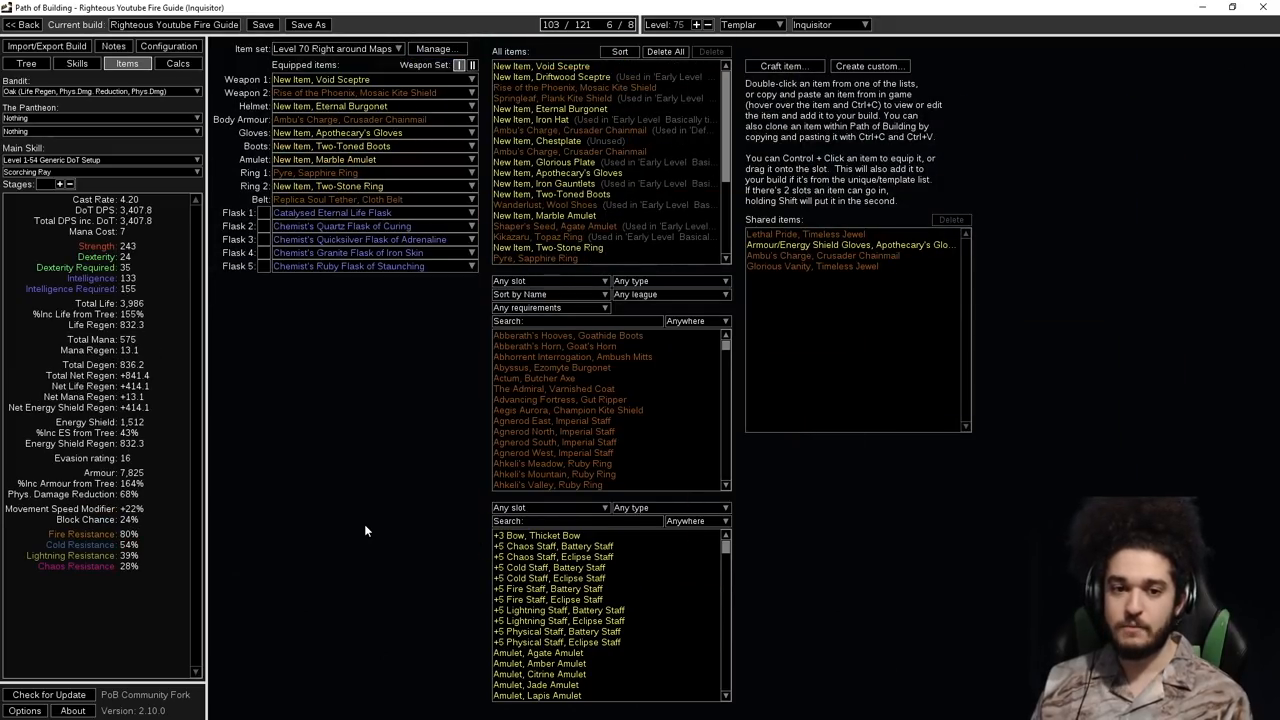
{"action": "mouse_move", "coordinate": [330, 212]}
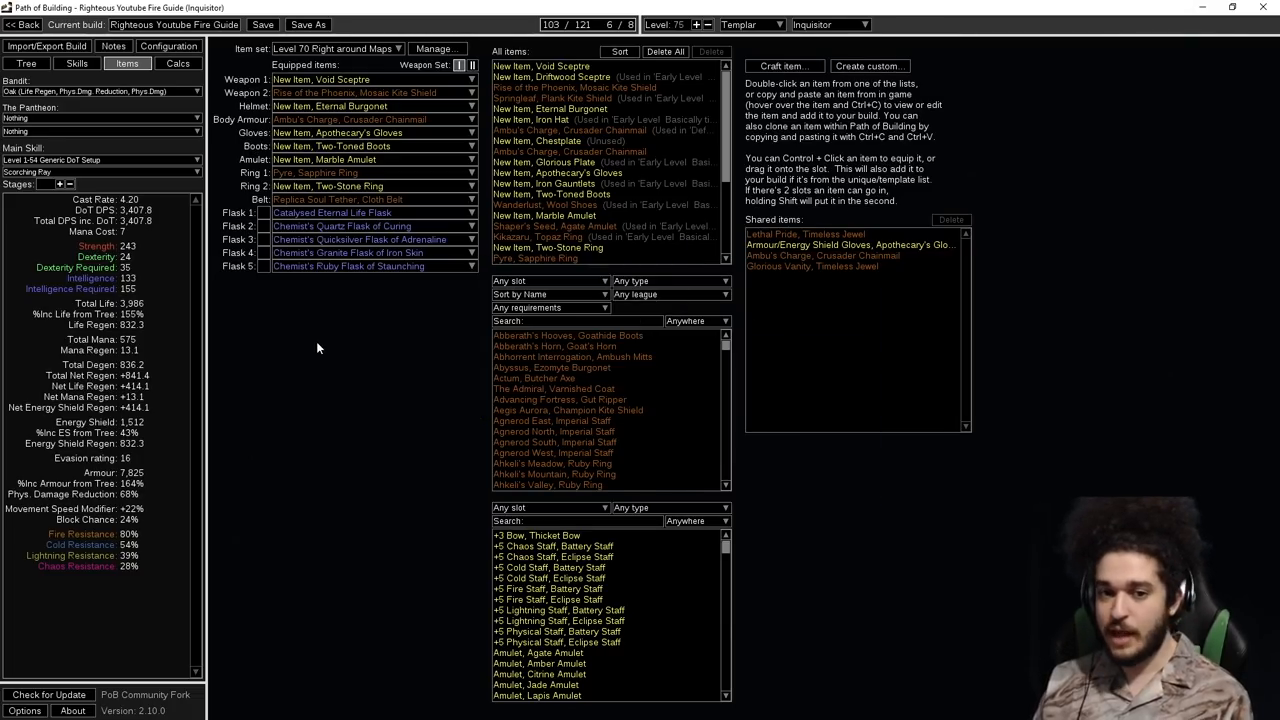
{"action": "mouse_move", "coordinate": [320, 332]}
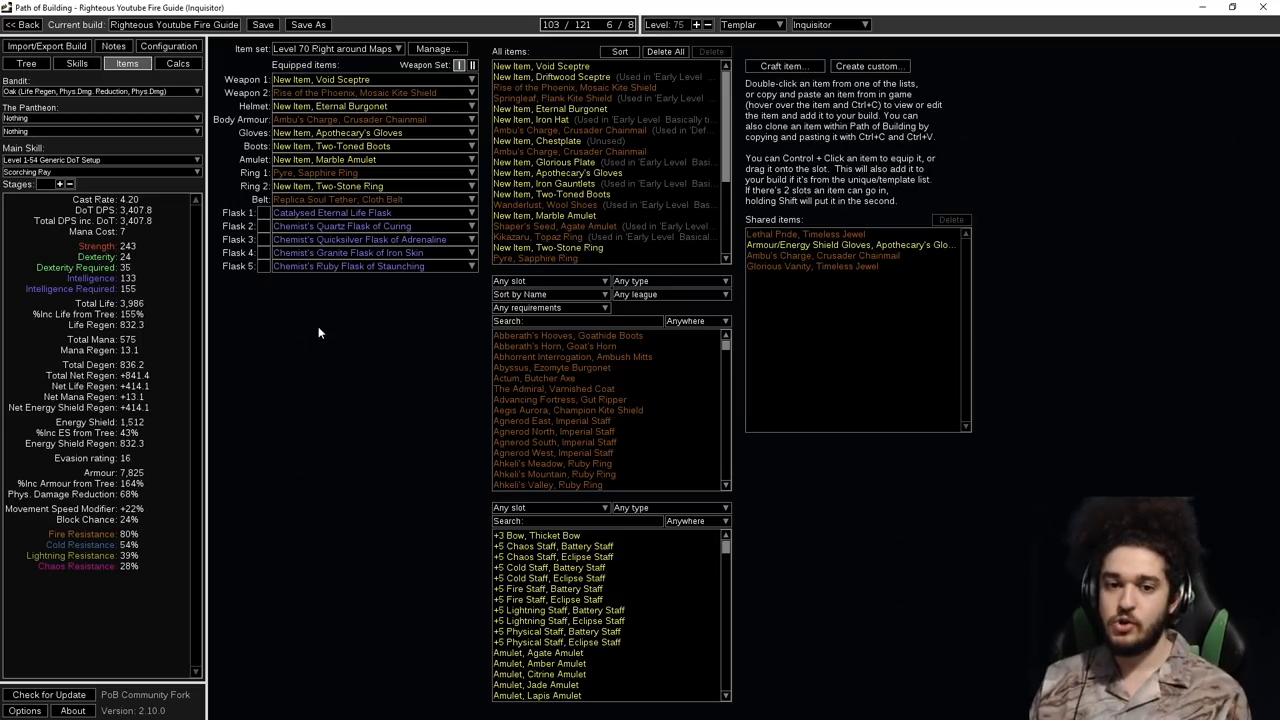
{"action": "mouse_move", "coordinate": [340, 80]}
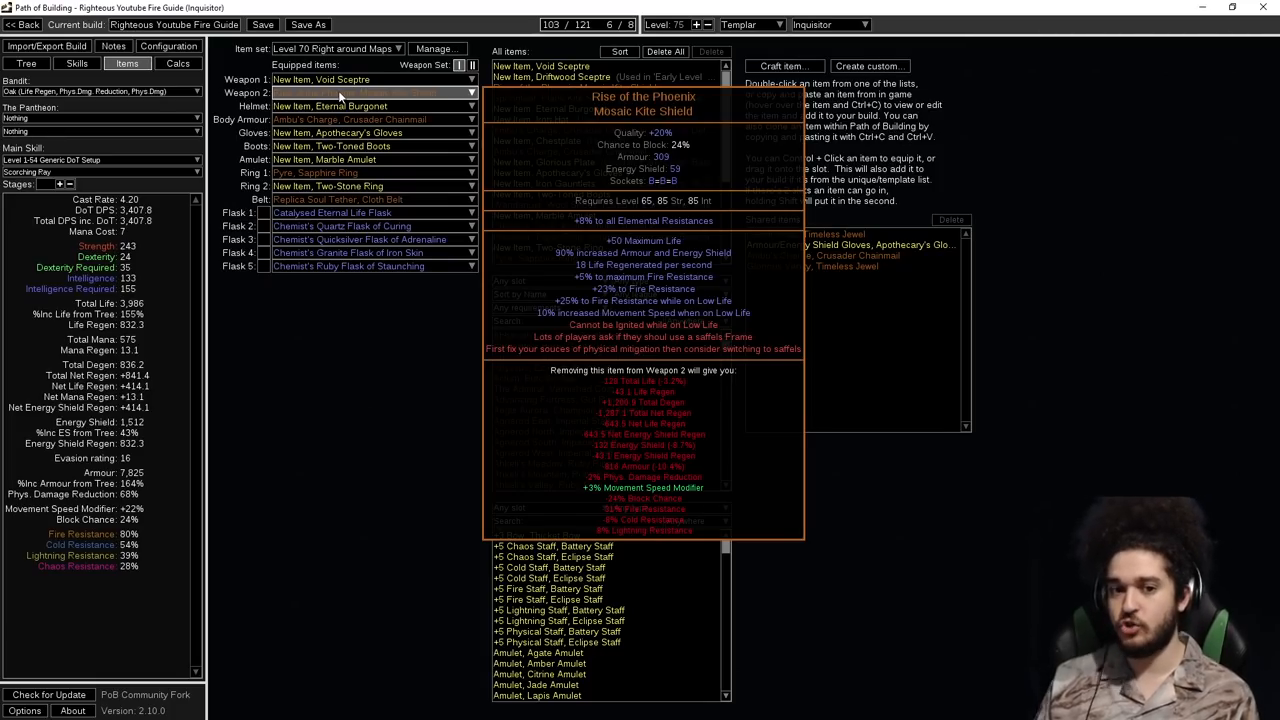
{"action": "mouse_move", "coordinate": [340, 106]}
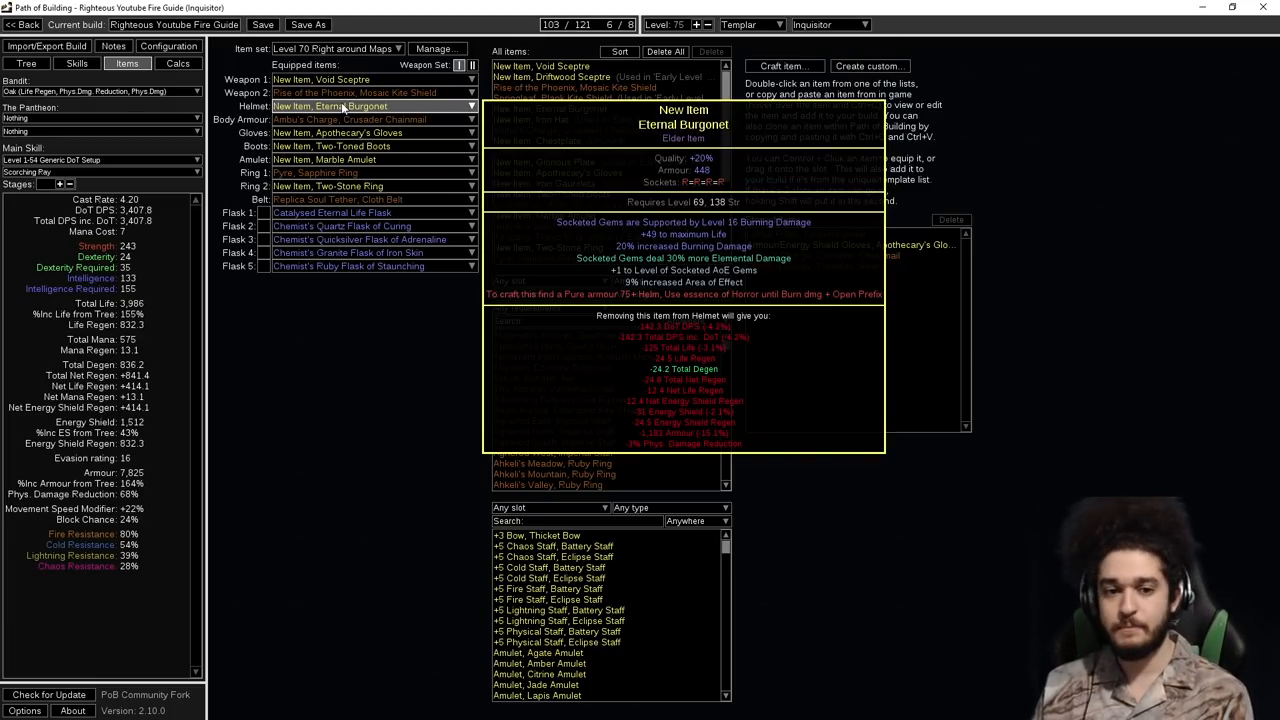
{"action": "mouse_move", "coordinate": [350, 120]}
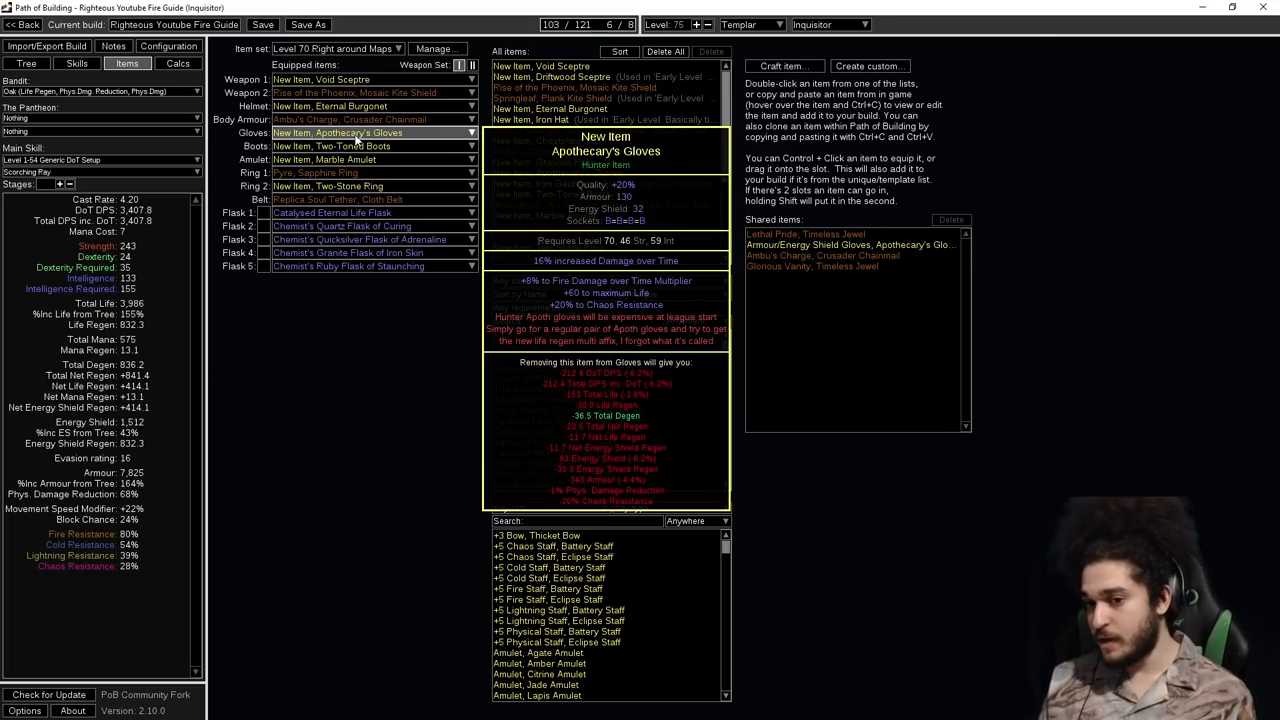
{"action": "mouse_move", "coordinate": [396, 140]}
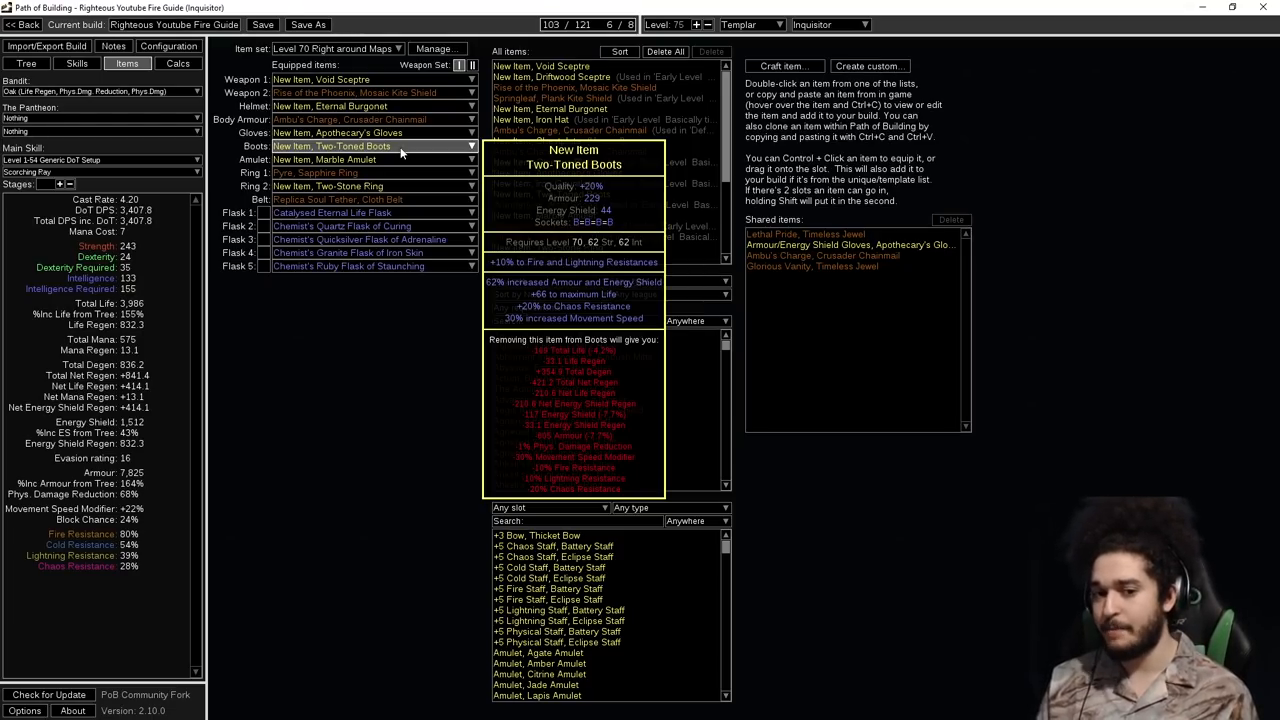
{"action": "mouse_move", "coordinate": [404, 160]}
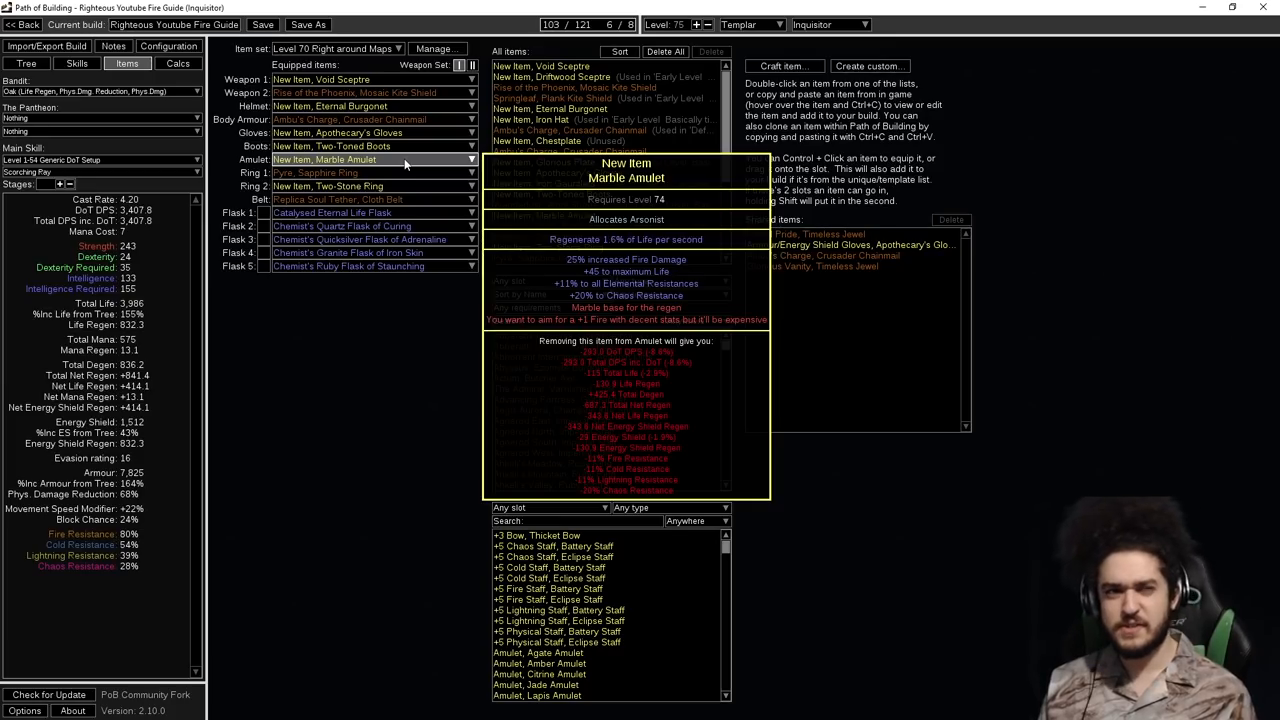
{"action": "mouse_move", "coordinate": [370, 146]}
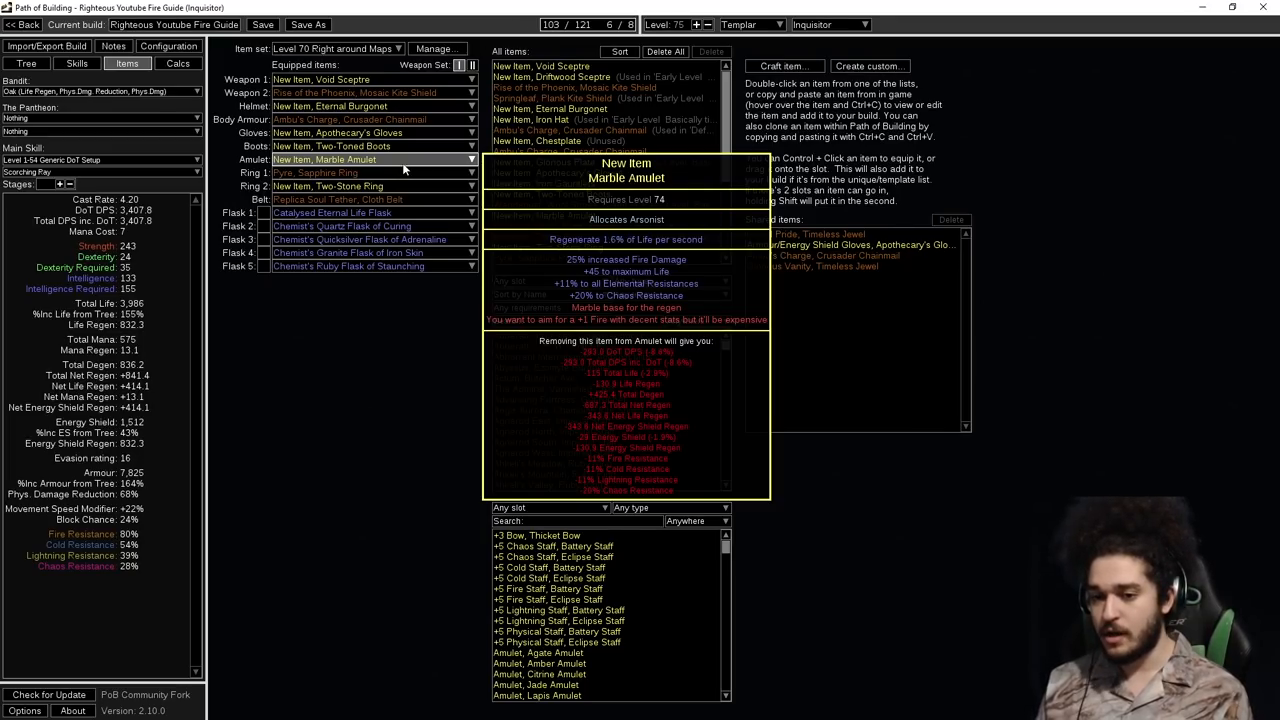
{"action": "left_click", "coordinate": [26, 62]}
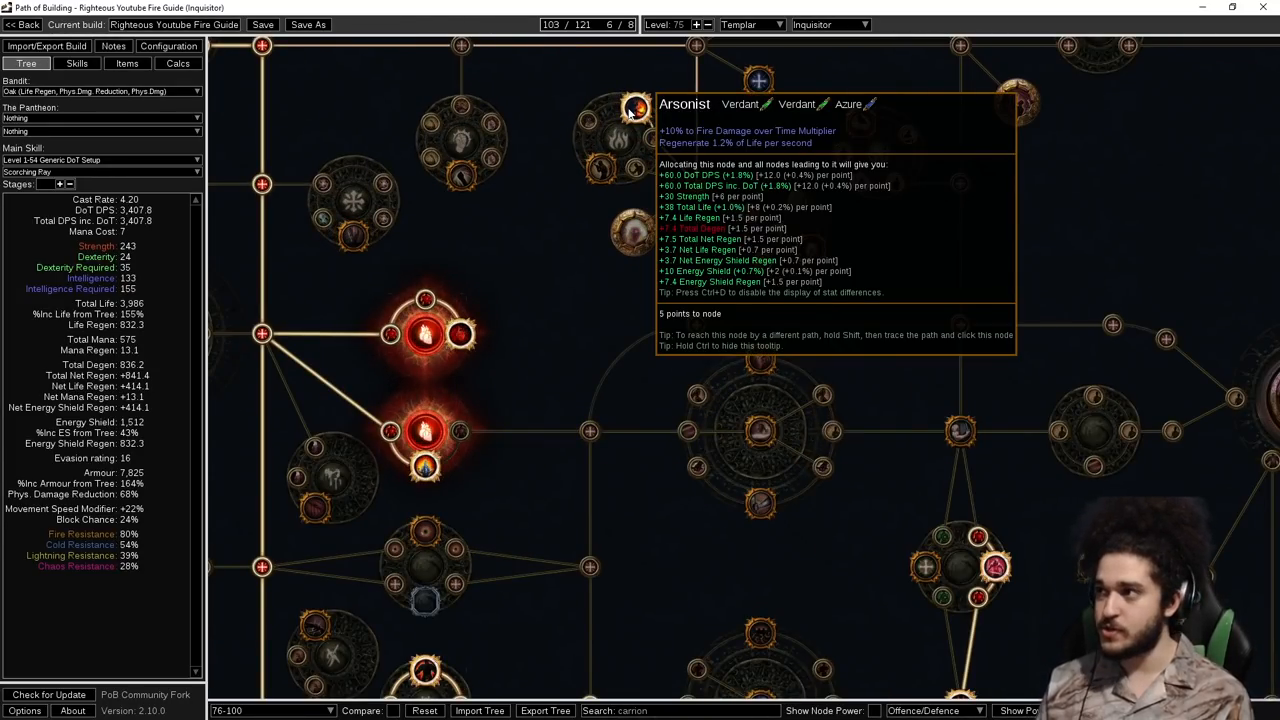
{"action": "left_click", "coordinate": [128, 62]}
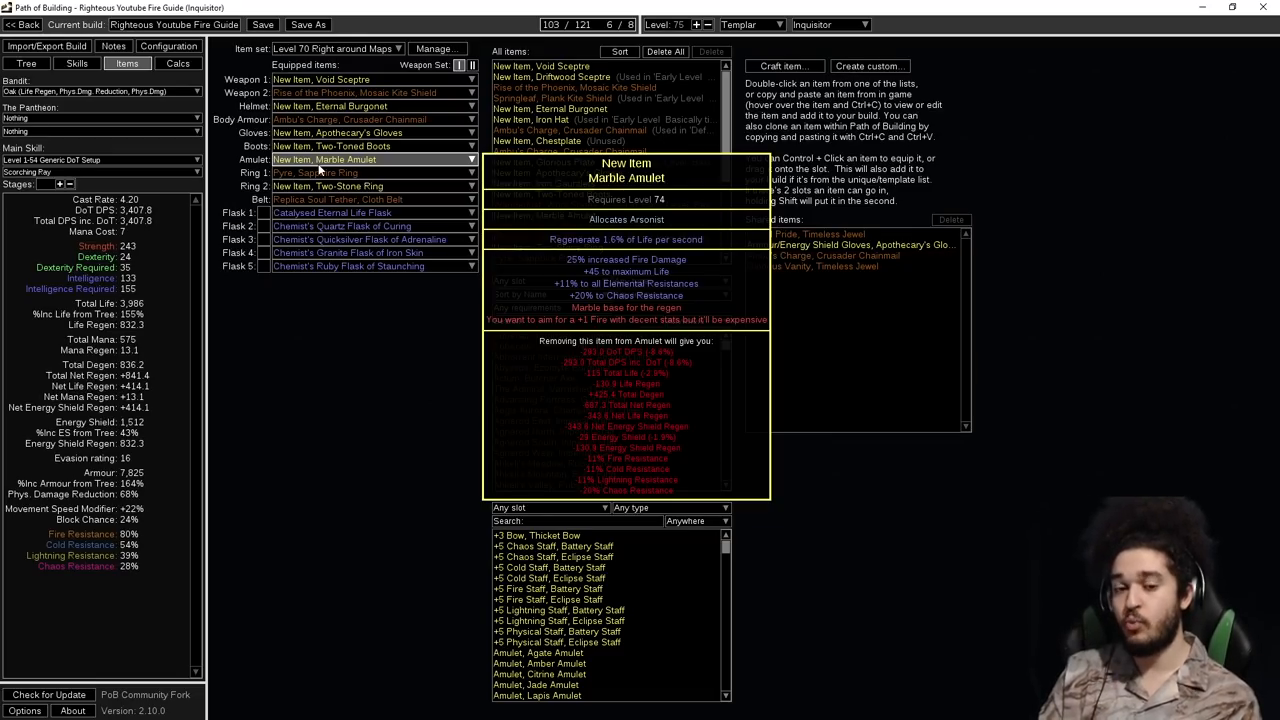
{"action": "mouse_move", "coordinate": [324, 172]}
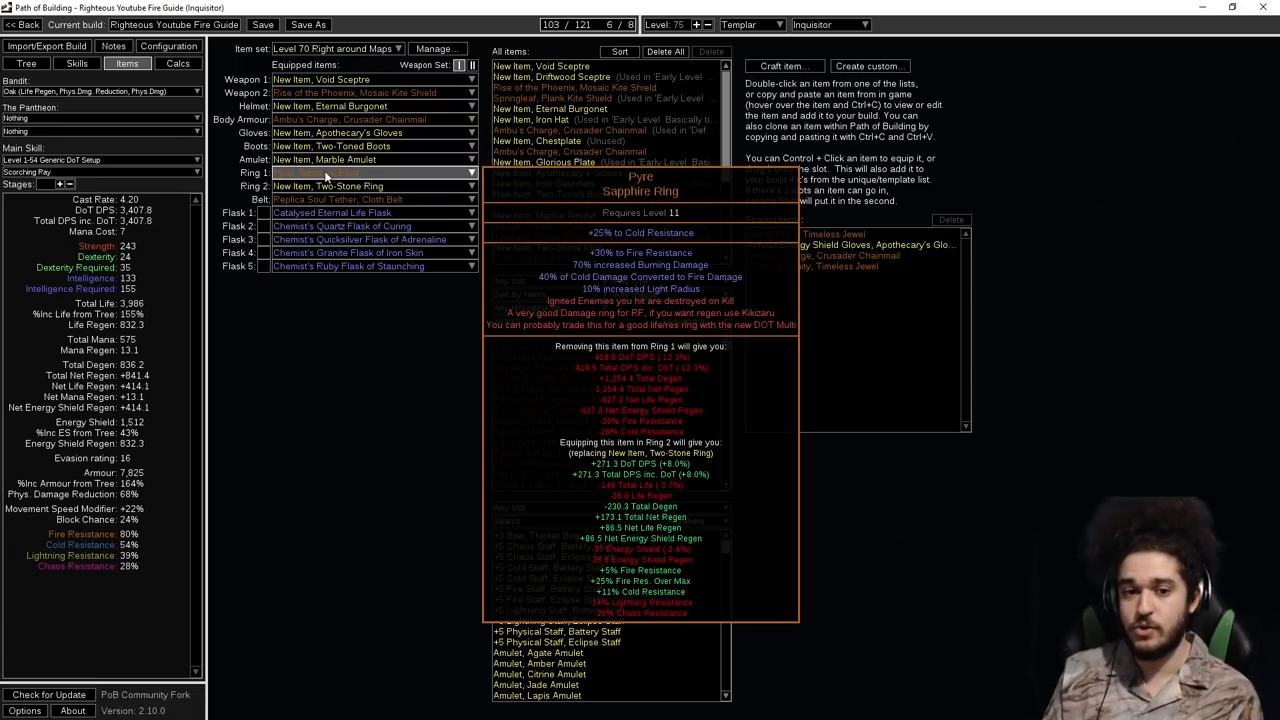
{"action": "mouse_move", "coordinate": [330, 184]}
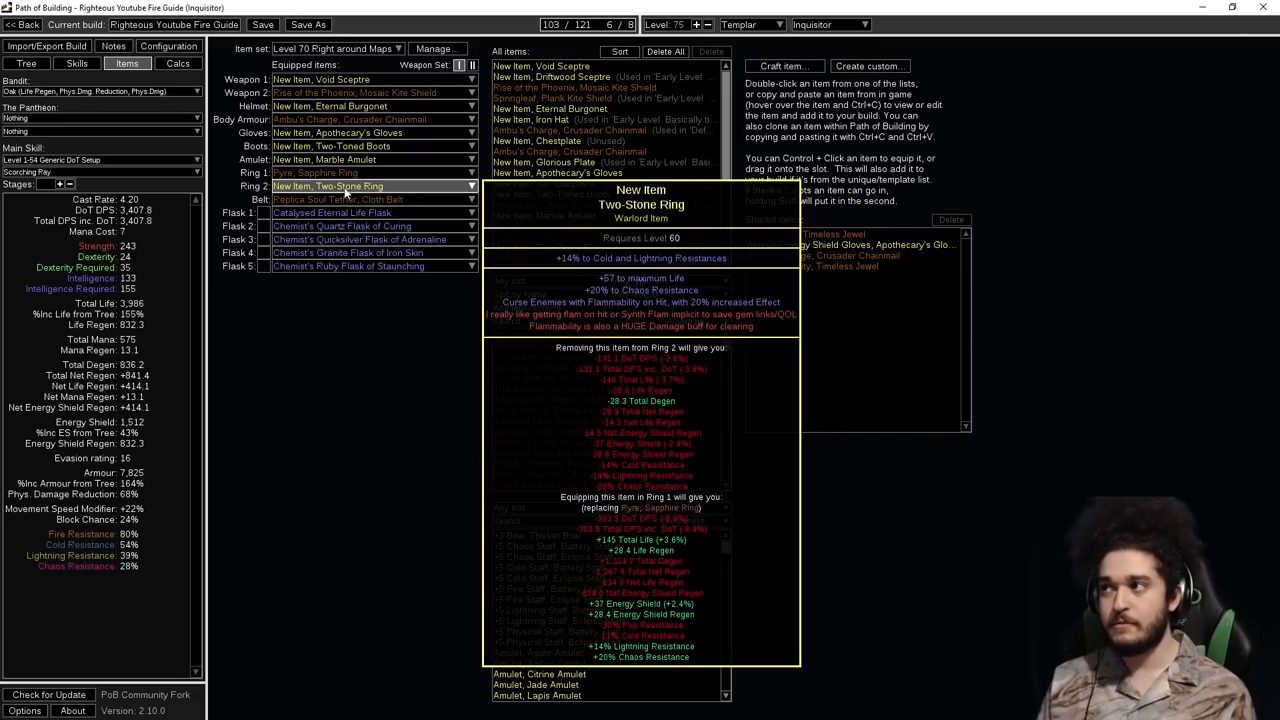
{"action": "mouse_move", "coordinate": [360, 200]}
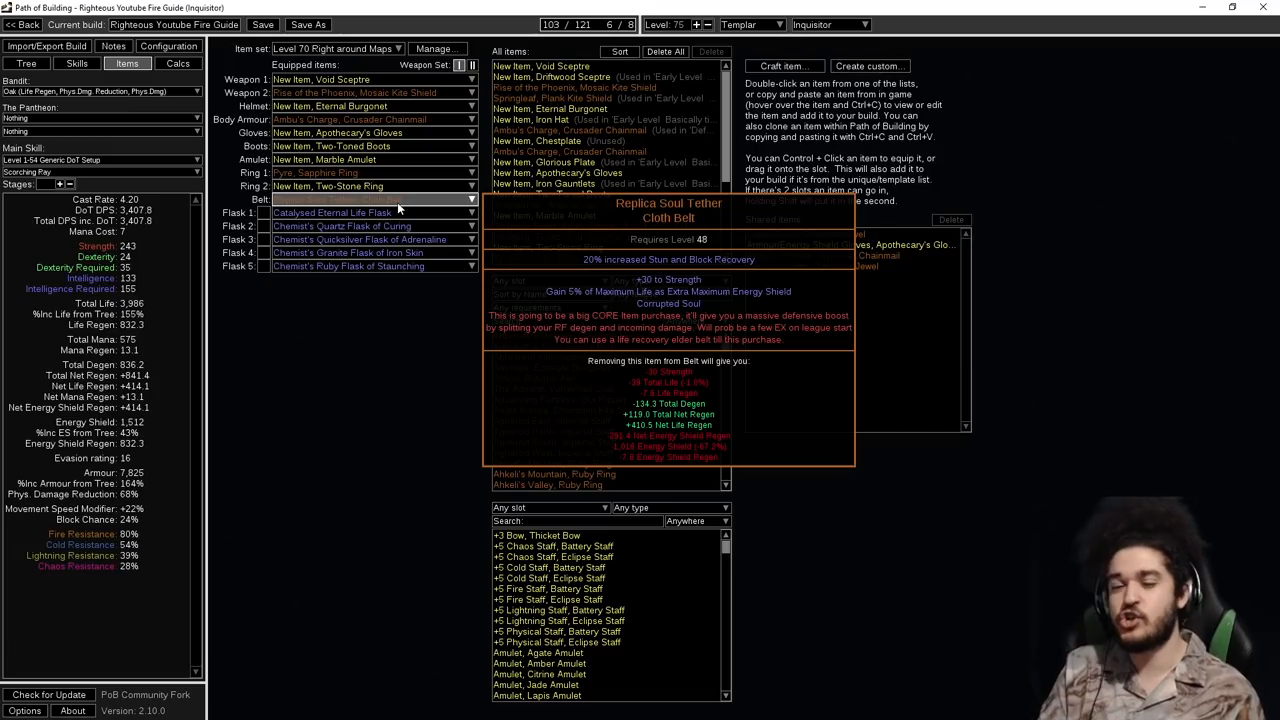
{"action": "mouse_move", "coordinate": [328, 186]}
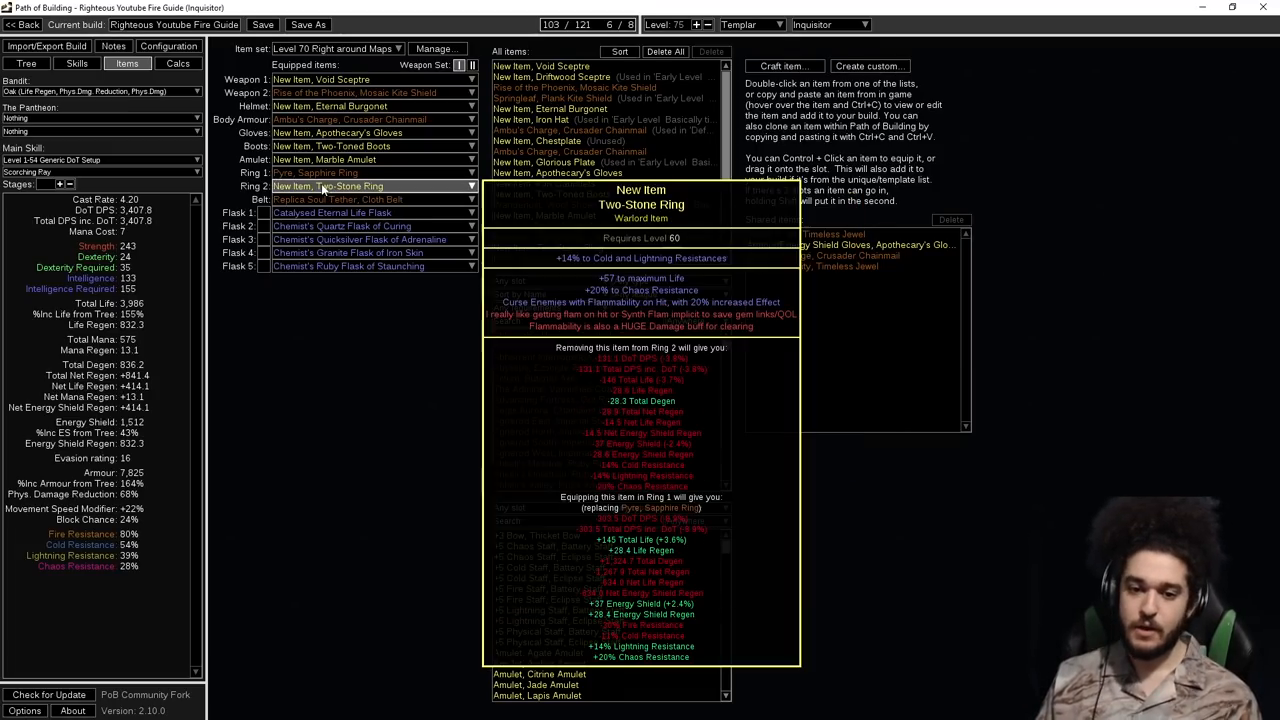
Bring up the passive skill tree after reviewing the Two-Stone Ring.
{"action": "left_click", "coordinate": [26, 62]}
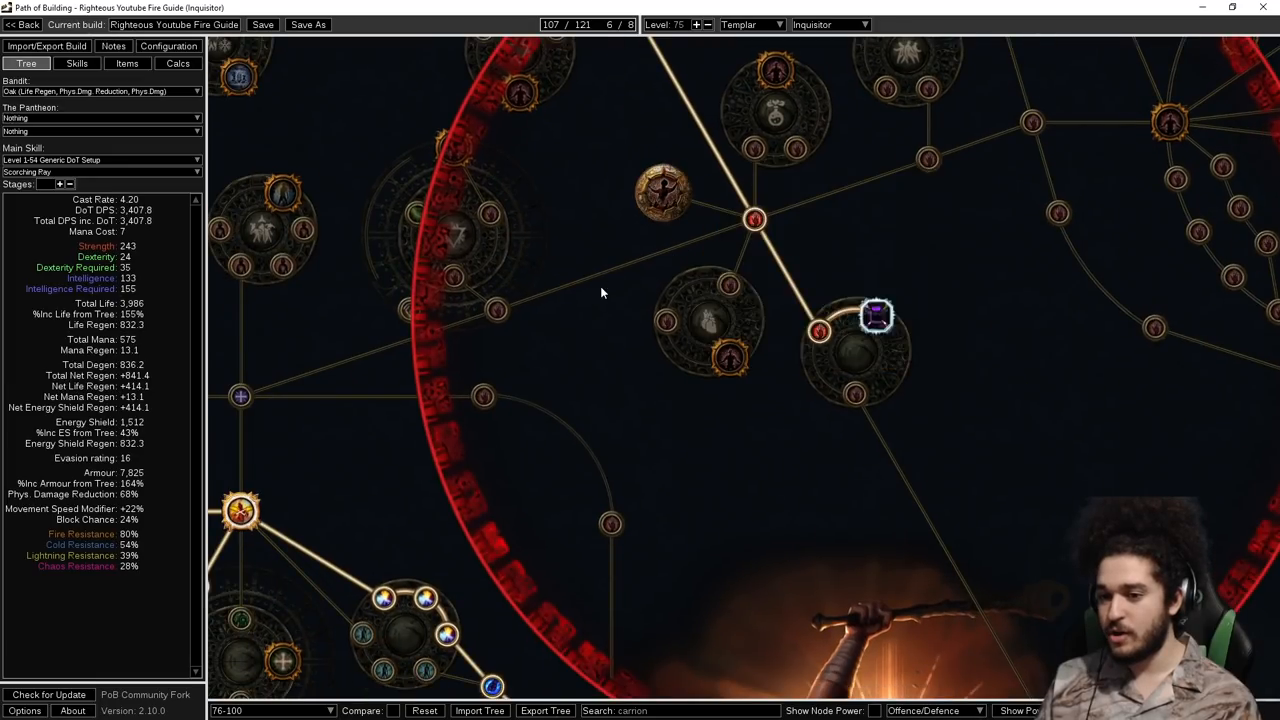
{"action": "mouse_move", "coordinate": [660, 196]}
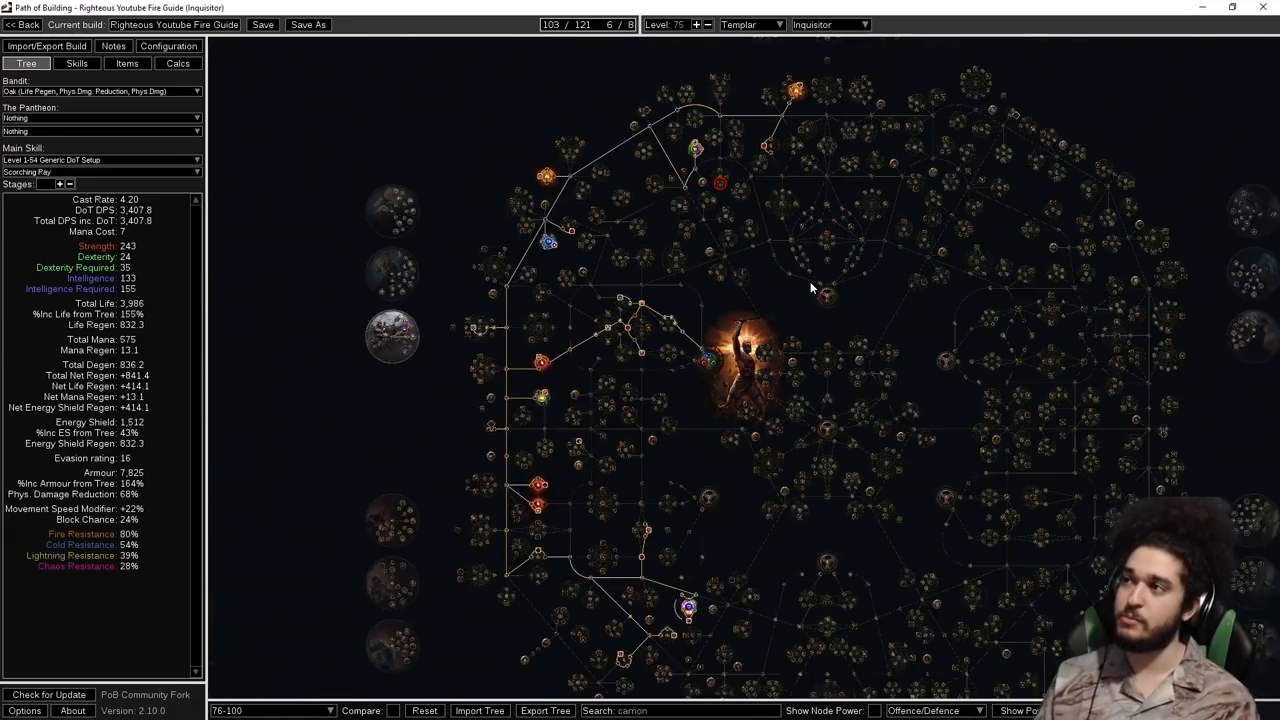
Return to the equipped gear list with the Level 70 set still active.
{"action": "left_click", "coordinate": [128, 62]}
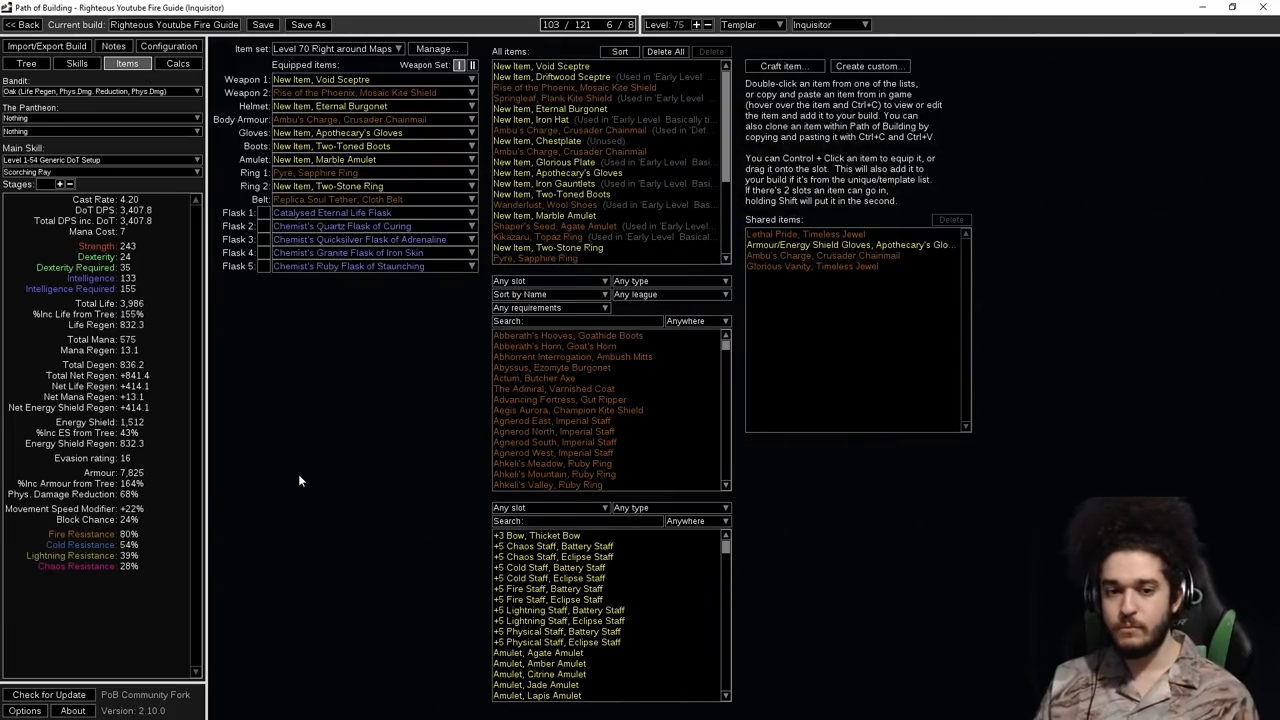
{"action": "mouse_move", "coordinate": [290, 430]}
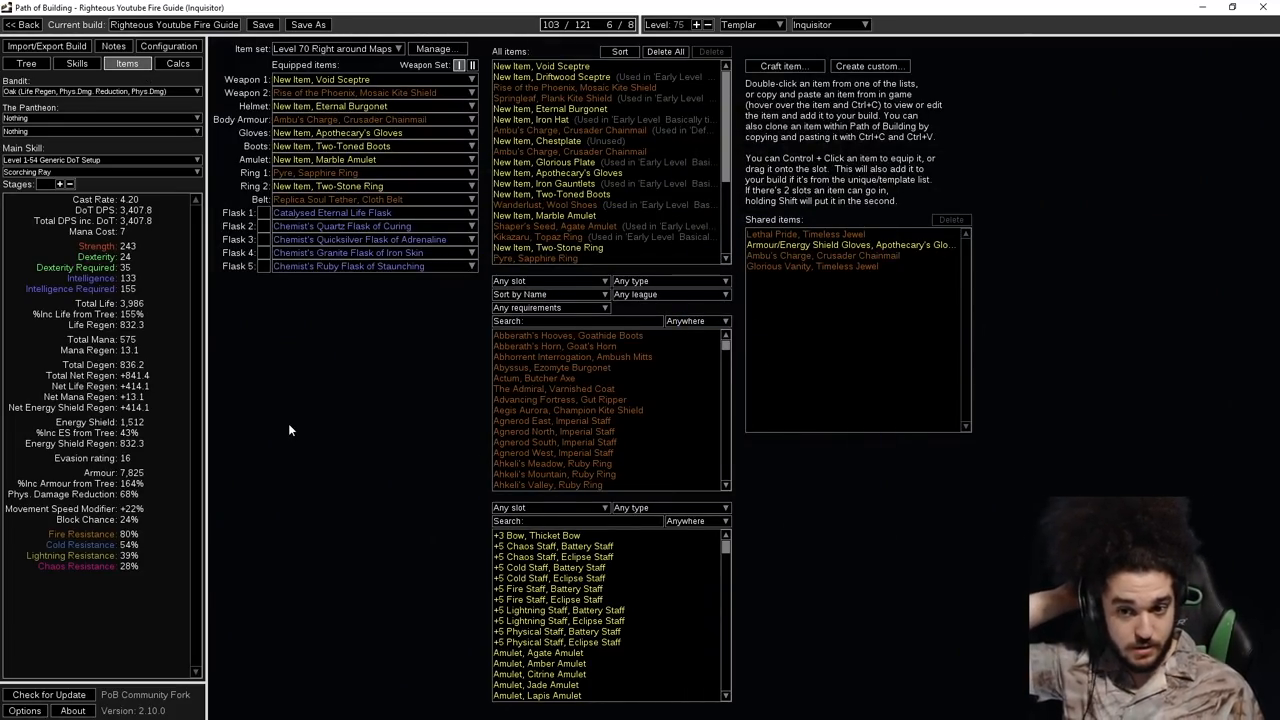
Review the Mobility, Level 70+ RF Links and Level 70+ Generic DoT Setup gem groups.
{"action": "left_click", "coordinate": [76, 62]}
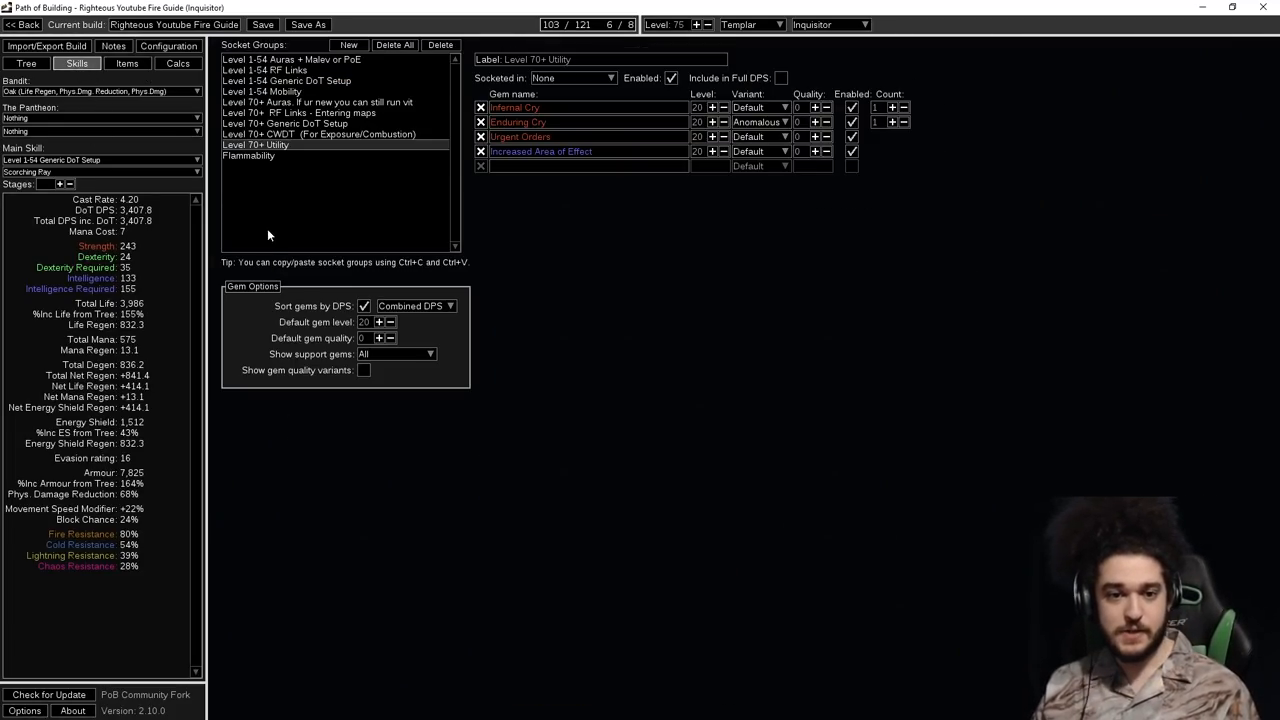
{"action": "left_click", "coordinate": [260, 92]}
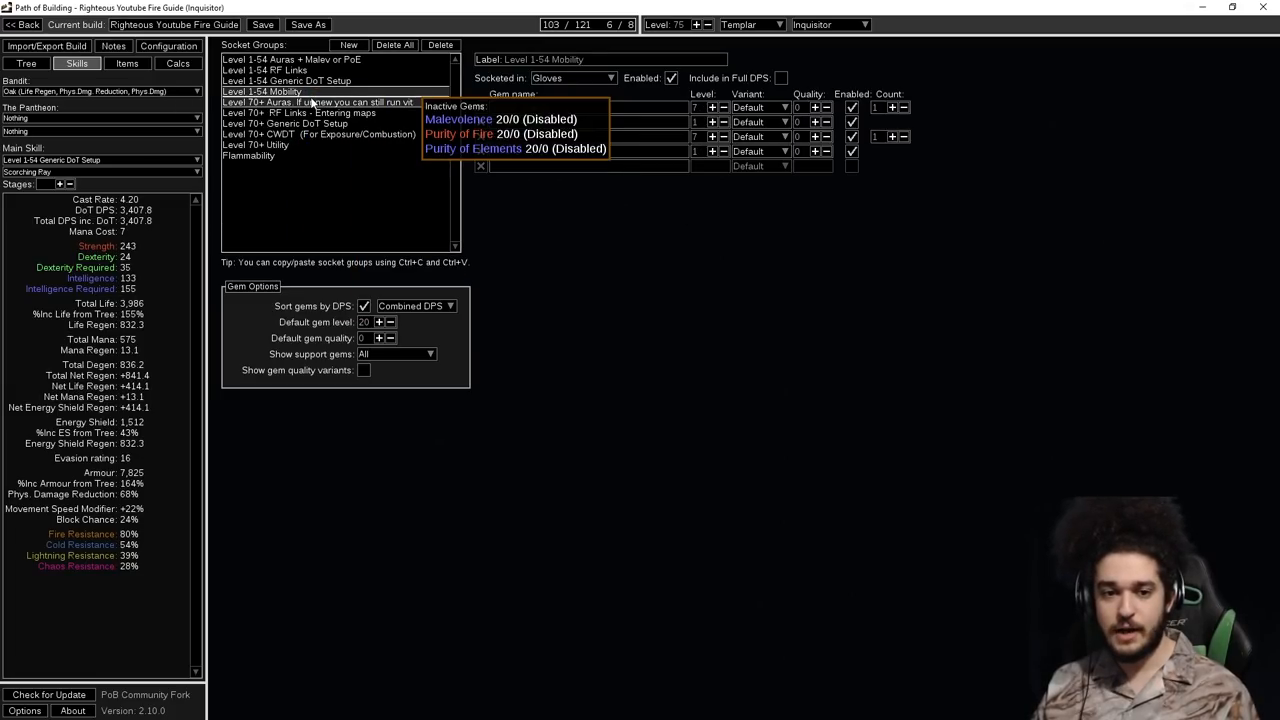
{"action": "left_click", "coordinate": [318, 102]}
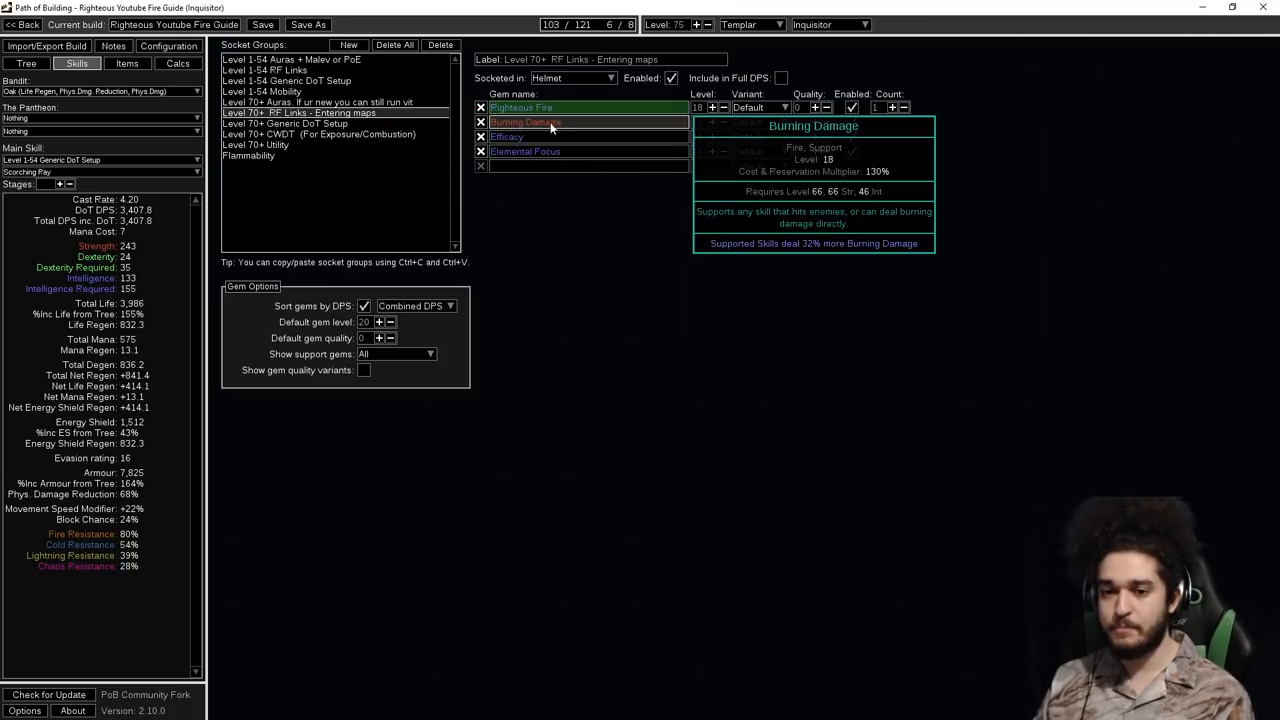
{"action": "mouse_move", "coordinate": [598, 136]}
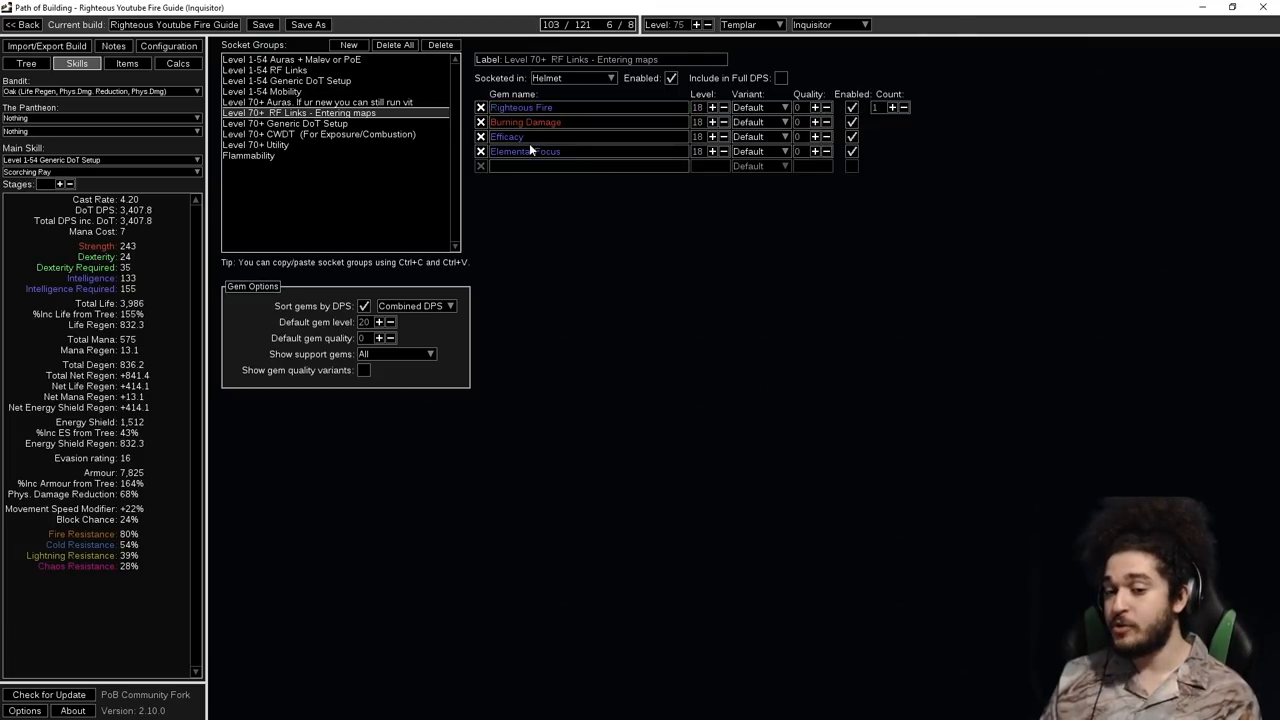
{"action": "mouse_move", "coordinate": [530, 136]}
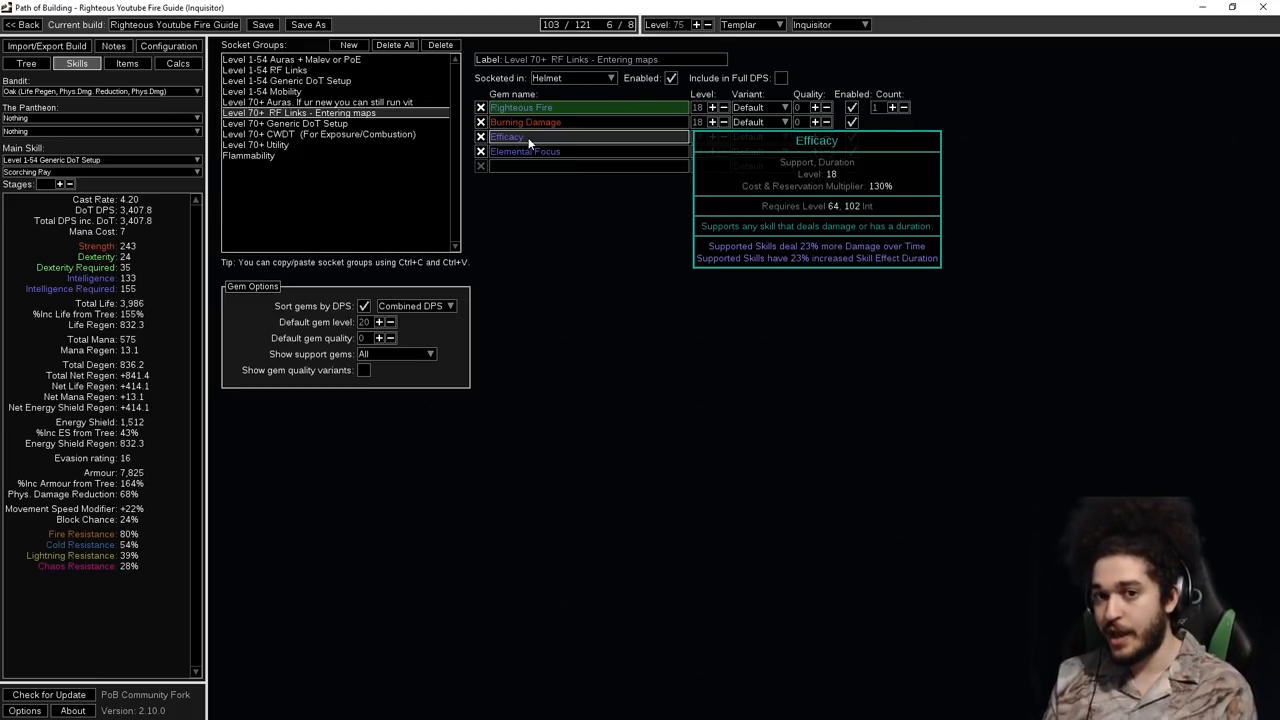
{"action": "left_click", "coordinate": [284, 124]}
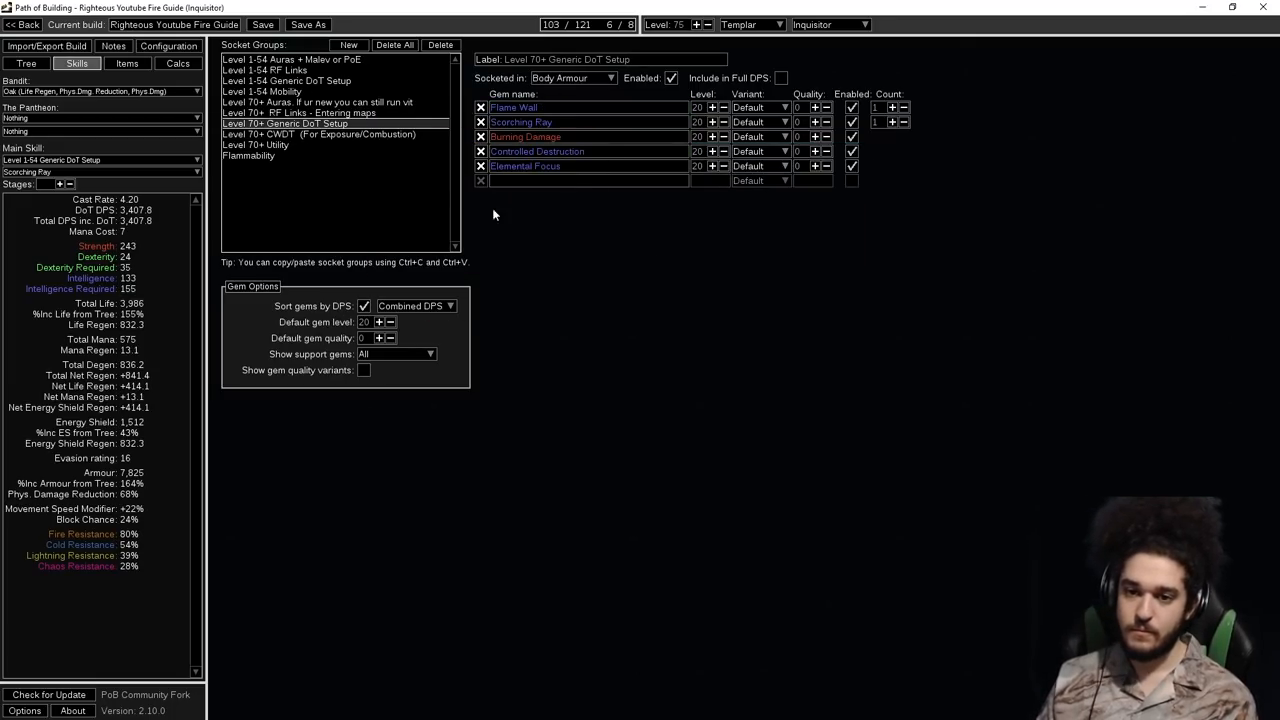
{"action": "mouse_move", "coordinate": [560, 272]}
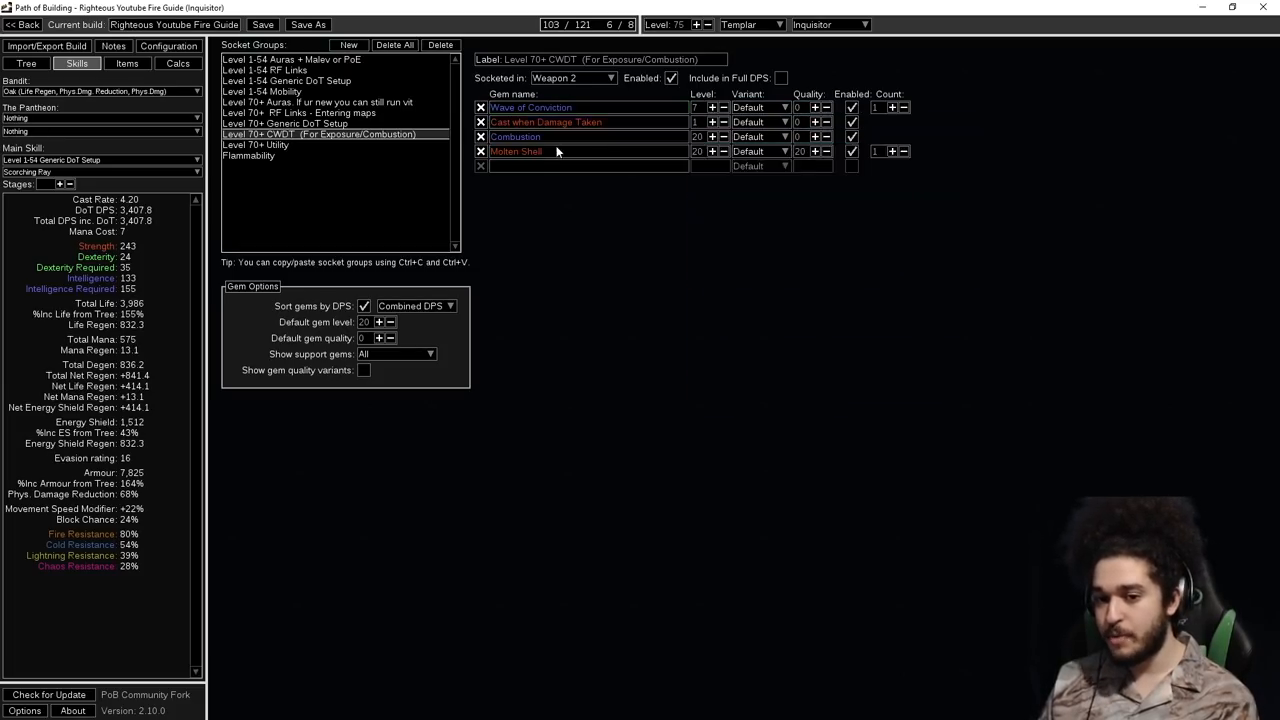
{"action": "mouse_move", "coordinate": [516, 152]}
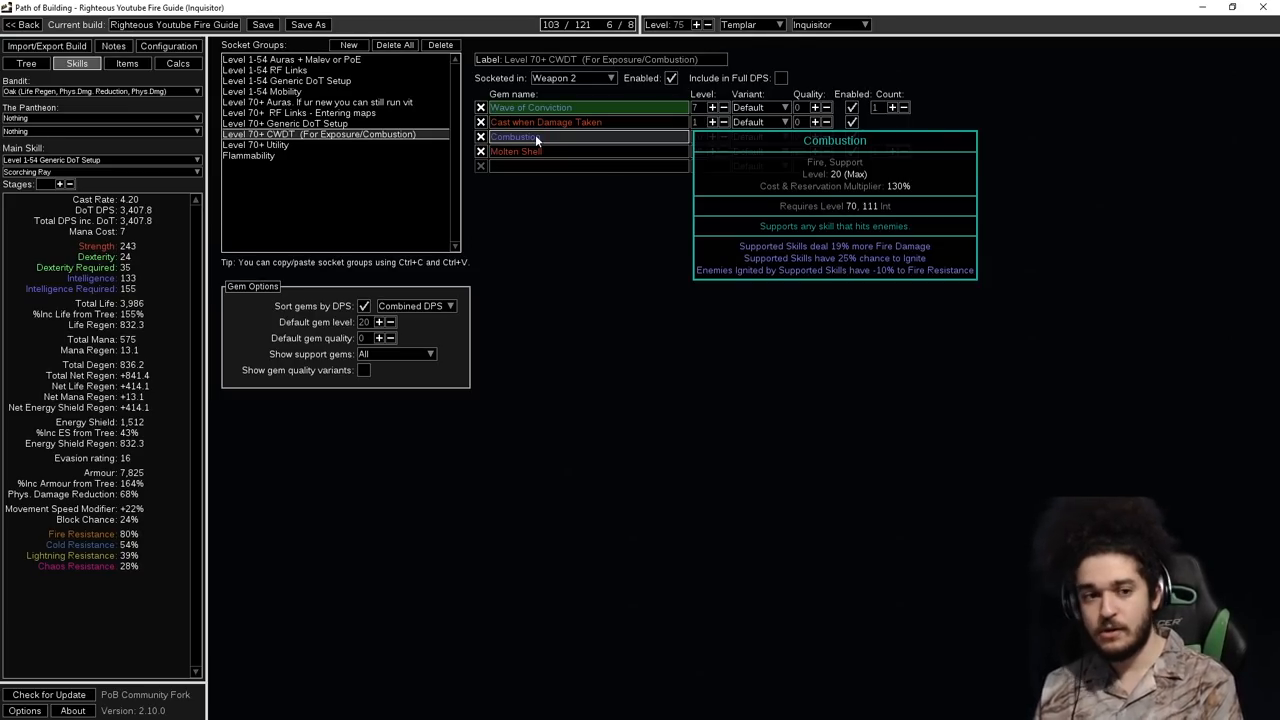
{"action": "left_click", "coordinate": [26, 62]}
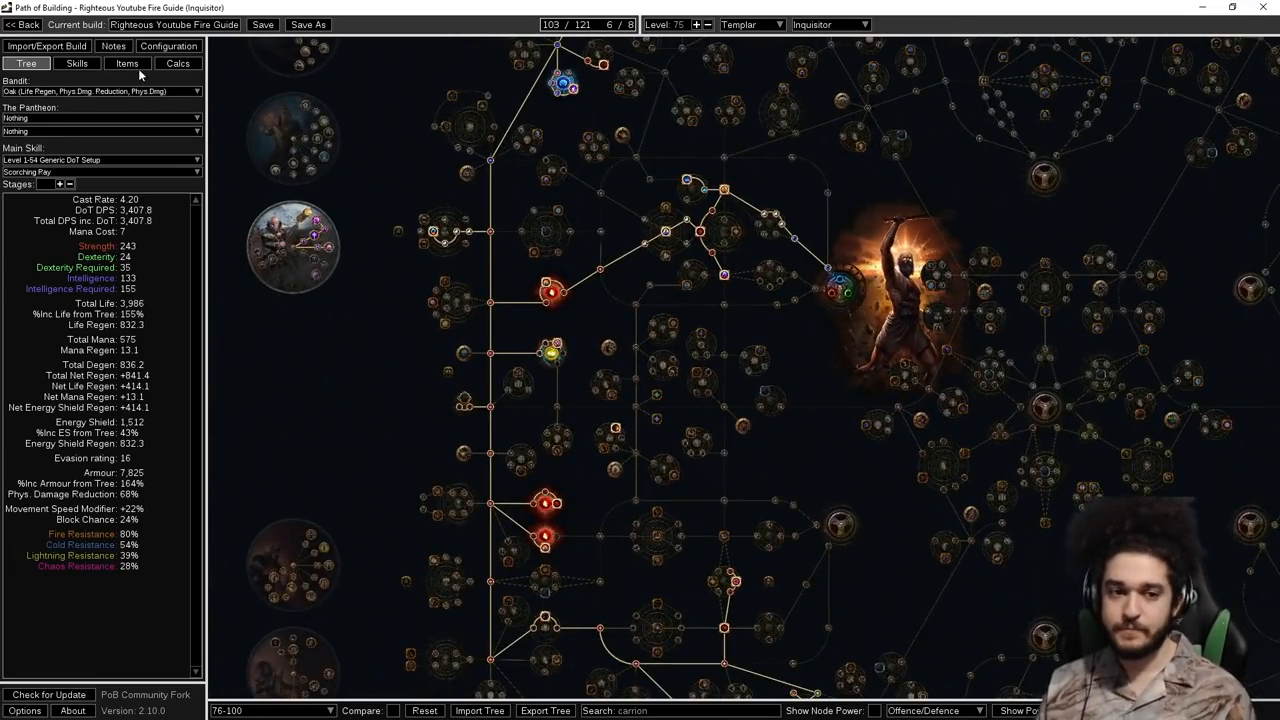
{"action": "left_click", "coordinate": [76, 62]}
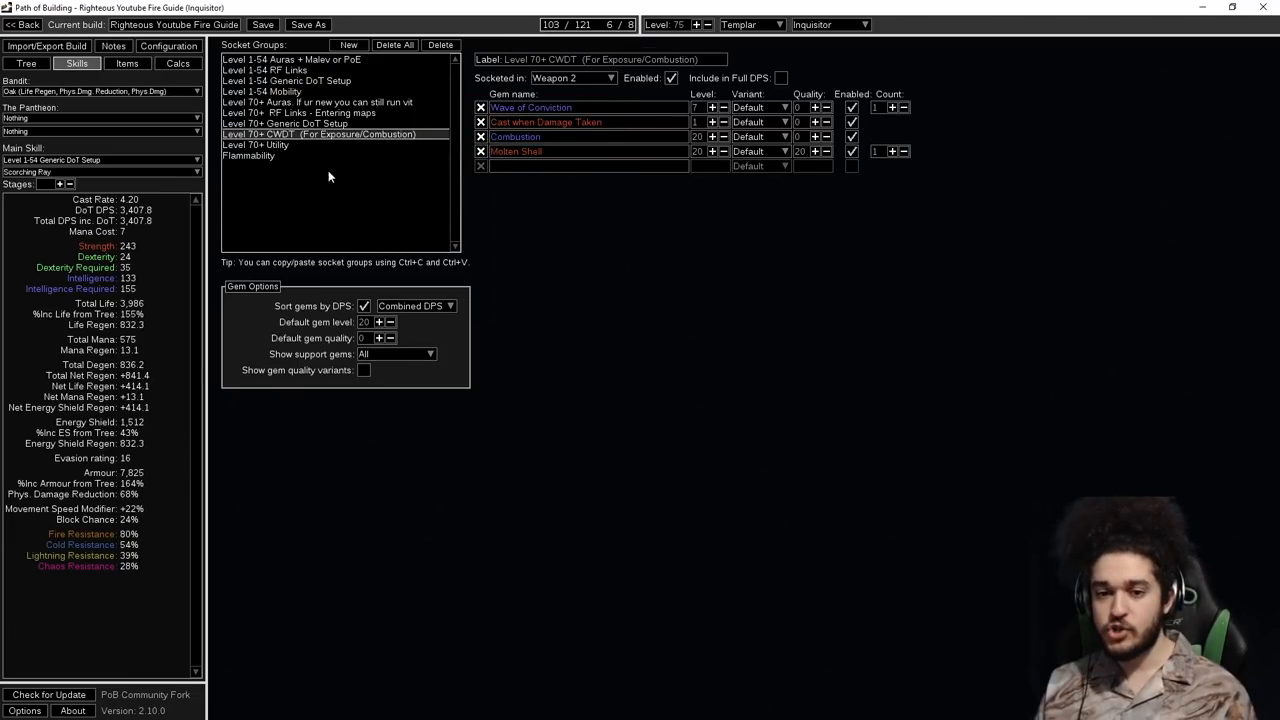
{"action": "mouse_move", "coordinate": [516, 152]}
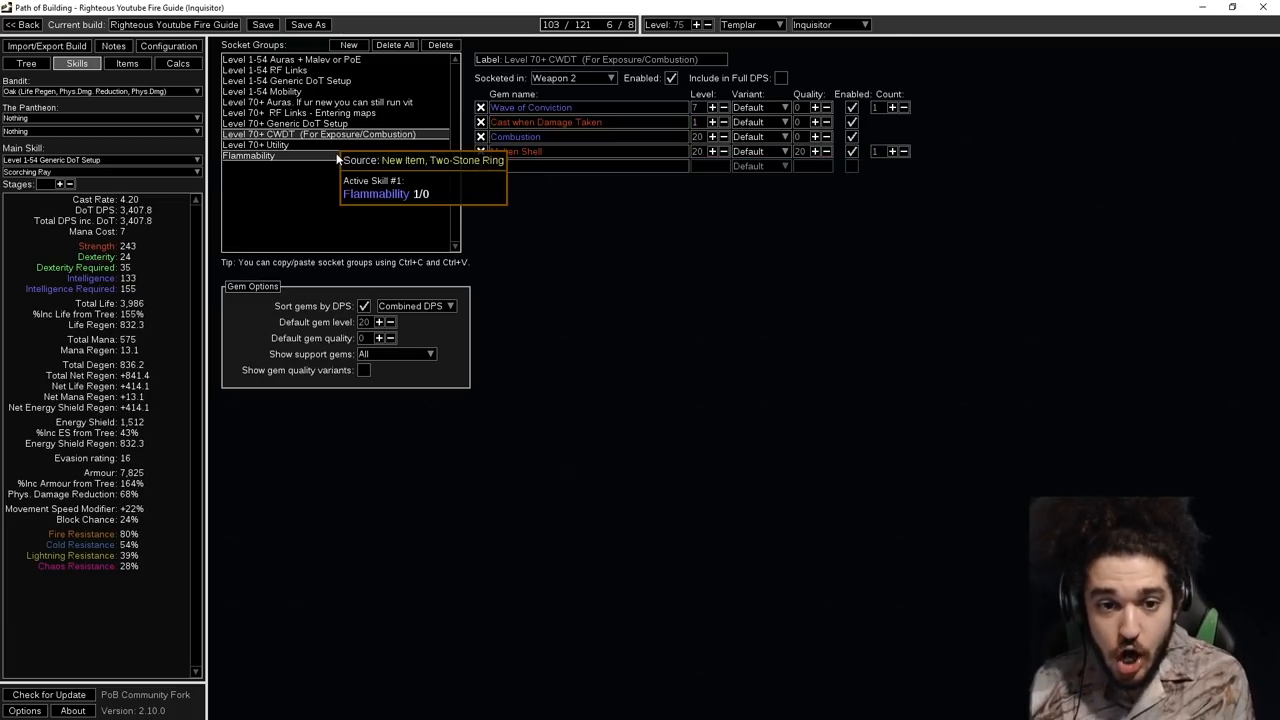
Show the Level 70+ Utility gem group with Infernal Cry, Enduring Cry and Urgent Orders.
{"action": "left_click", "coordinate": [254, 144]}
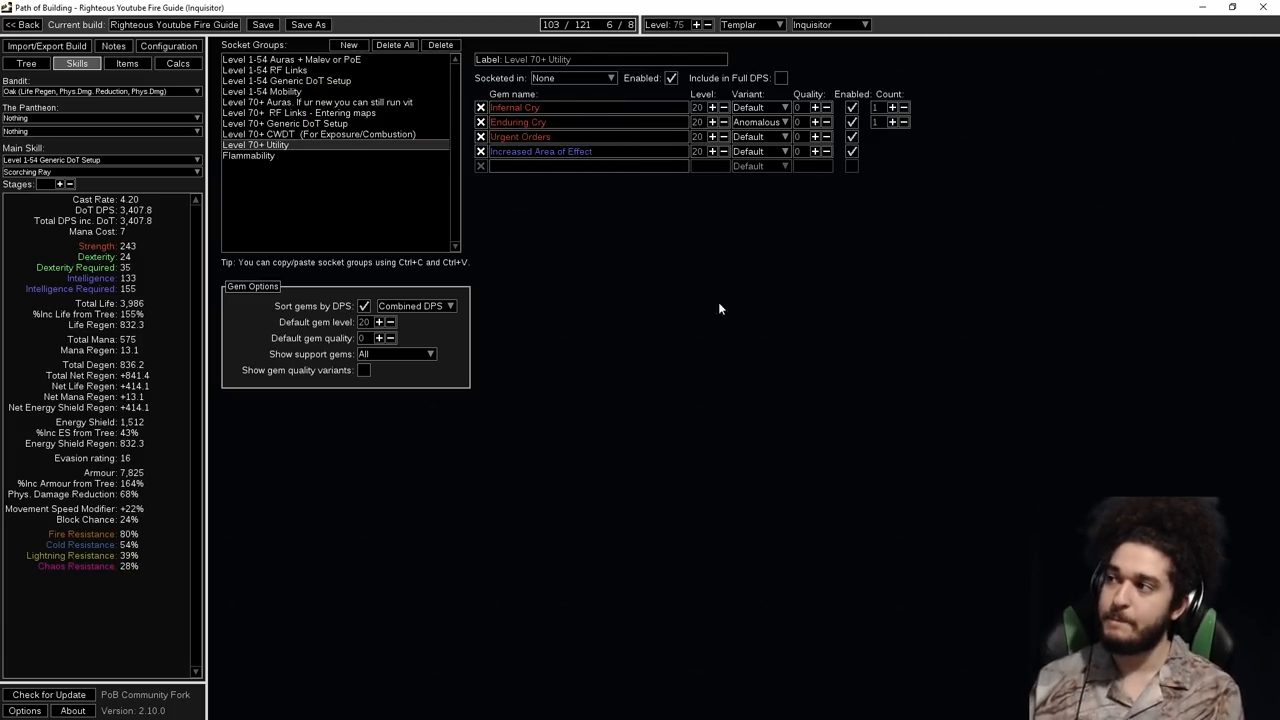
{"action": "mouse_move", "coordinate": [796, 200]}
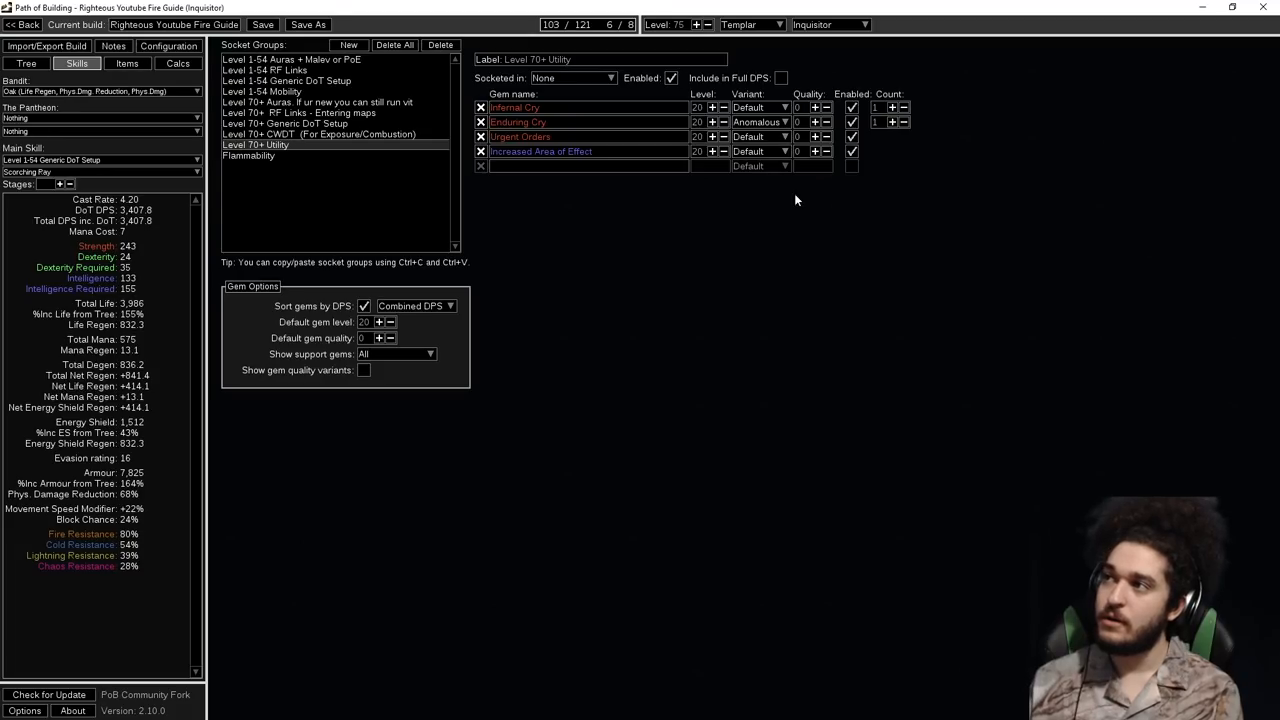
{"action": "mouse_move", "coordinate": [824, 280]}
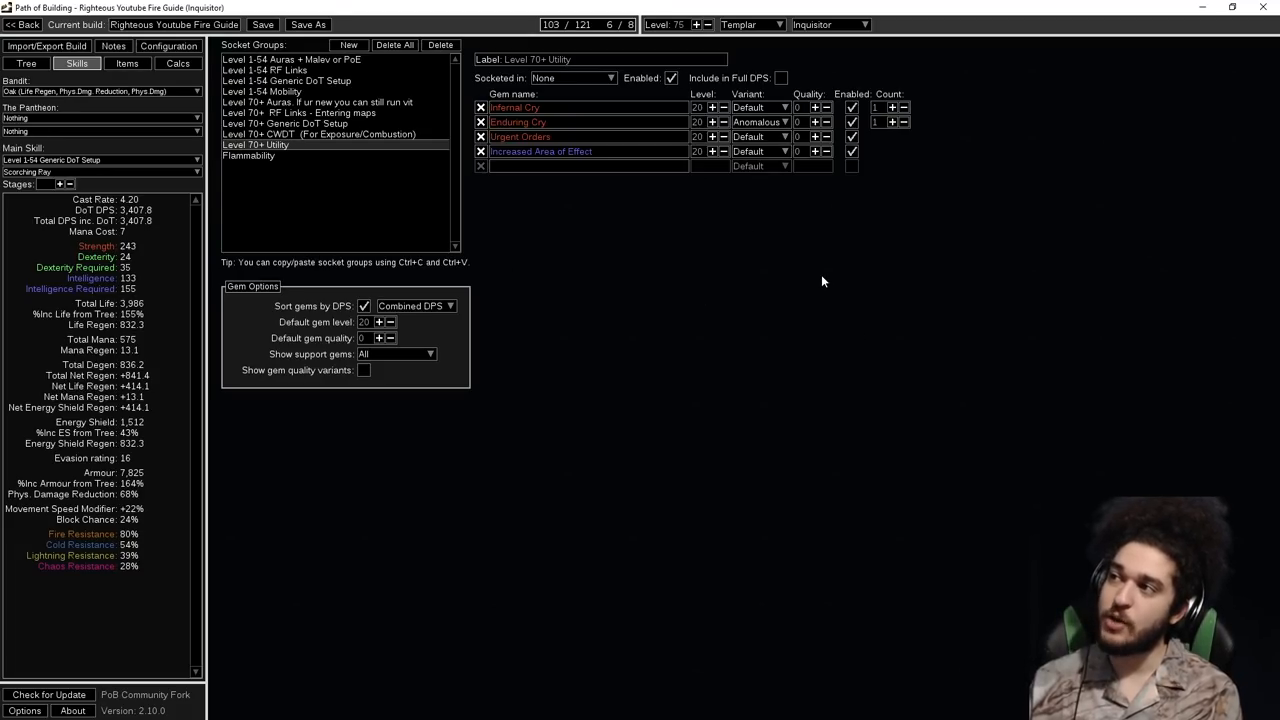
{"action": "mouse_move", "coordinate": [592, 180]}
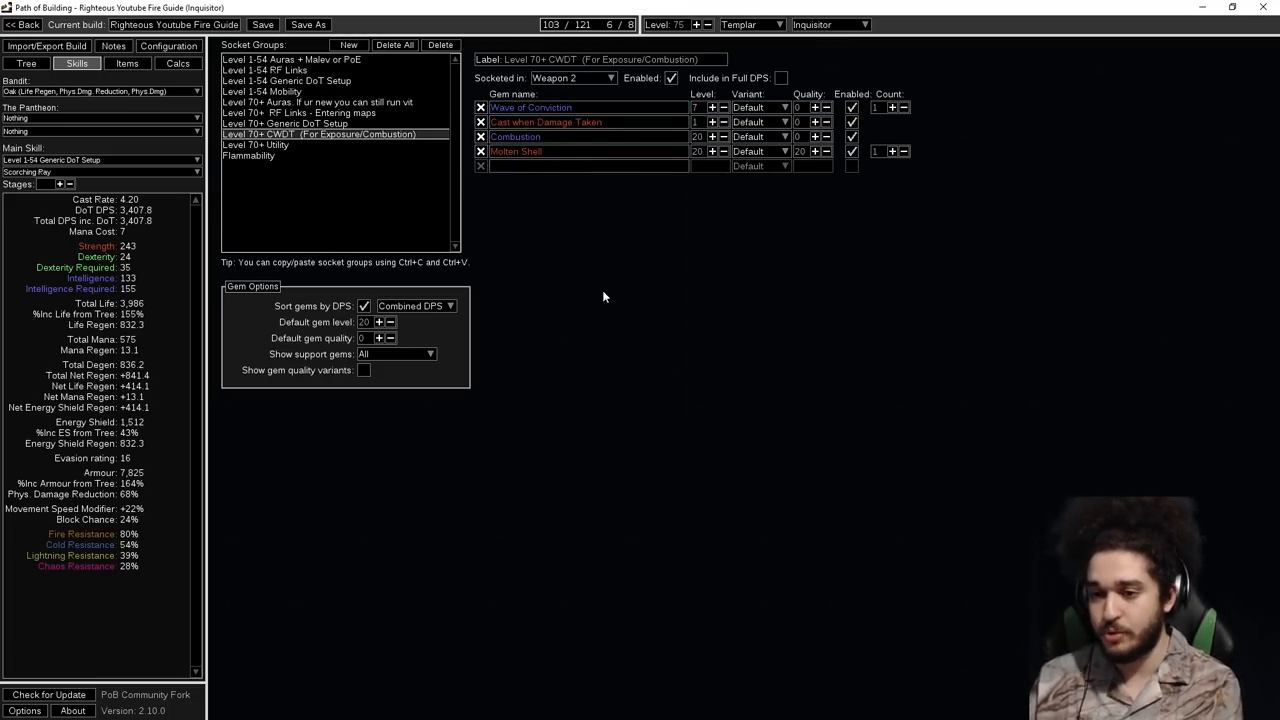
{"action": "mouse_move", "coordinate": [530, 156]}
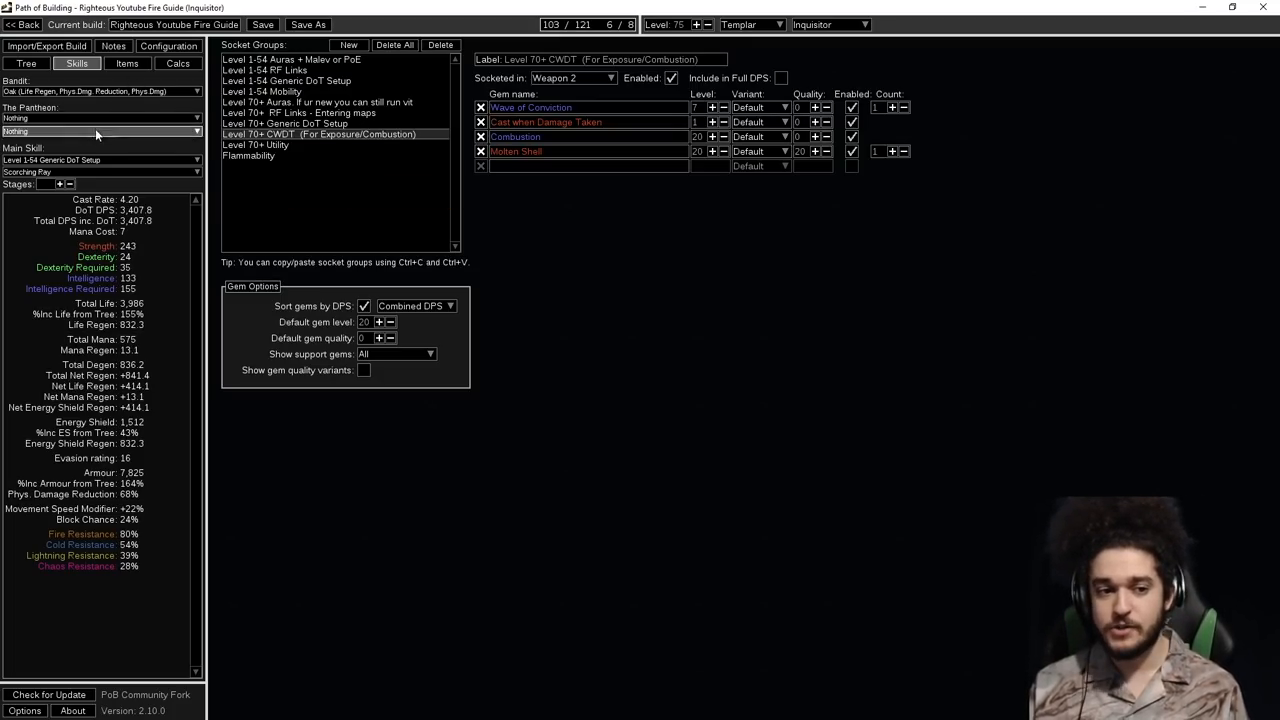
Choose the 2 Passive Points bandit reward and Soul of Arakaali major pantheon god.
{"action": "left_click", "coordinate": [100, 132]}
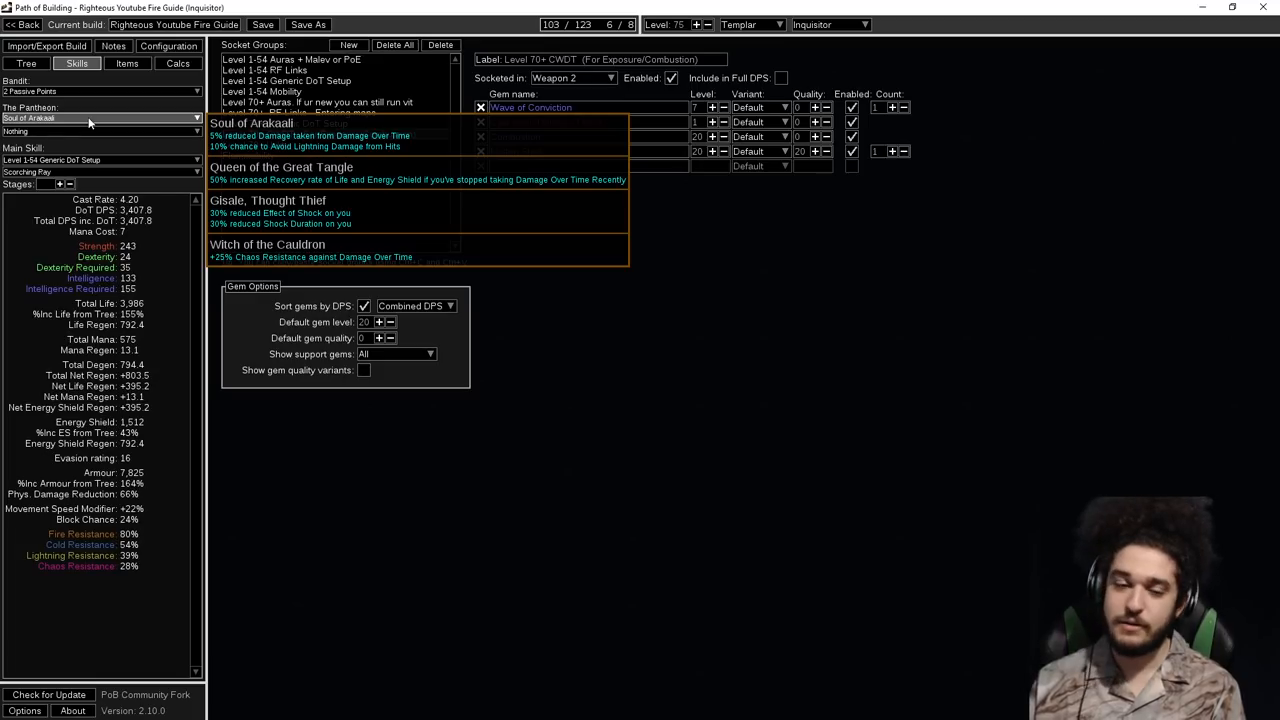
{"action": "left_click", "coordinate": [318, 134]}
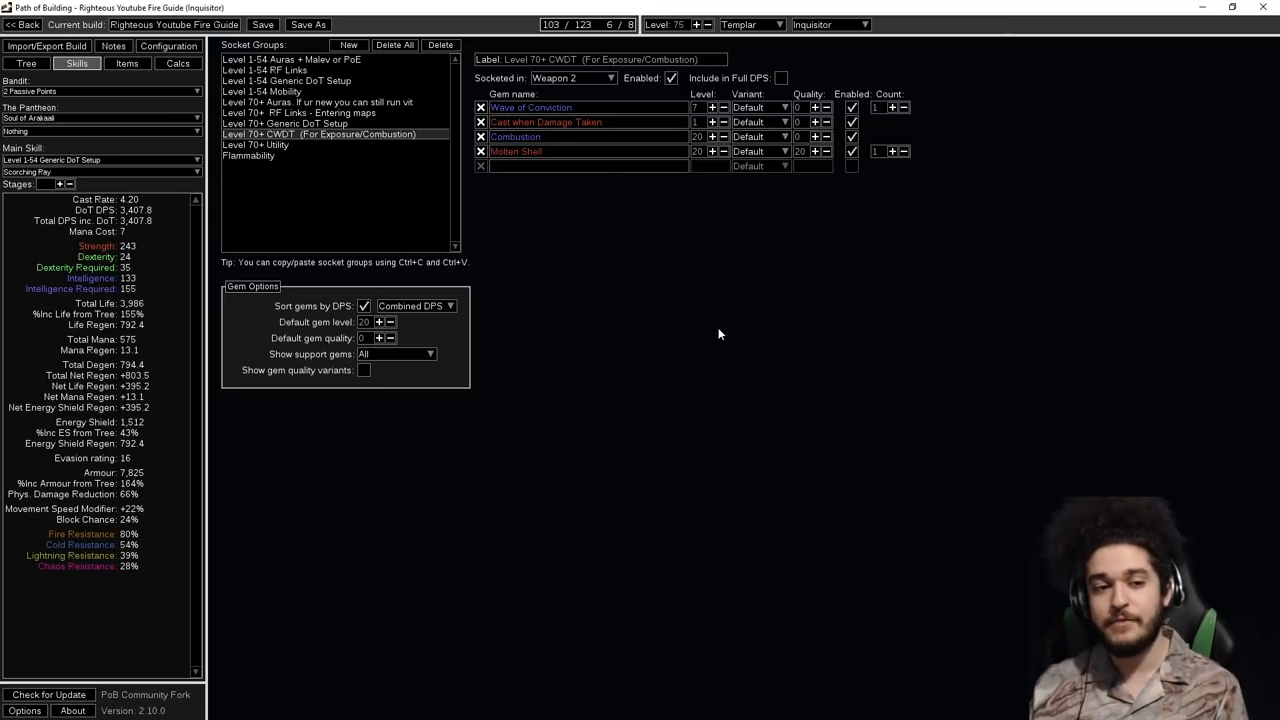
{"action": "mouse_move", "coordinate": [730, 392]}
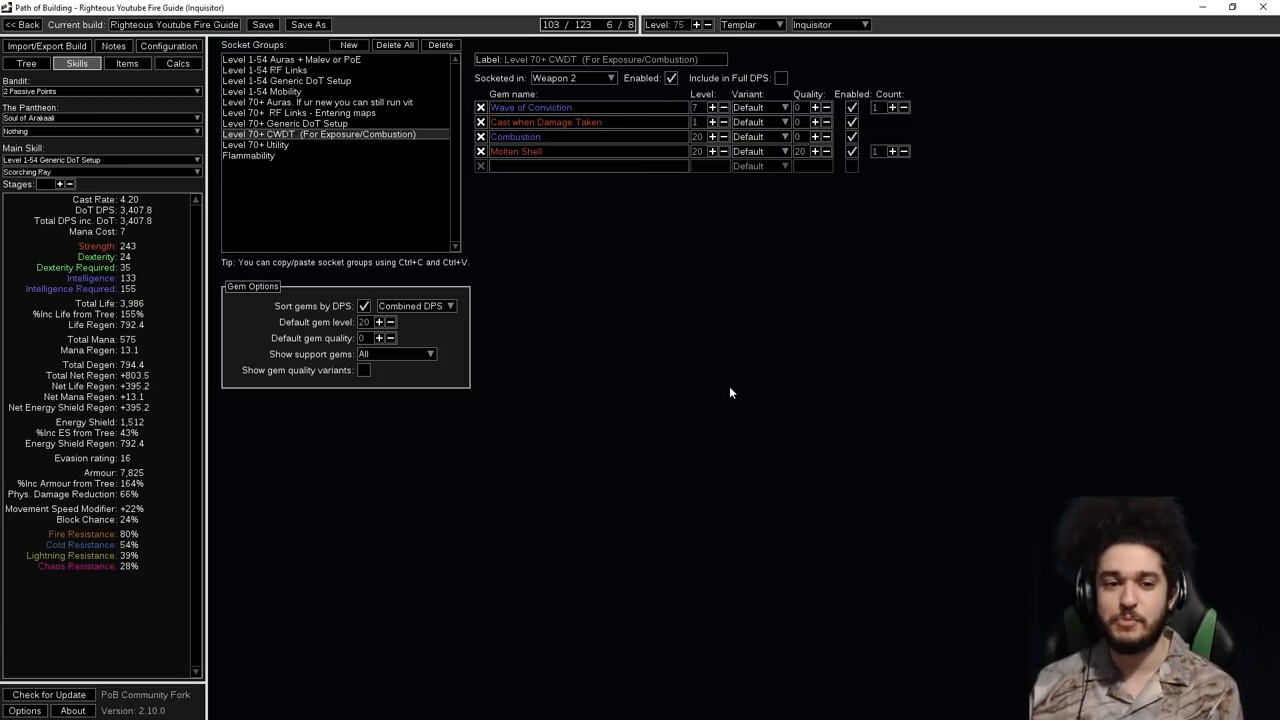